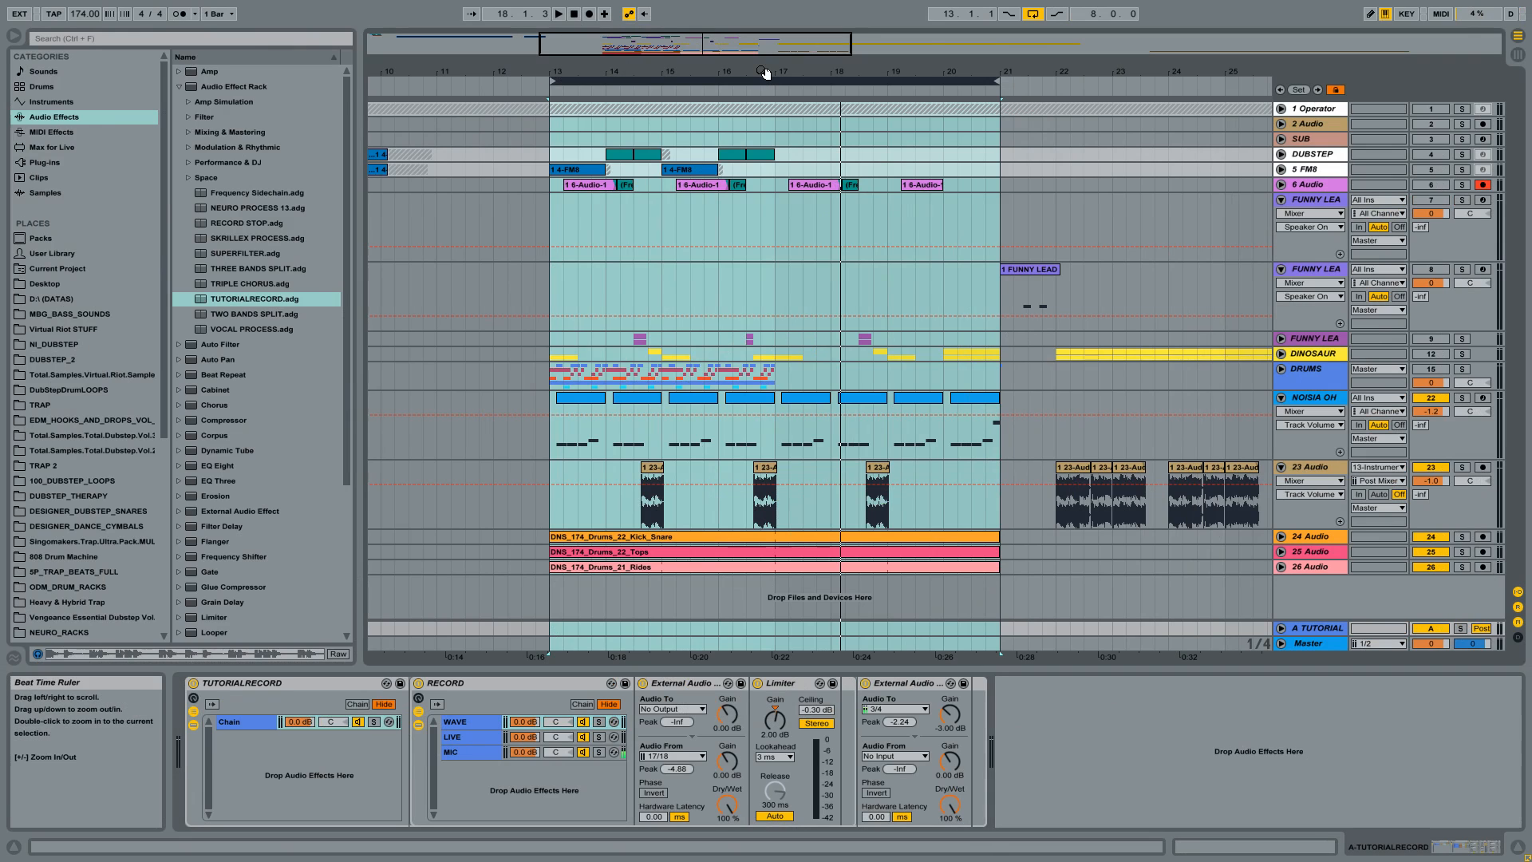
Select the NOISIA OH bass clip so its Serum, multiband, EQ Eight, Trash 2 and Limiter chain shows.
{"action": "left_click", "coordinate": [558, 13]}
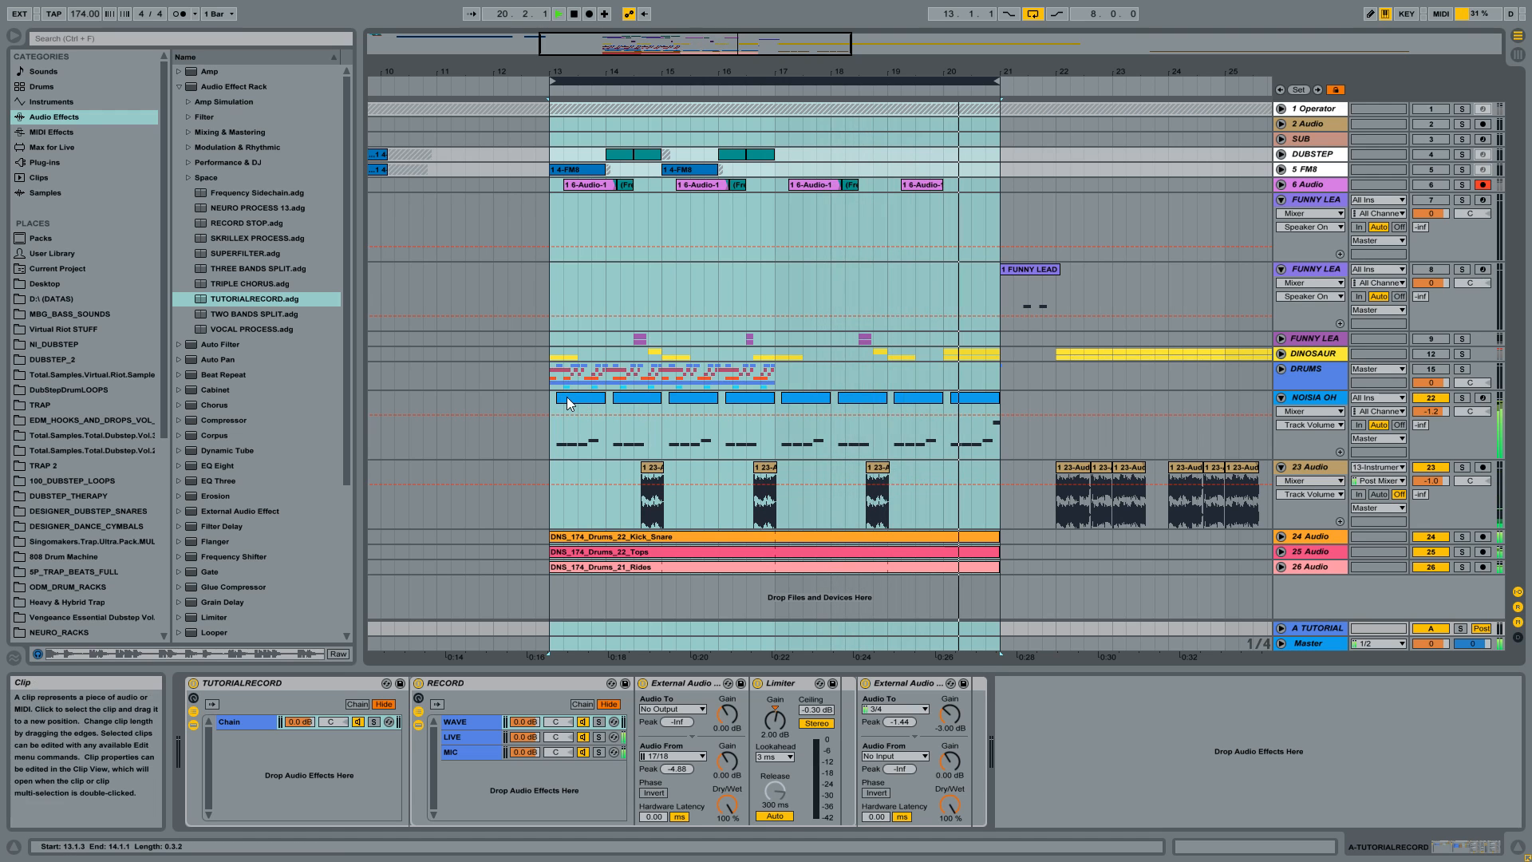
{"action": "left_click", "coordinate": [558, 13]}
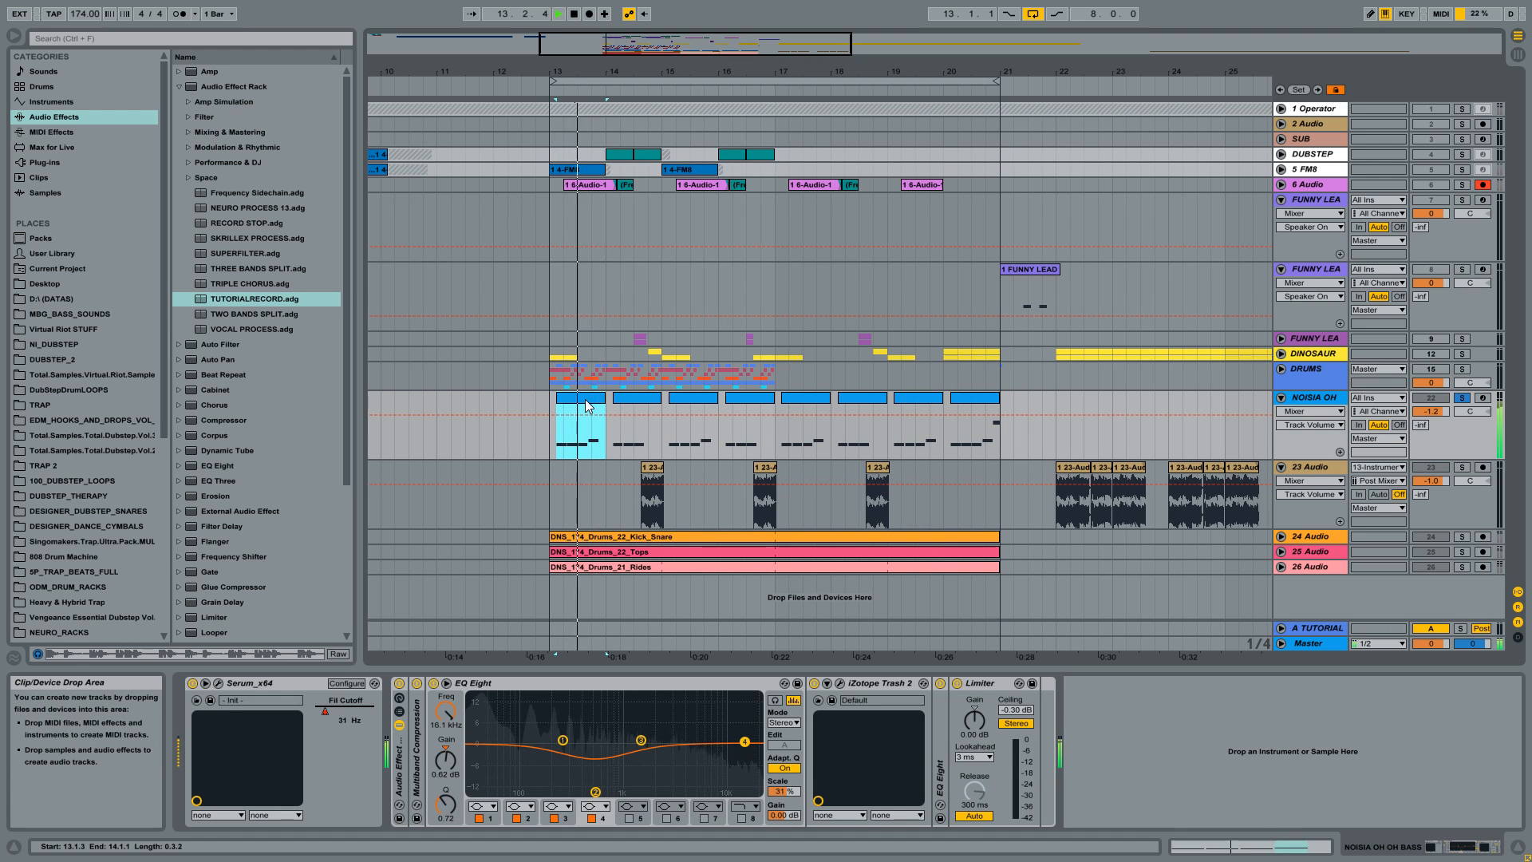
{"action": "key", "text": "alt+tab"}
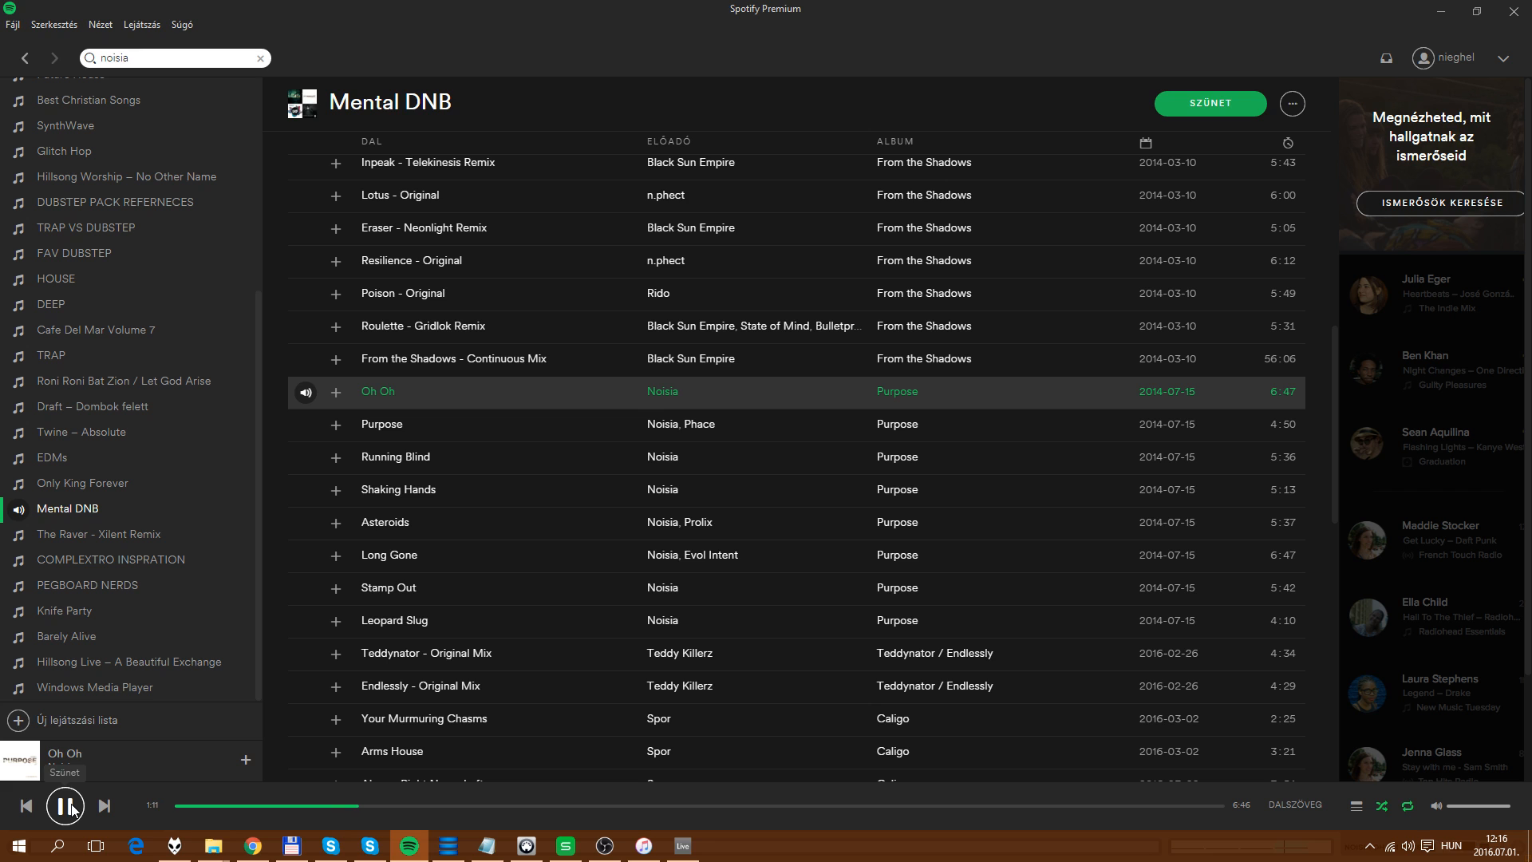
Start playback of Noisia's Oh Oh from the Mental DNB playlist as a reference.
{"action": "left_click", "coordinate": [65, 805]}
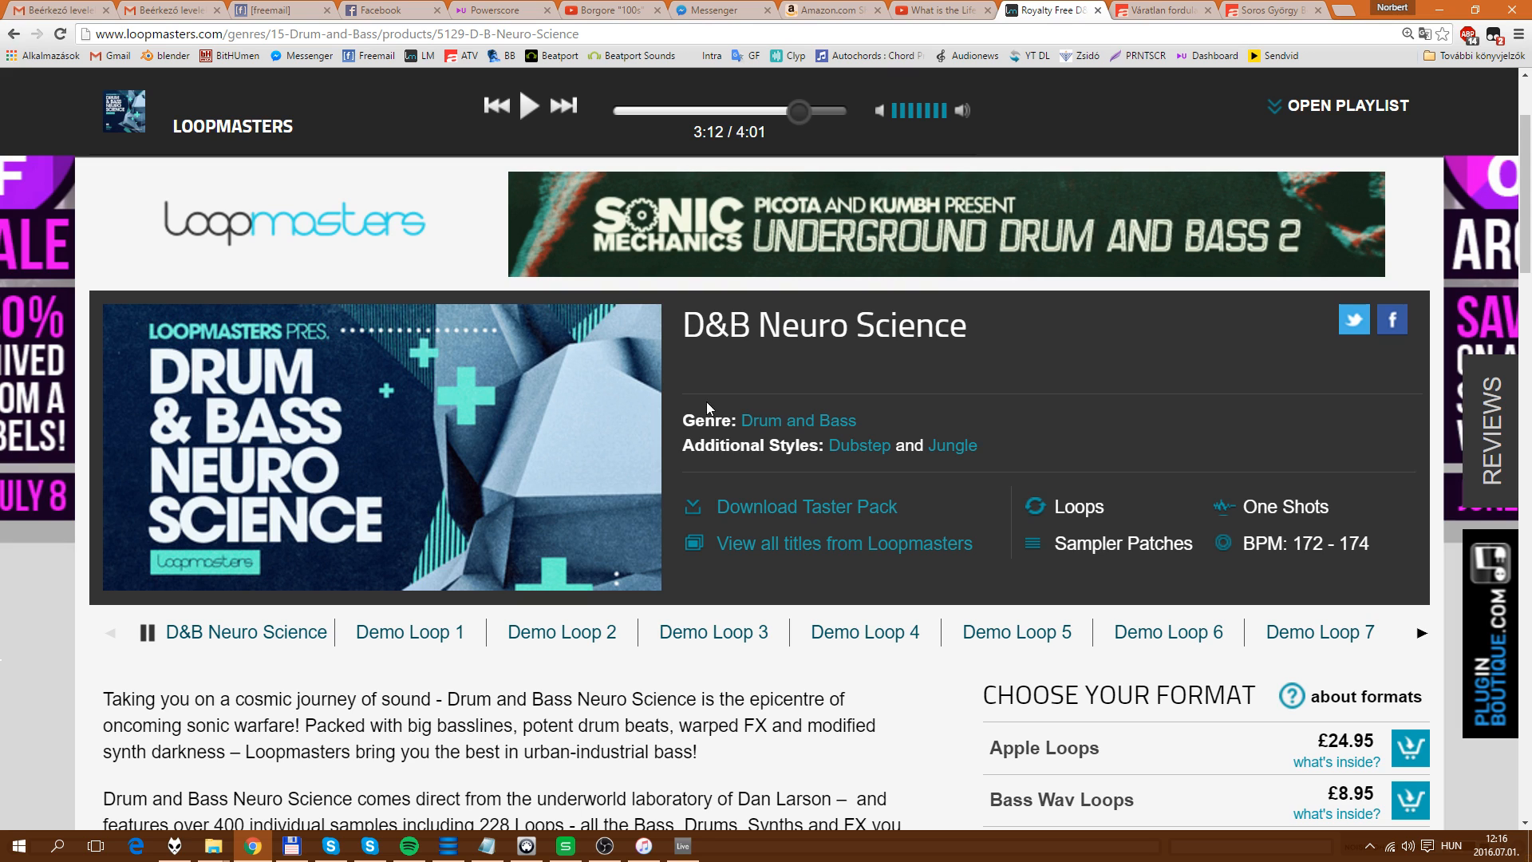
{"action": "mouse_move", "coordinate": [495, 137]}
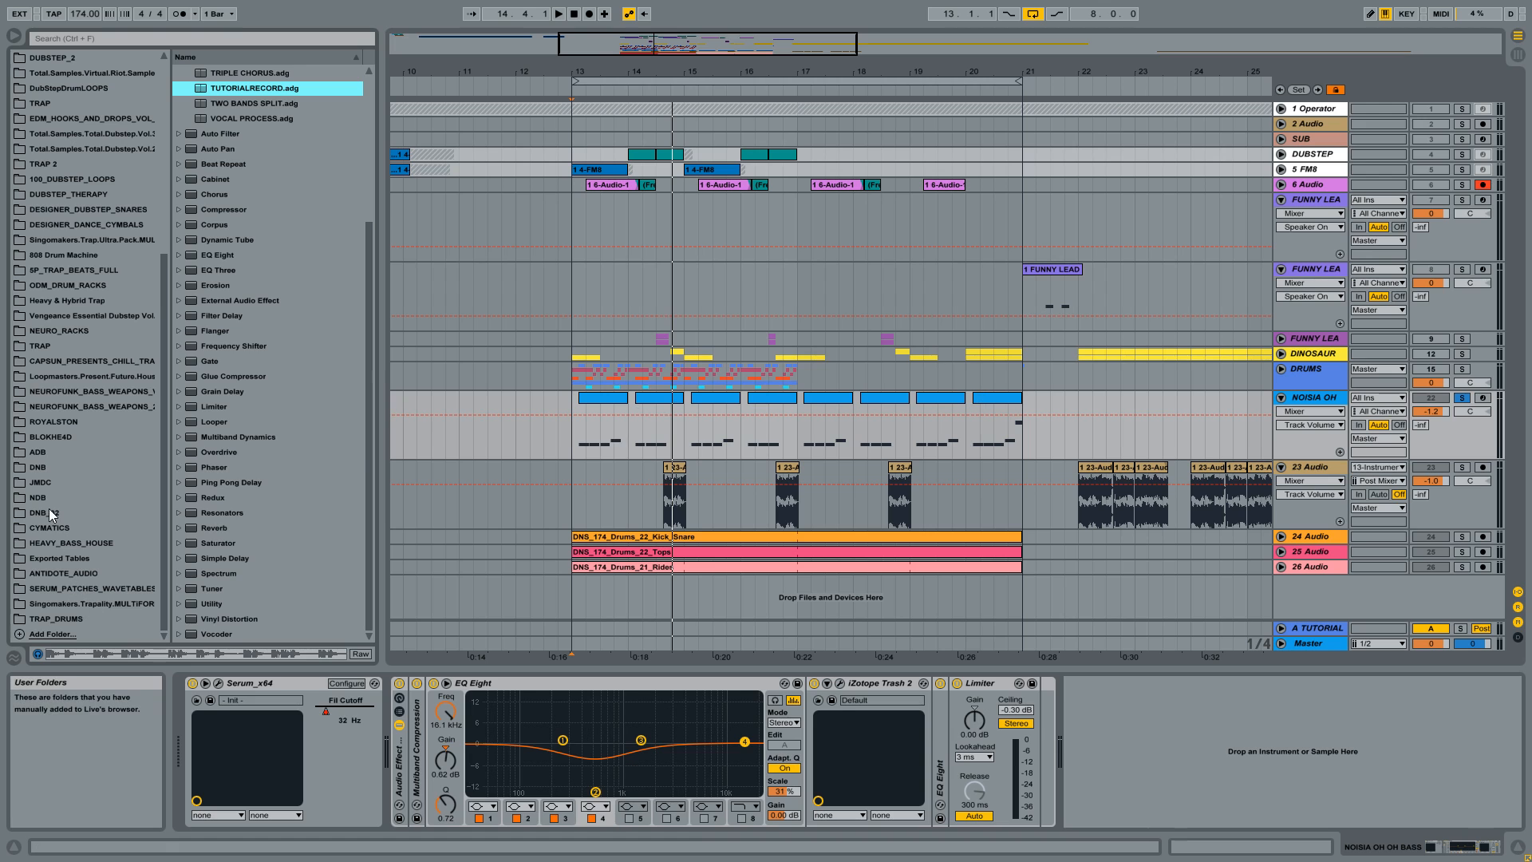
Show only the BASS_LOOPS folder inside DNB_02's WAVE_LOOPS, drums and FX folders collapsed.
{"action": "left_click", "coordinate": [45, 512]}
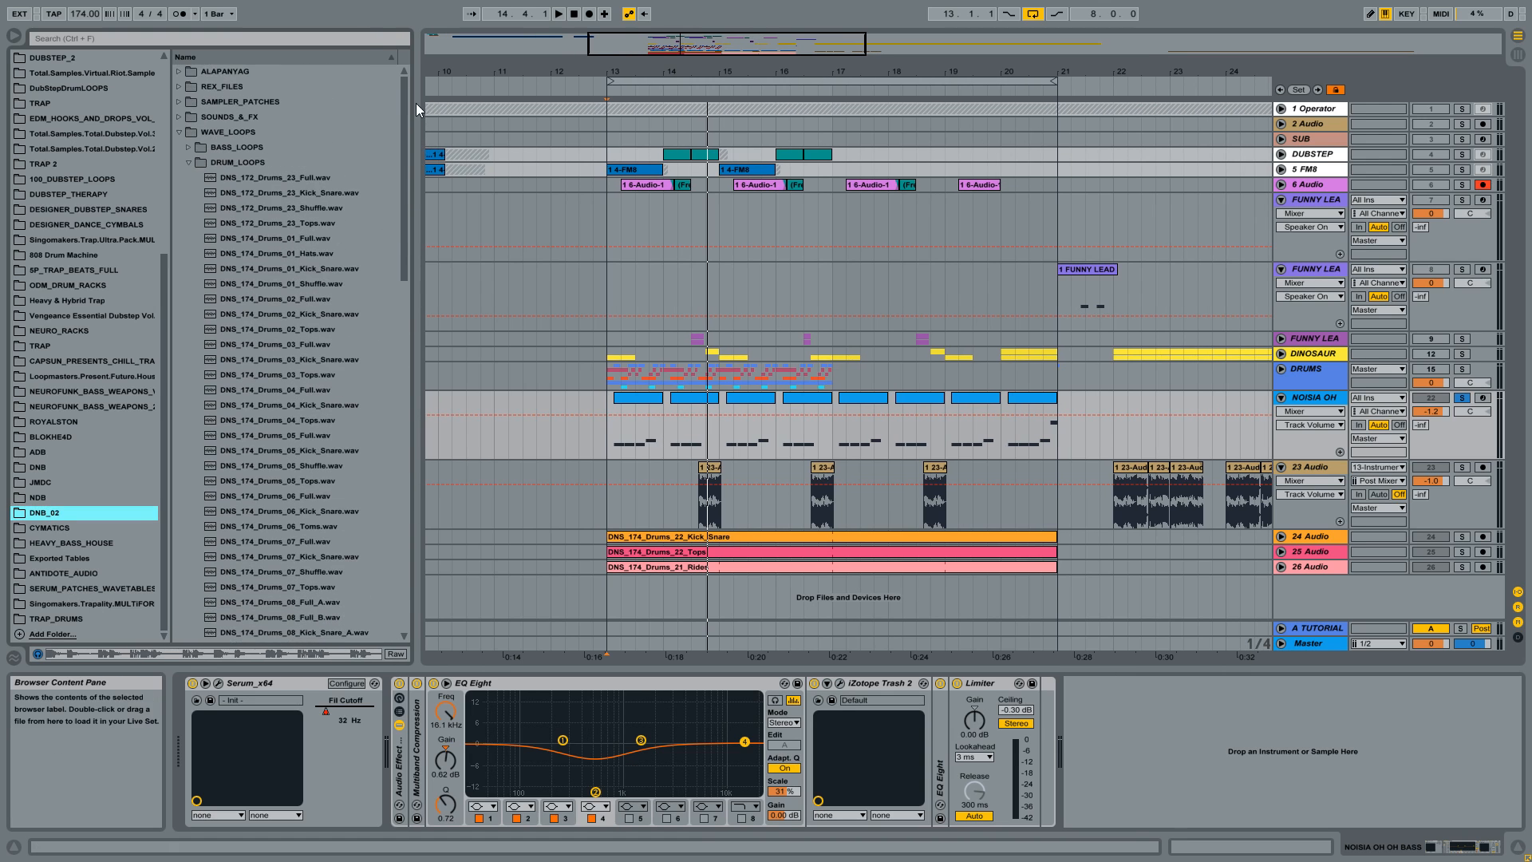
{"action": "left_click", "coordinate": [187, 162]}
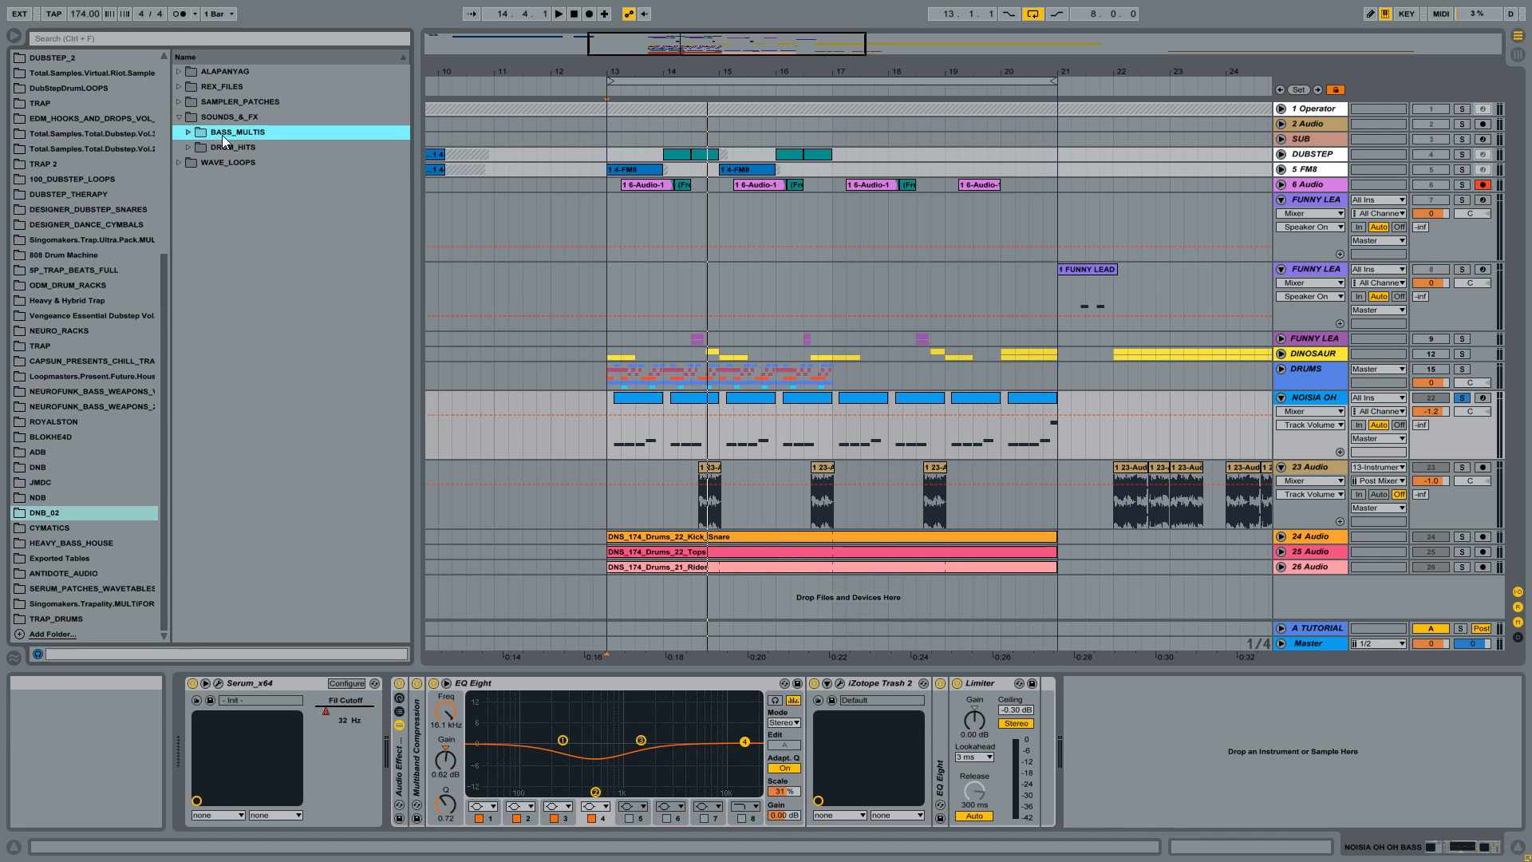
{"action": "left_click", "coordinate": [226, 131]}
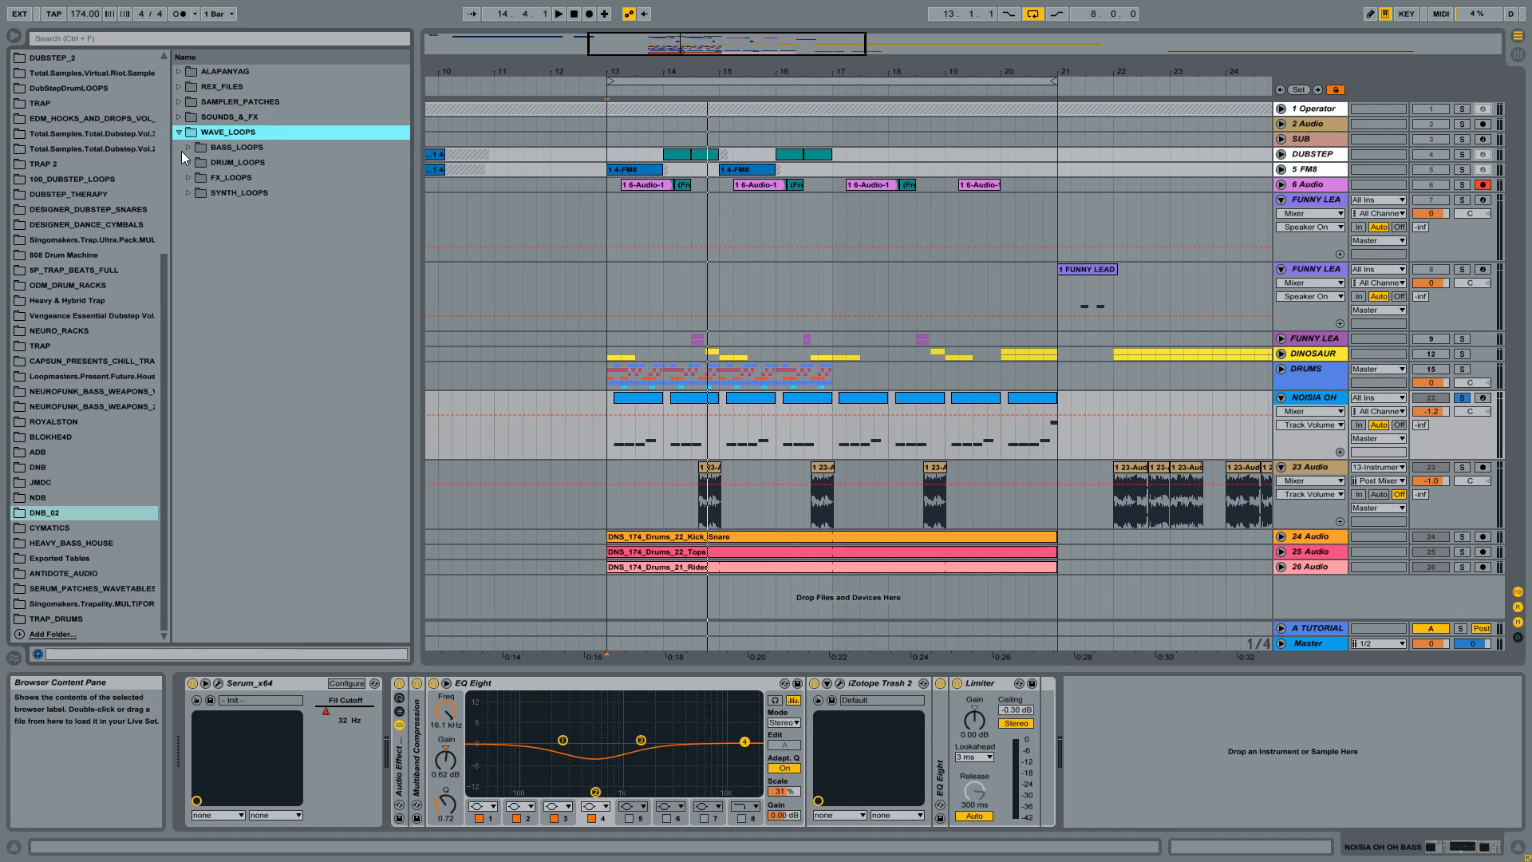
{"action": "left_click", "coordinate": [236, 146]}
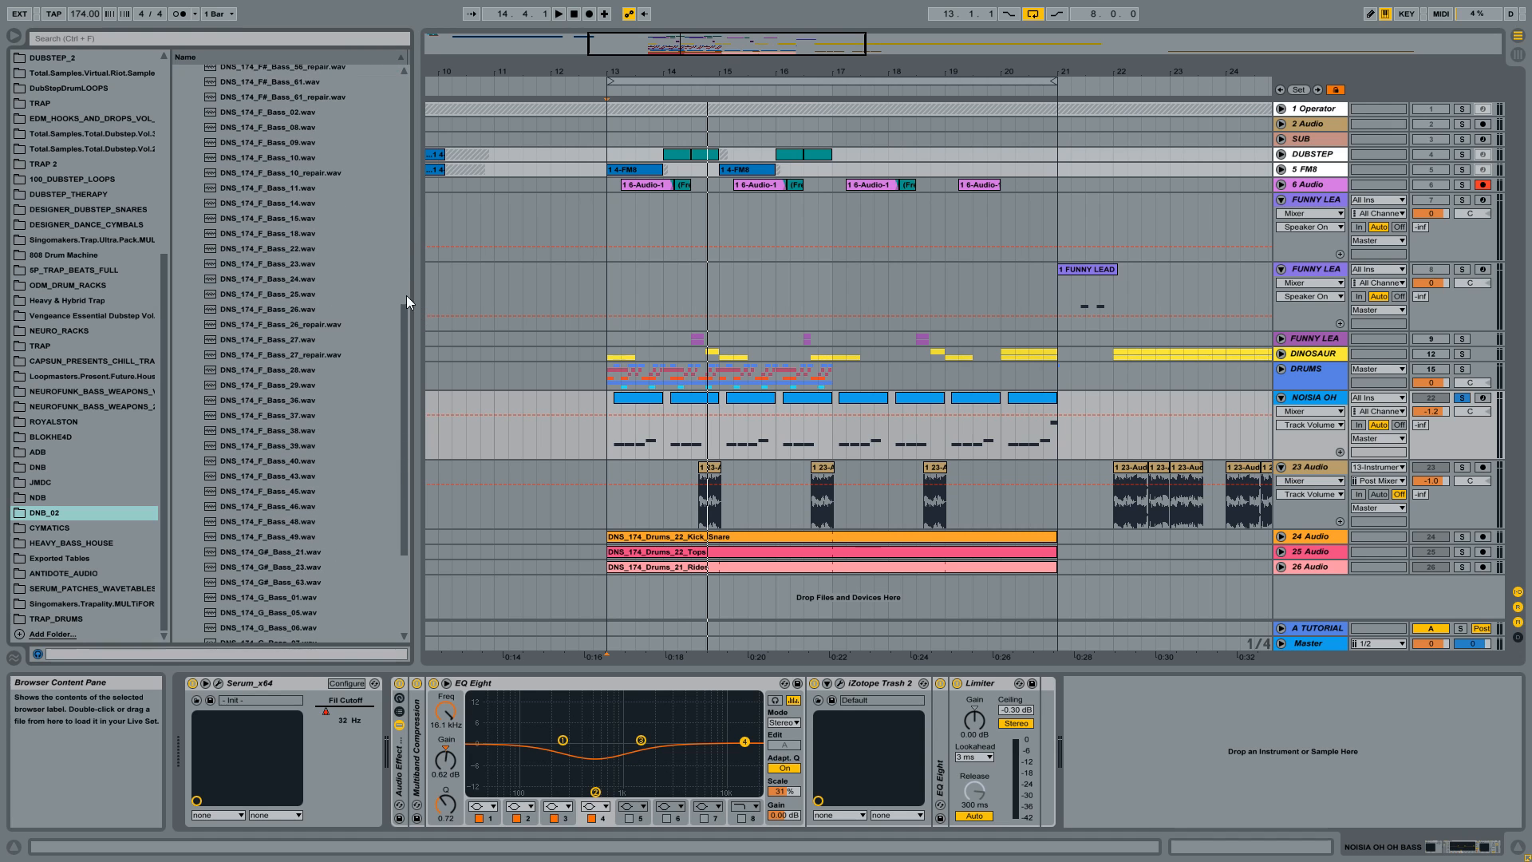
{"action": "scroll", "scroll_direction": "down", "scroll_amount": 3}
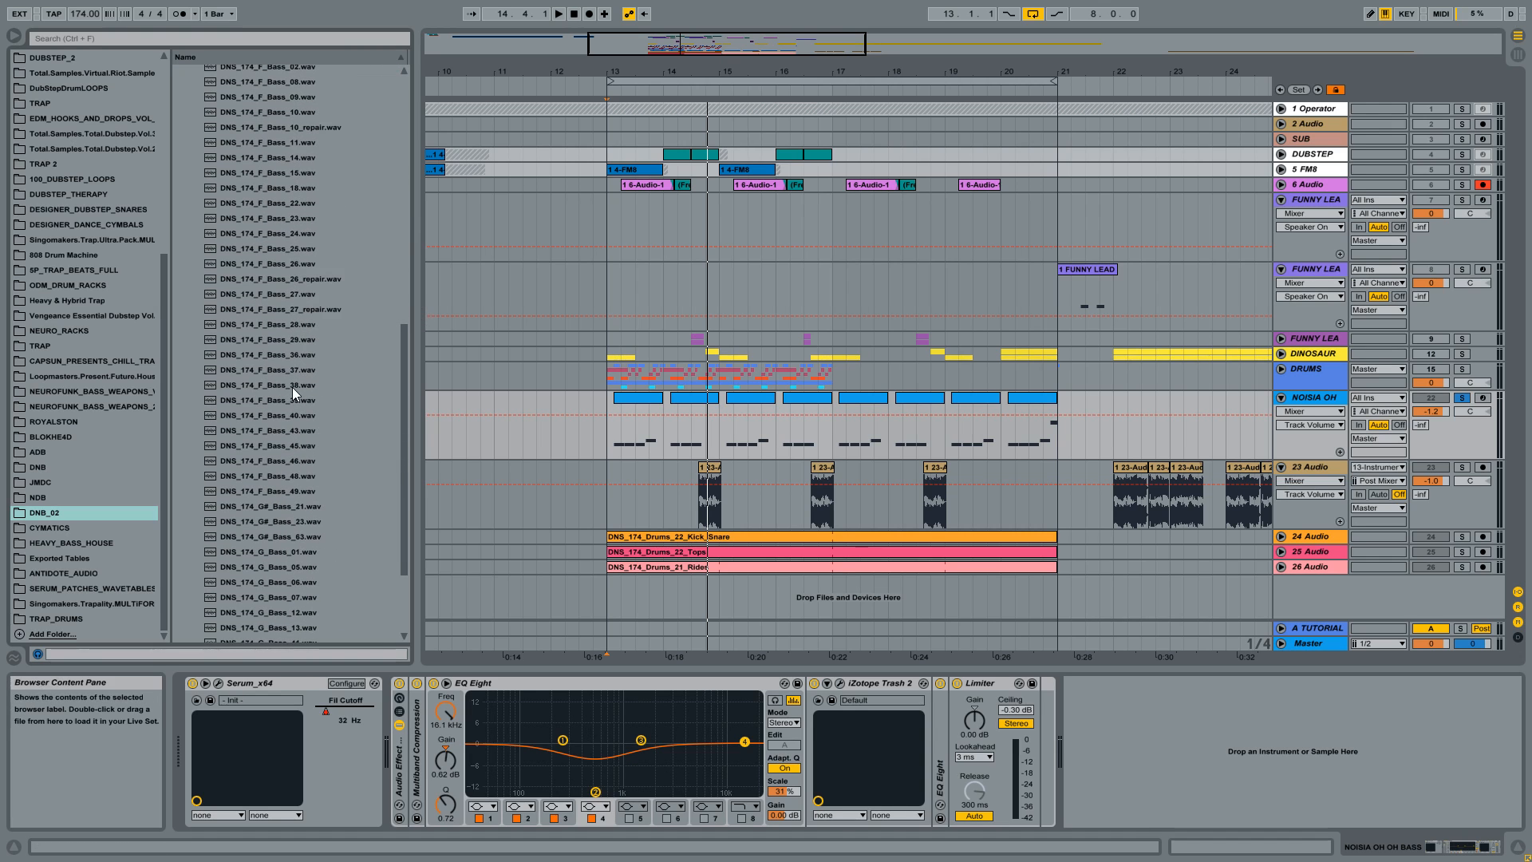
Audition the F Bass 38, G Bass 12, 13, 42, 44 and one more bass loop.
{"action": "left_click", "coordinate": [283, 384]}
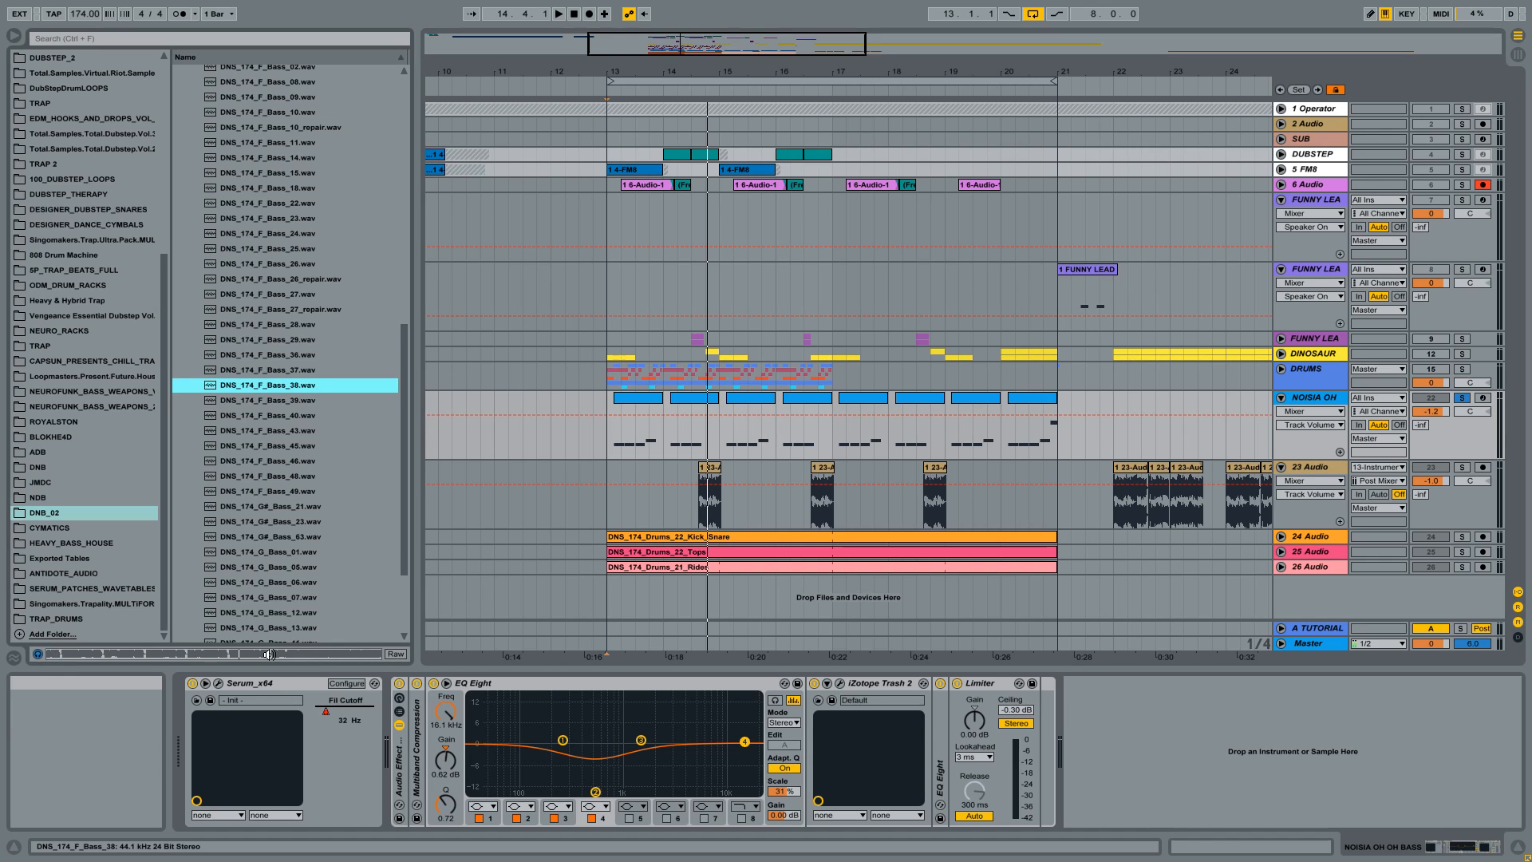
{"action": "mouse_move", "coordinate": [335, 289]}
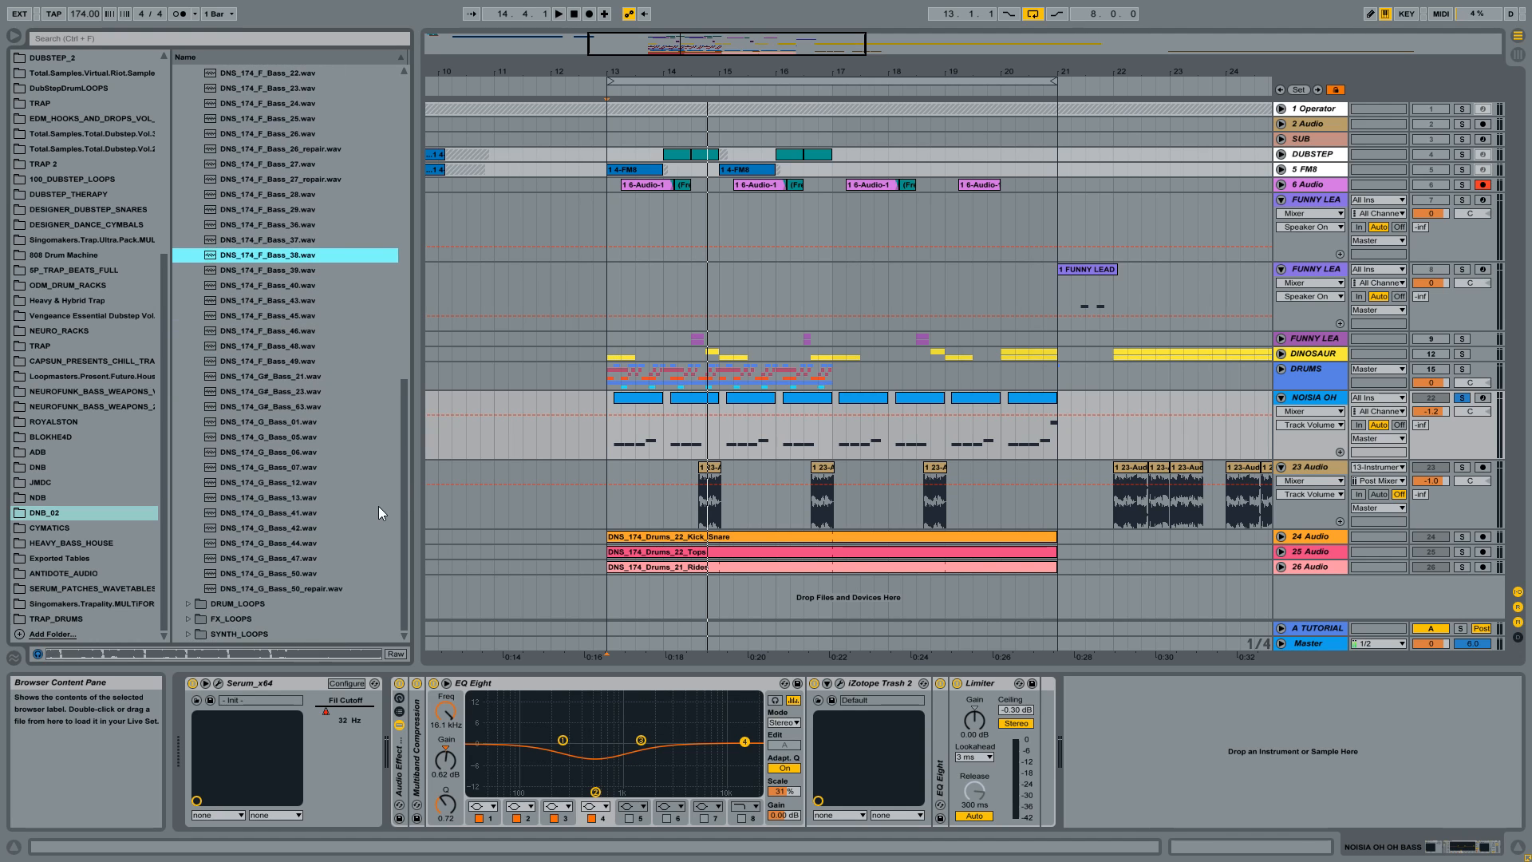
{"action": "left_click", "coordinate": [283, 482]}
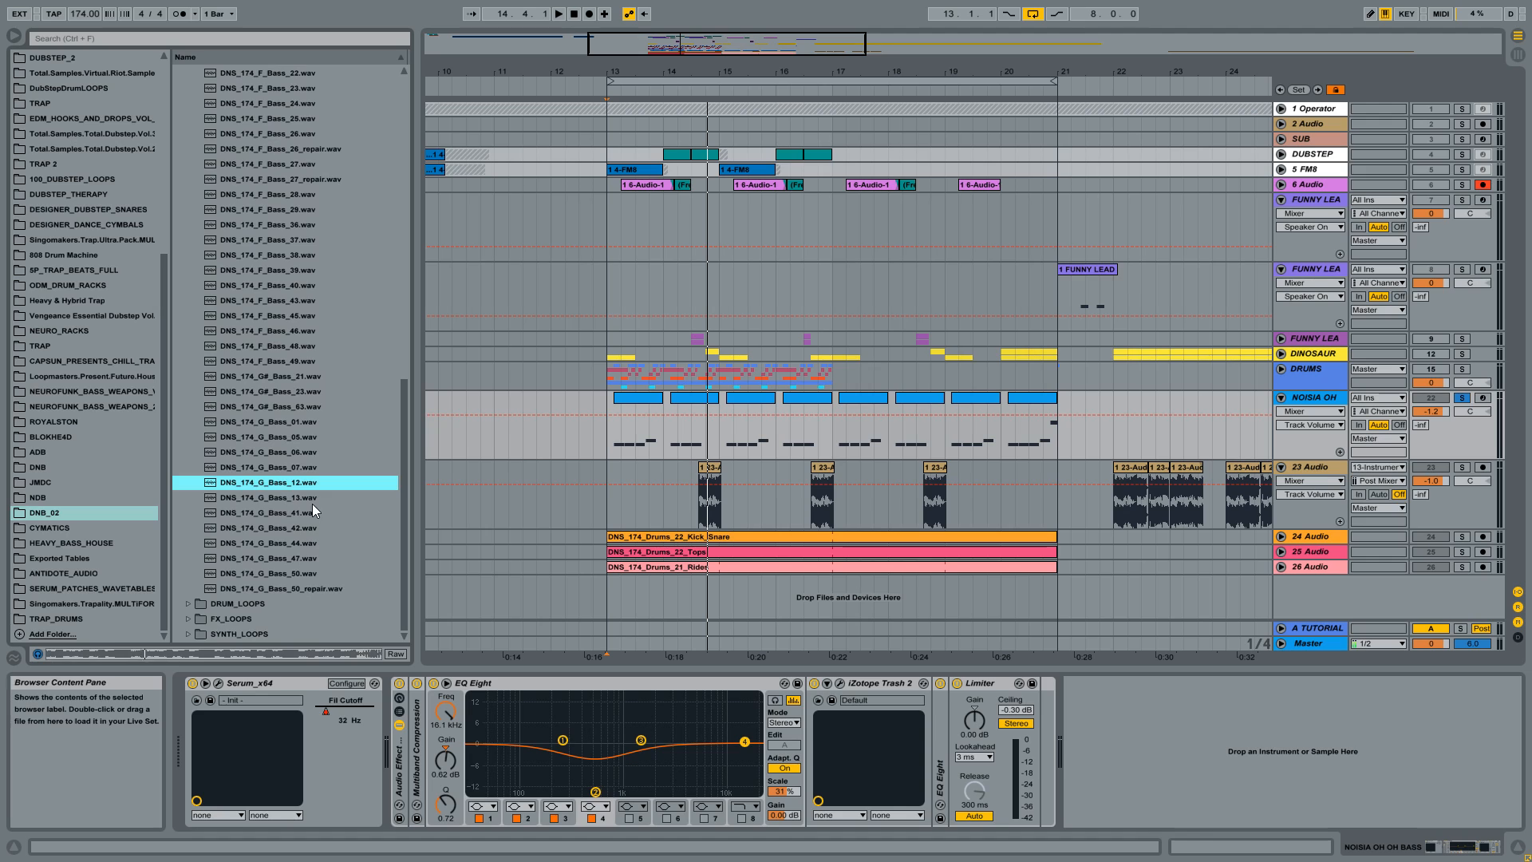
{"action": "left_click", "coordinate": [283, 497]}
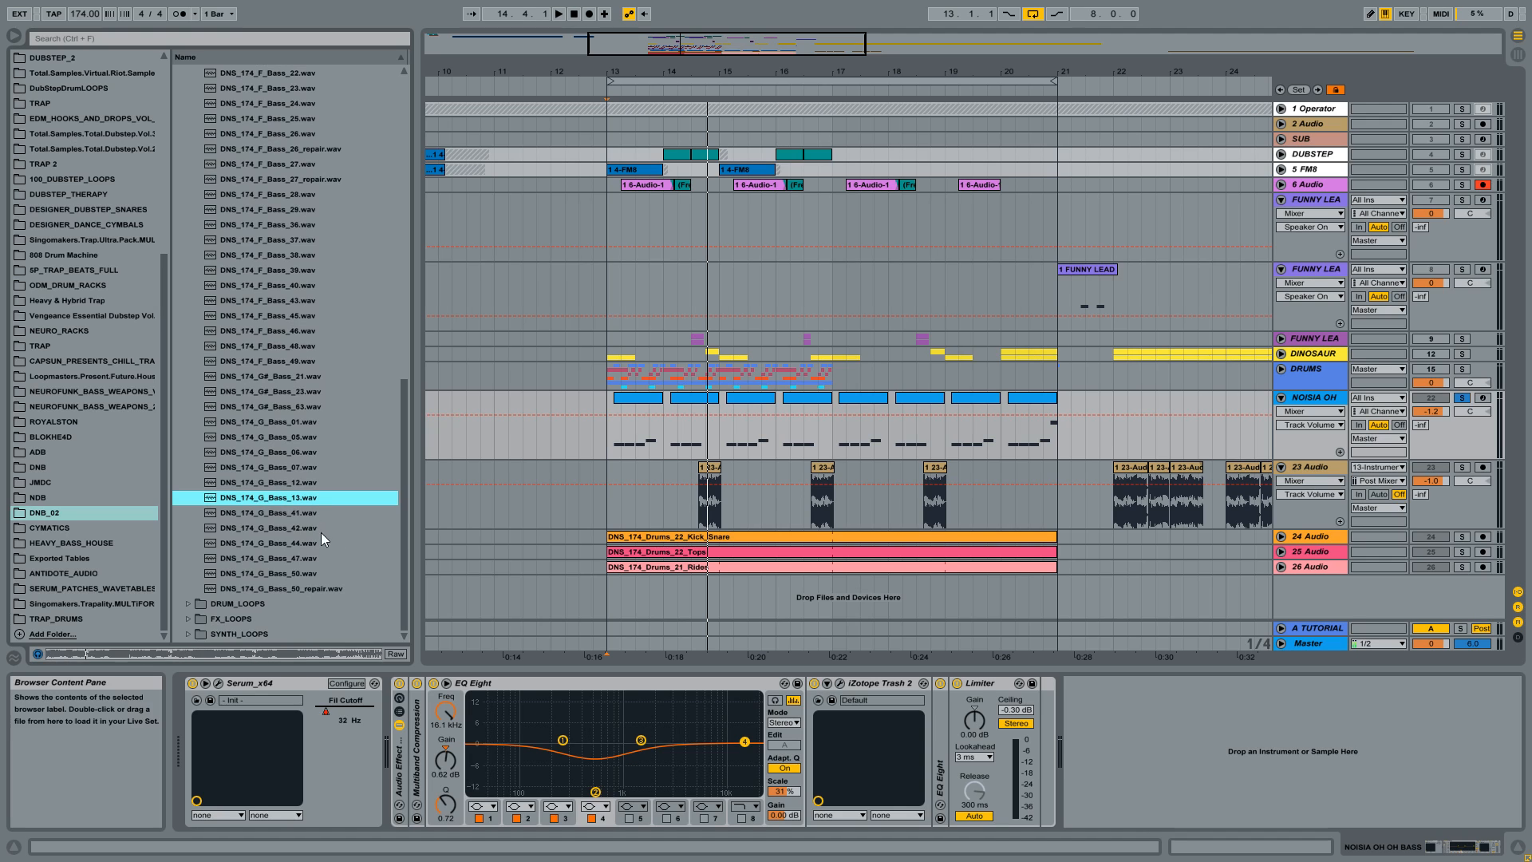
{"action": "left_click", "coordinate": [283, 527]}
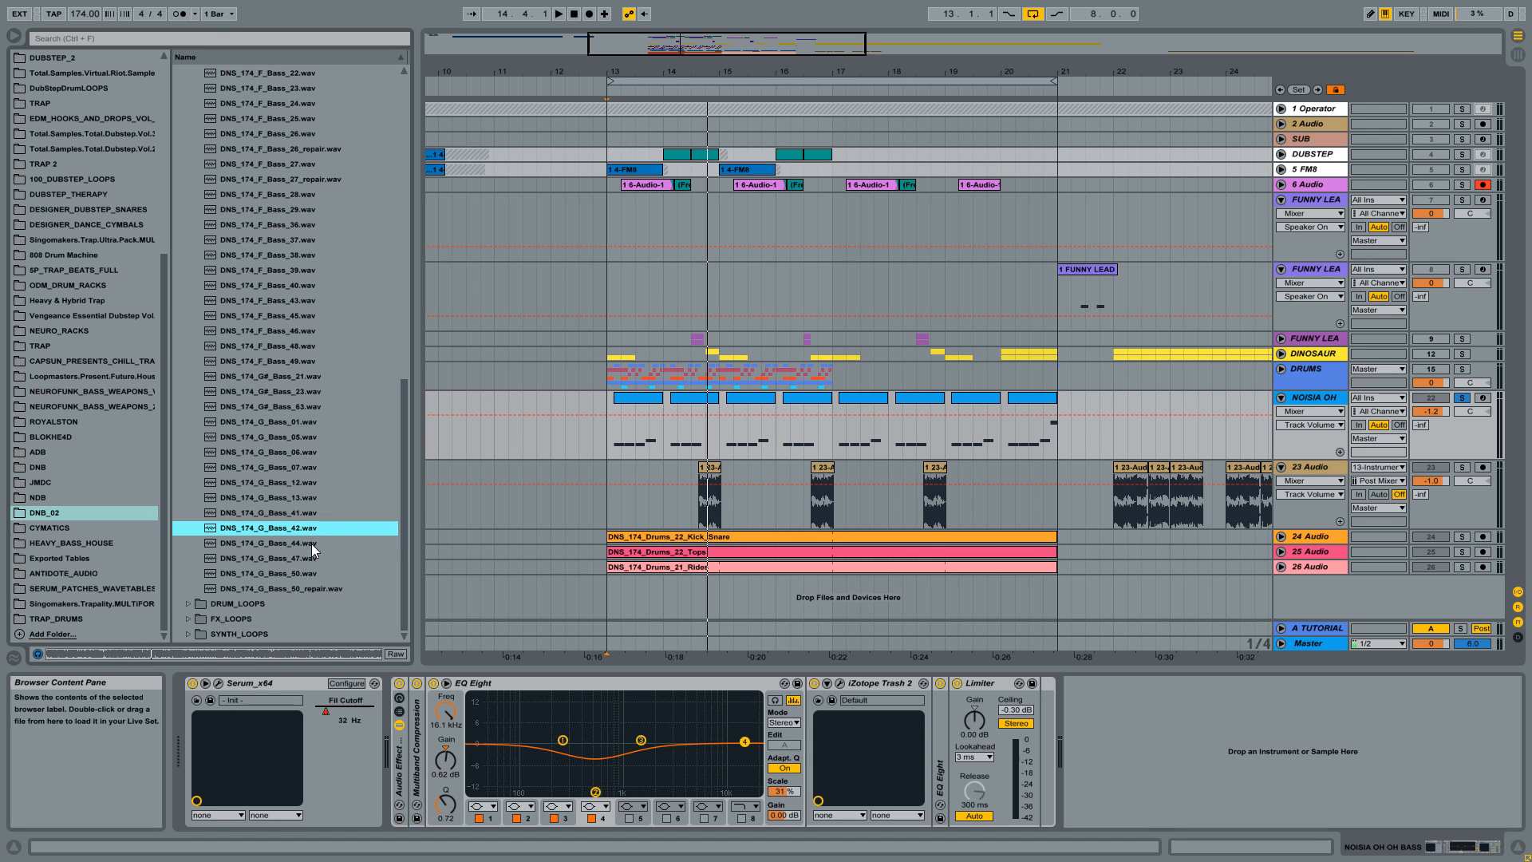
{"action": "left_click", "coordinate": [284, 543]}
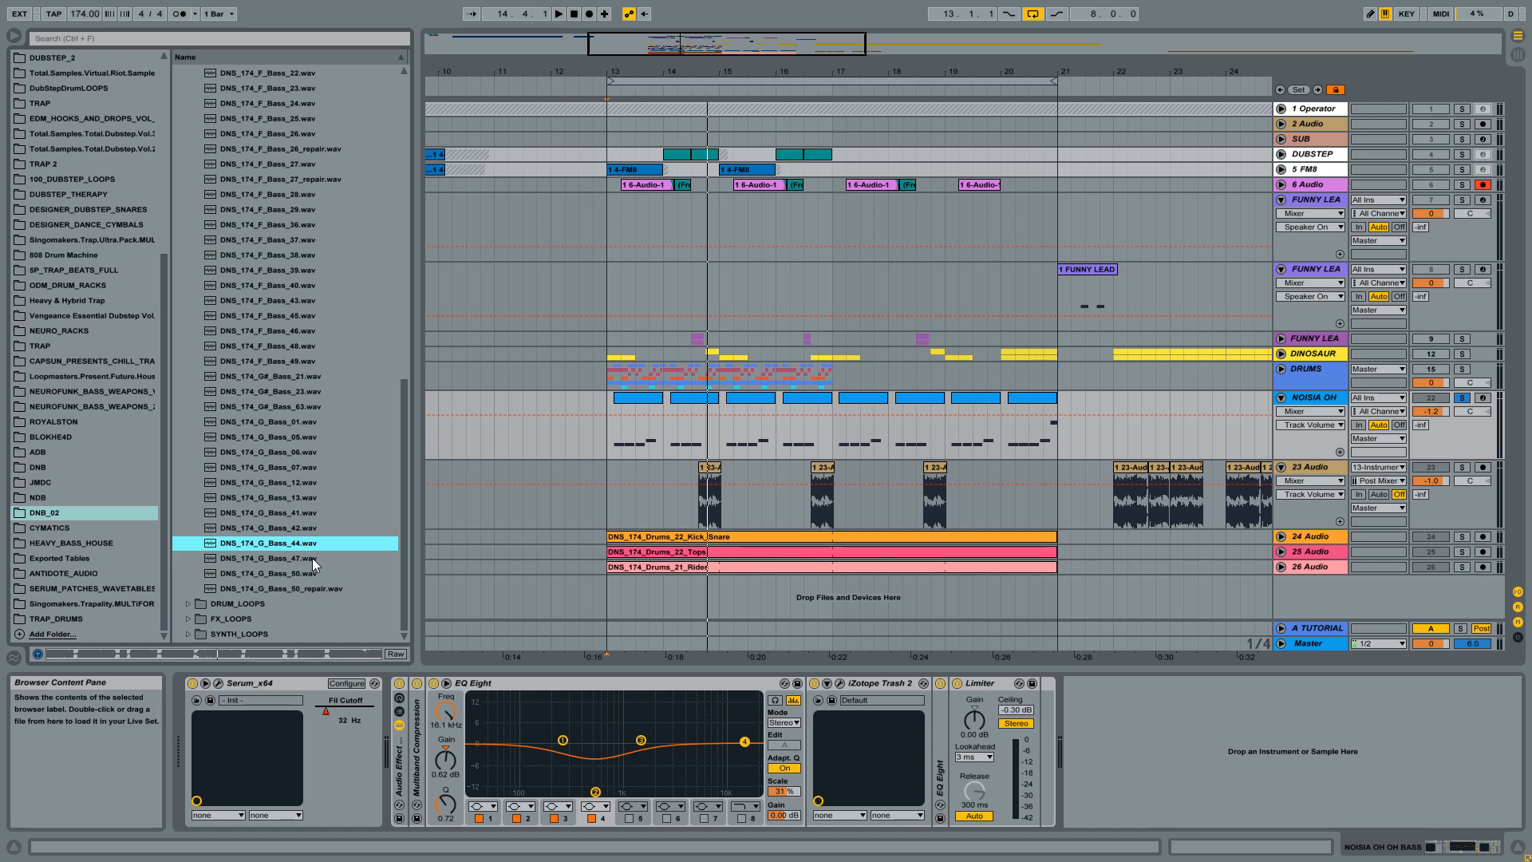
{"action": "left_click", "coordinate": [284, 557]}
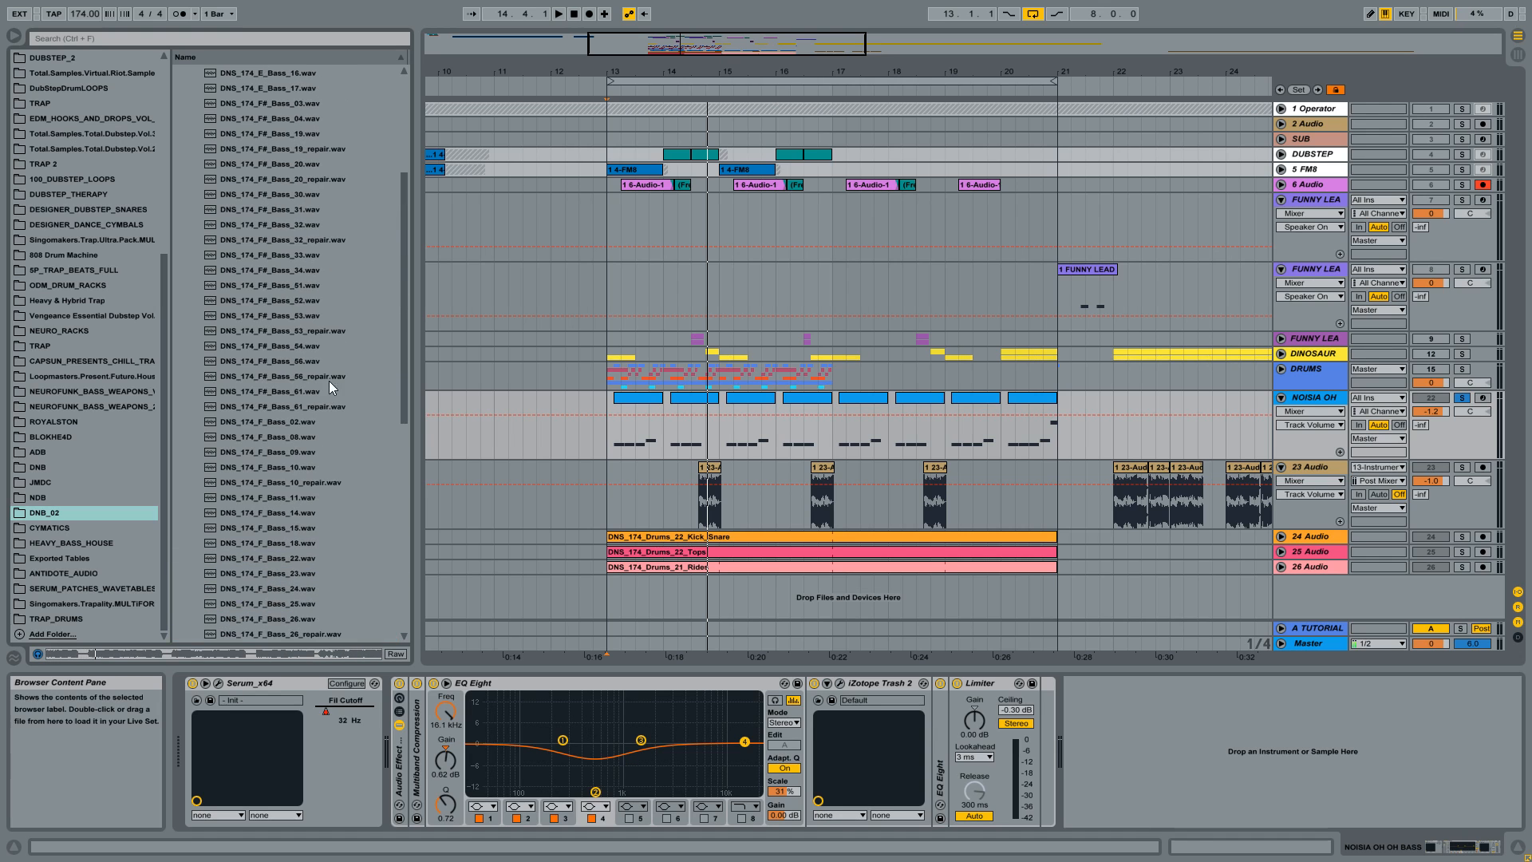
Audition several F# bass loops and the E Bass 16 loop.
{"action": "left_click", "coordinate": [283, 207]}
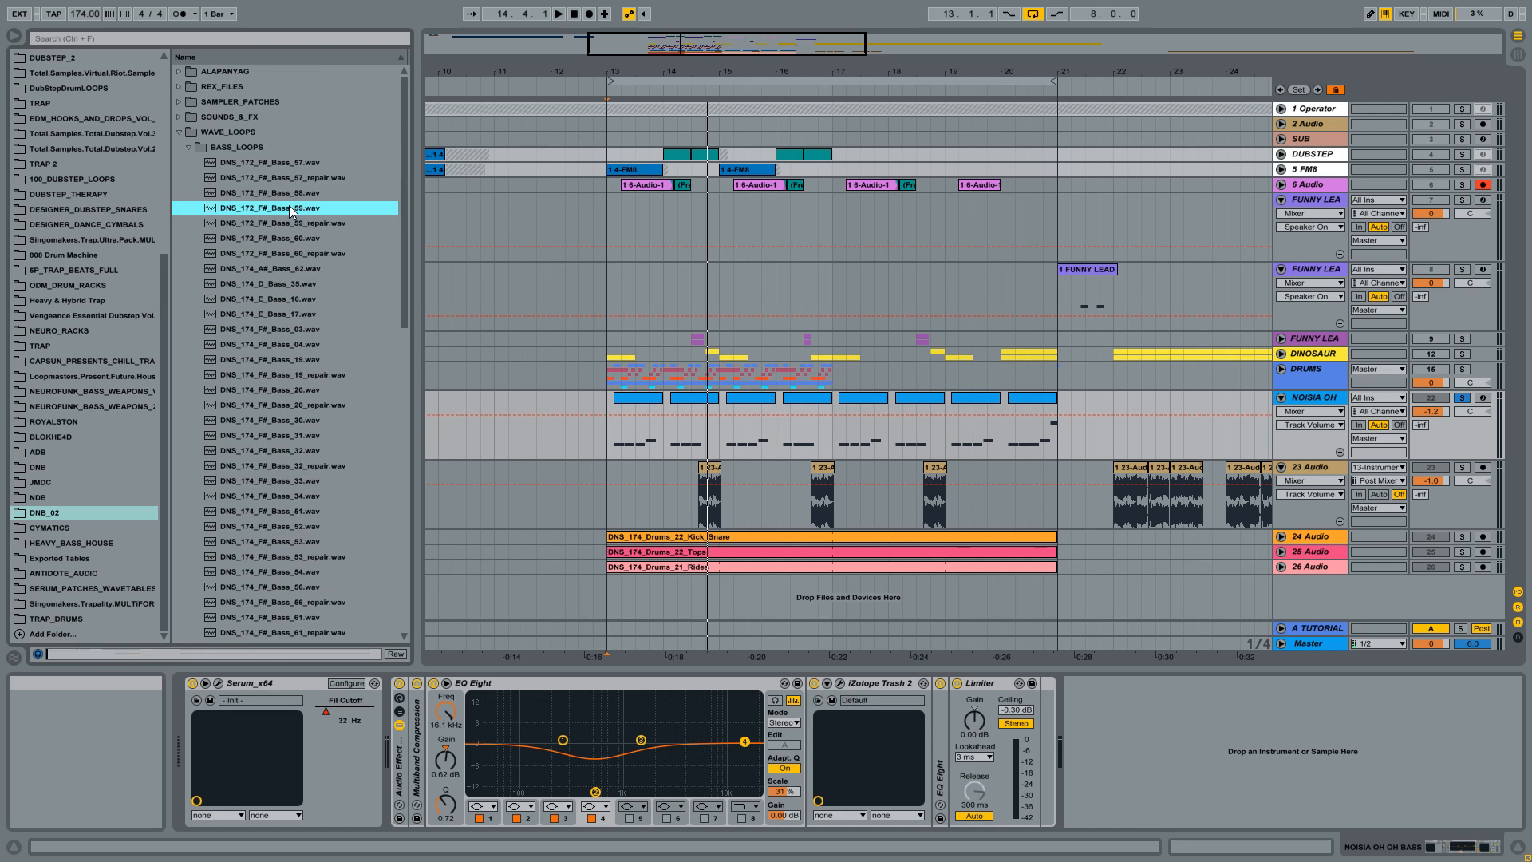
{"action": "left_click", "coordinate": [284, 237]}
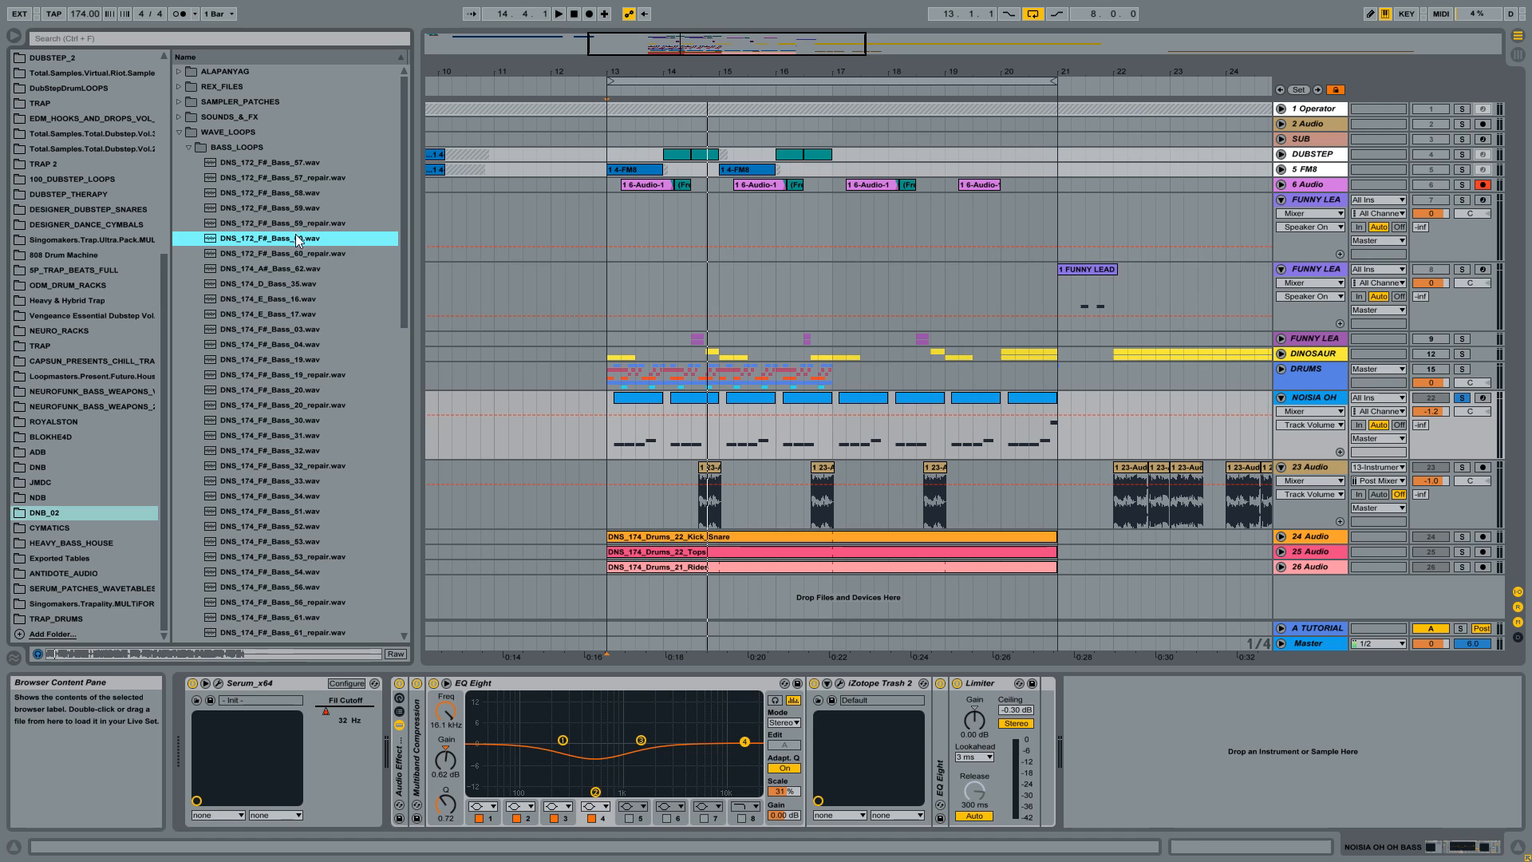
{"action": "left_click", "coordinate": [284, 208]}
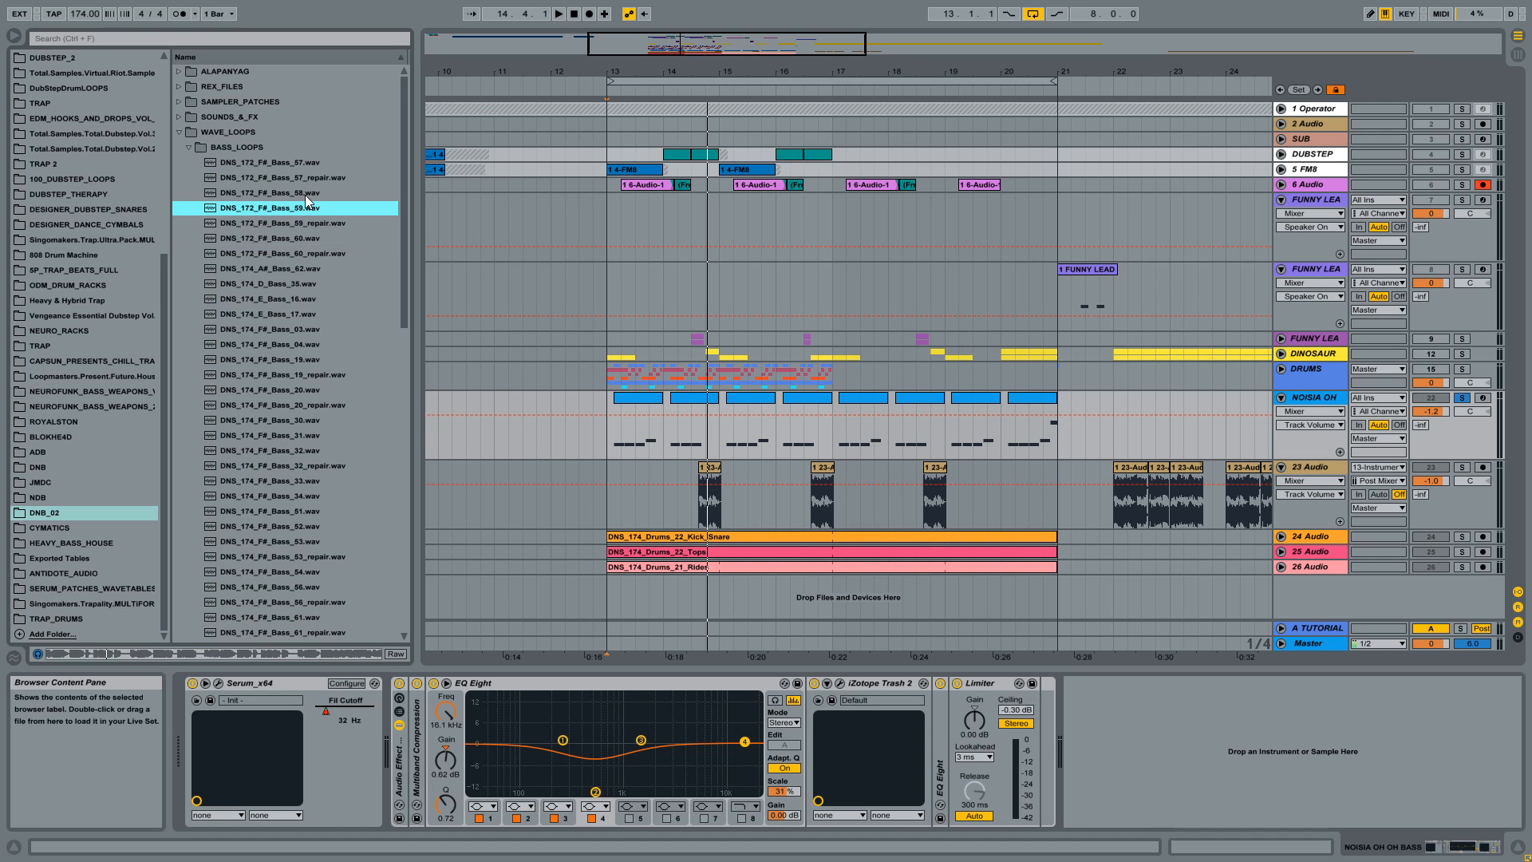
{"action": "left_click", "coordinate": [270, 299]}
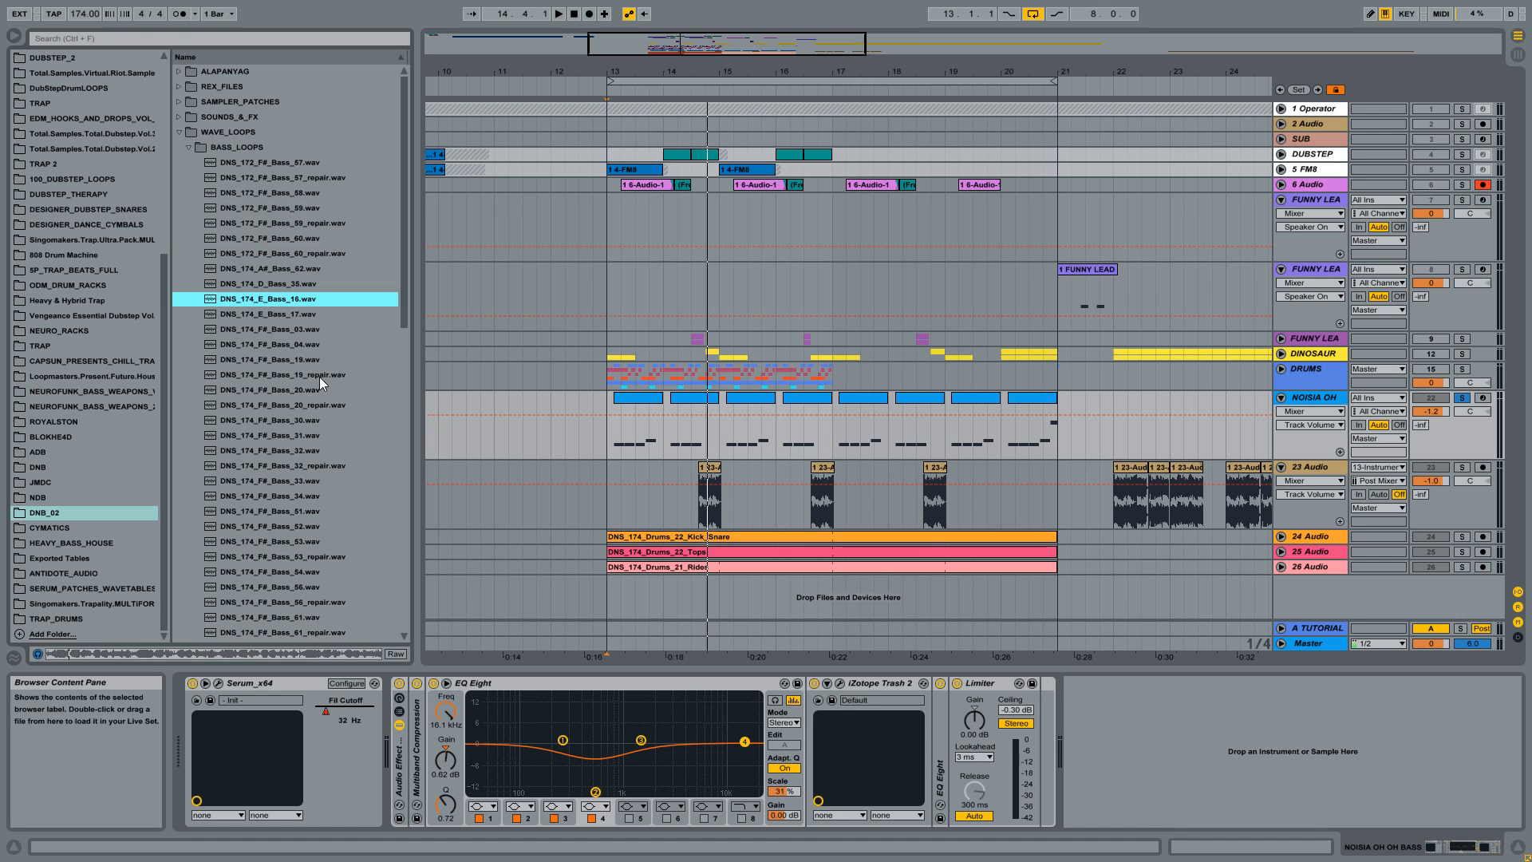
Audition the F# Bass 32, 33 and another F# bass loop further down.
{"action": "scroll", "scroll_direction": "down", "scroll_amount": 3}
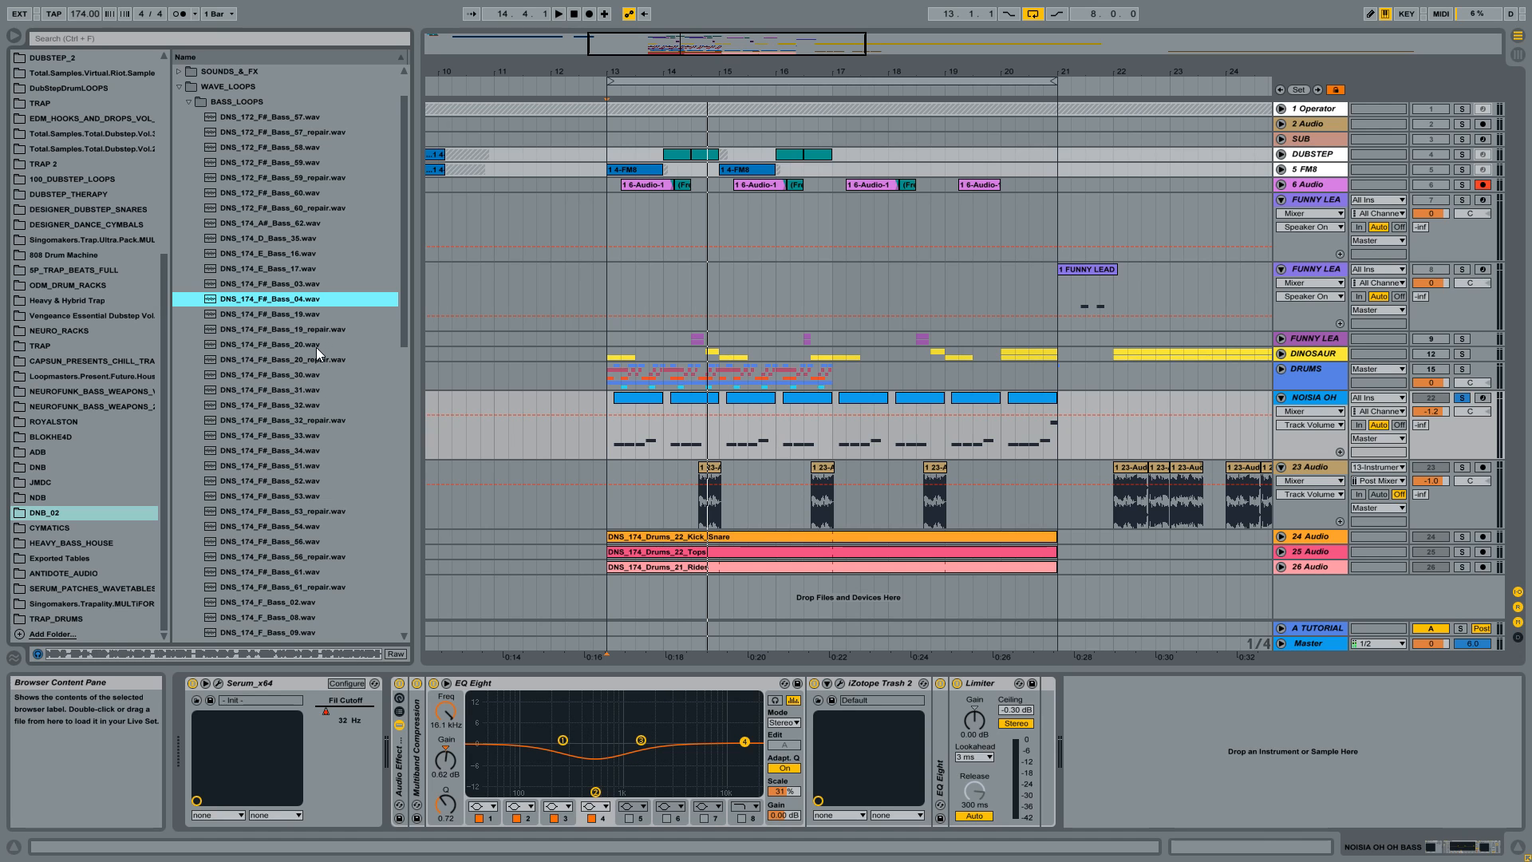
{"action": "left_click", "coordinate": [283, 405]}
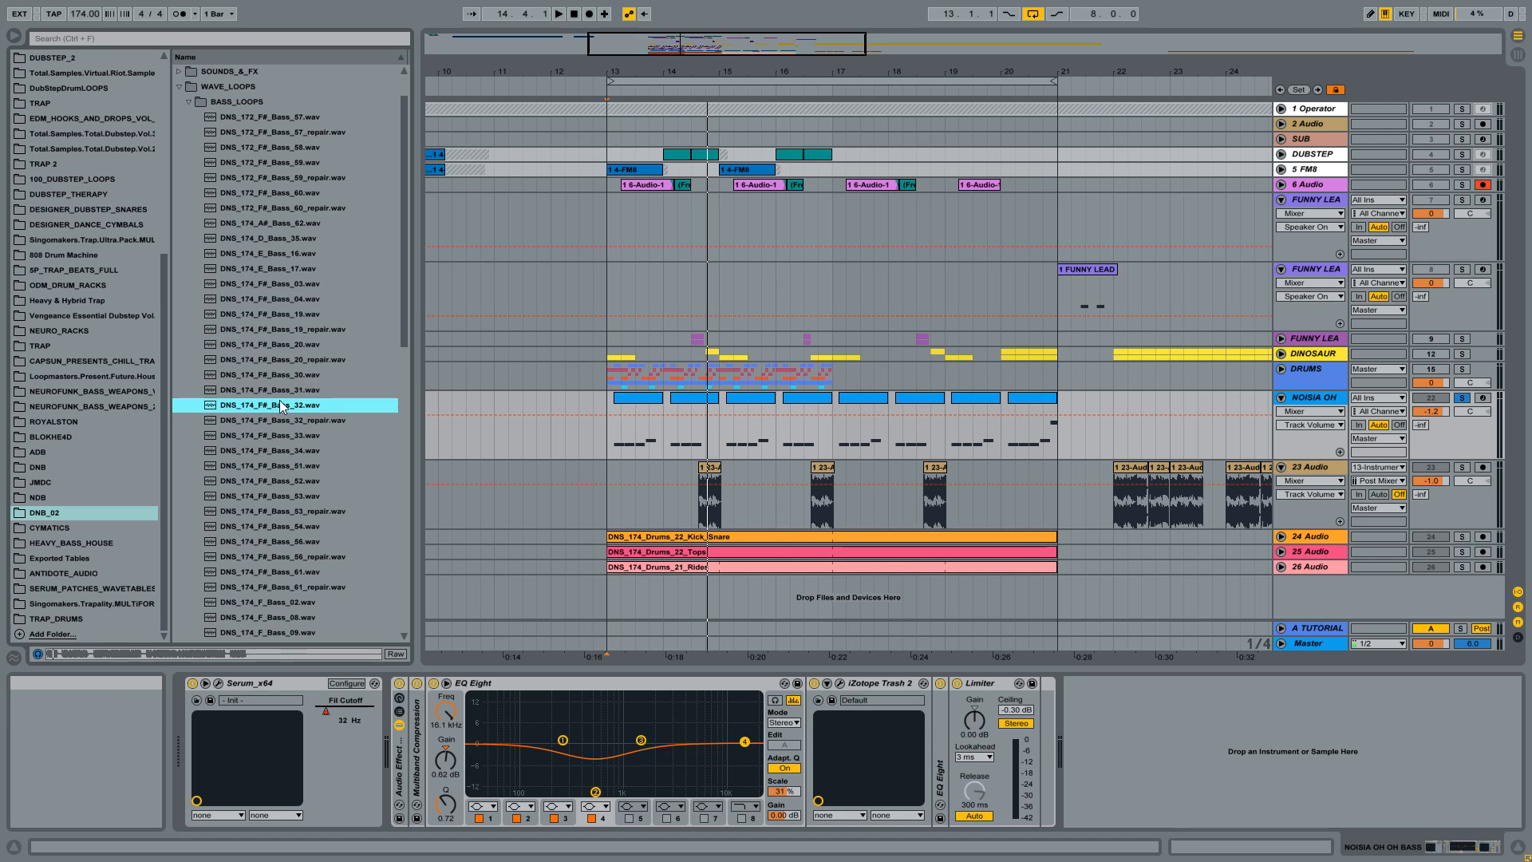
{"action": "left_click", "coordinate": [283, 435]}
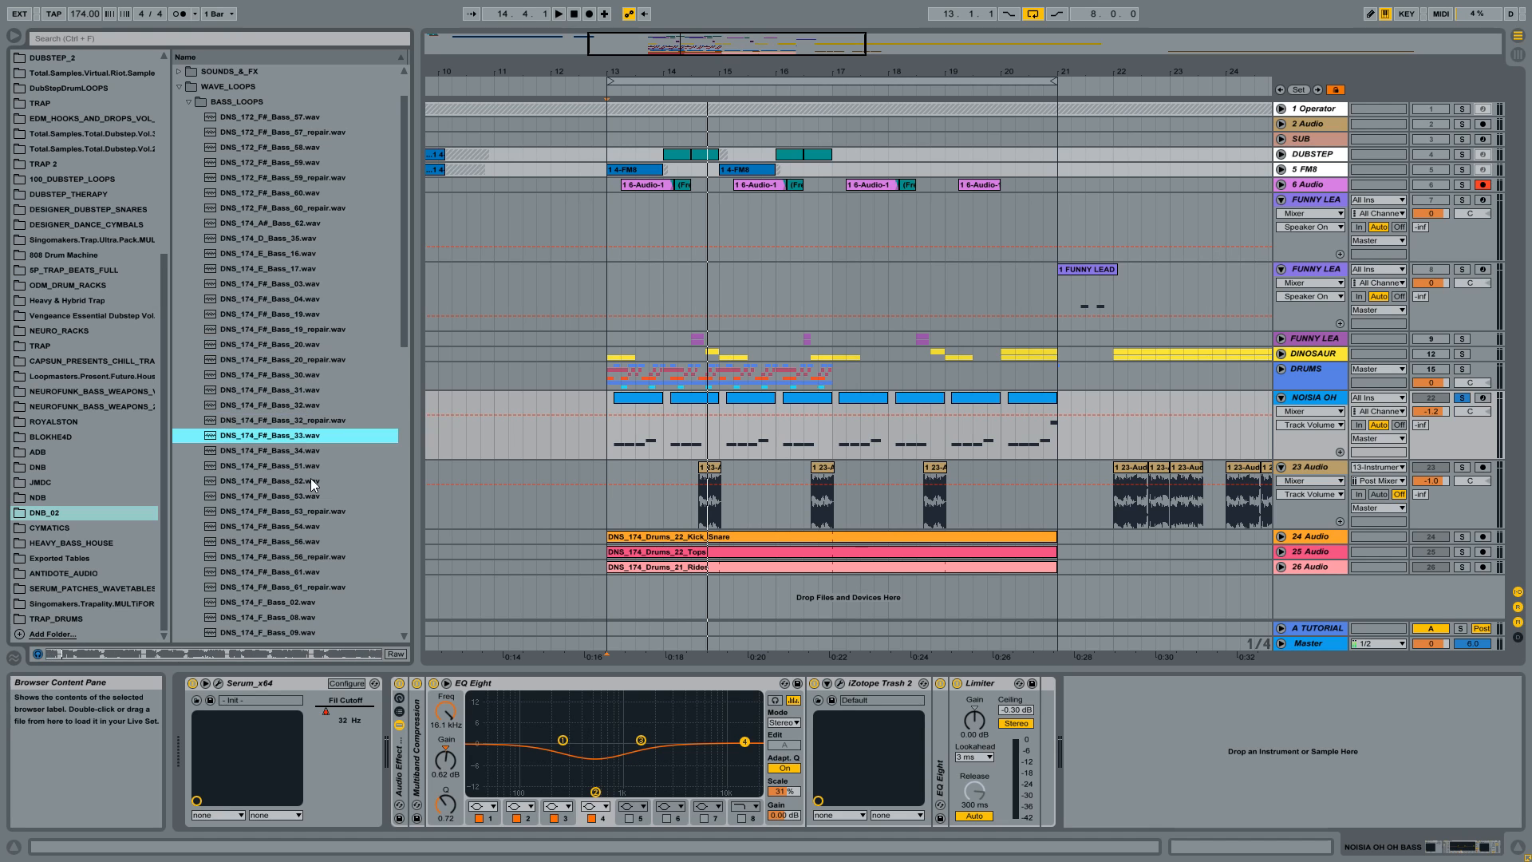
{"action": "left_click", "coordinate": [283, 479]}
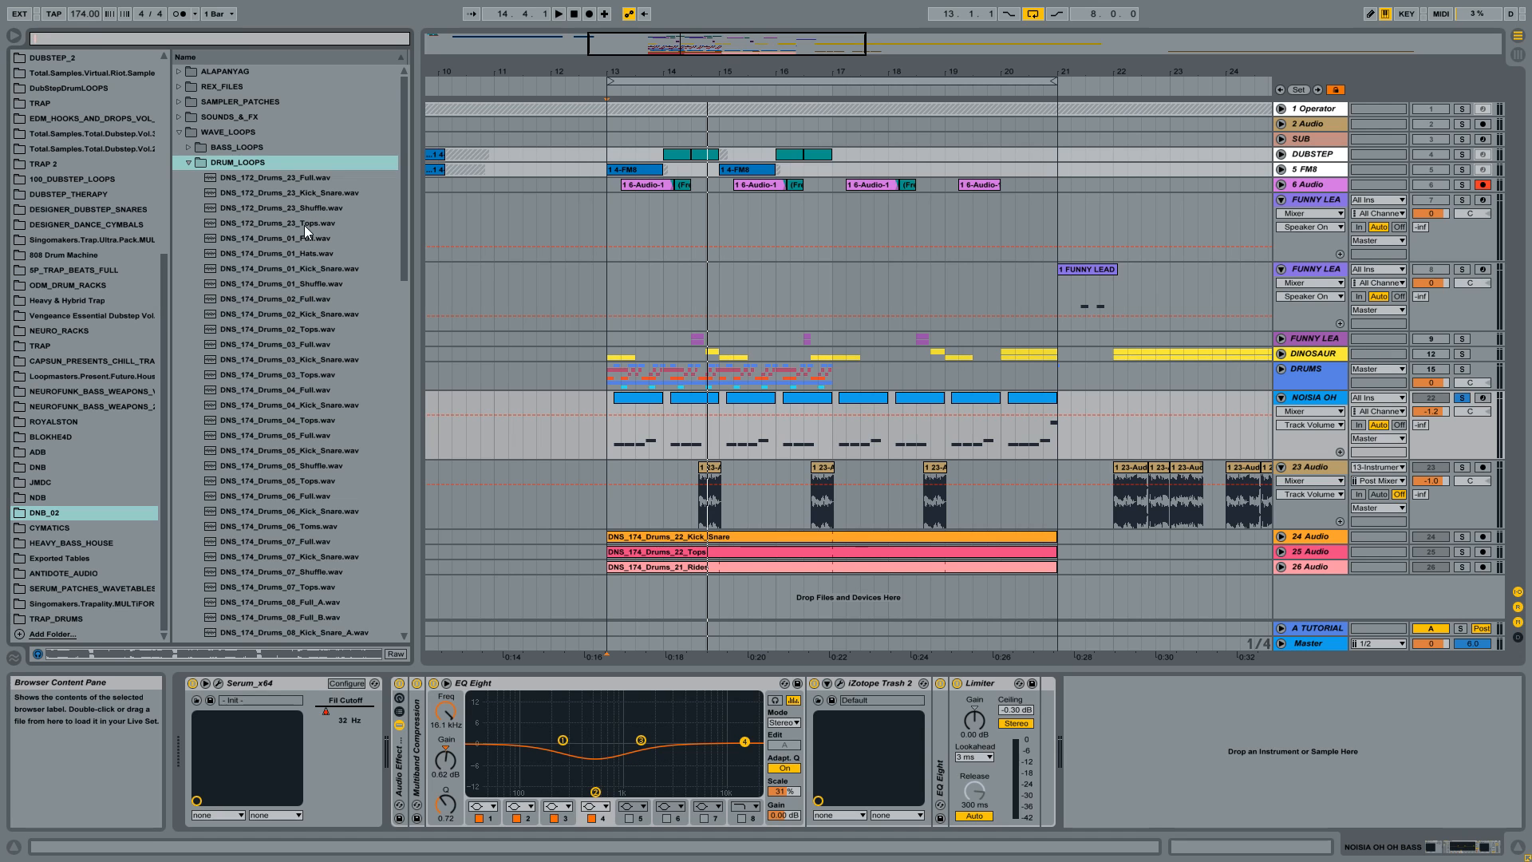
Filter the drum loops by 'ful' and audition Drums_01, 04, 05 and 07 Full loops.
{"action": "left_click", "coordinate": [283, 208]}
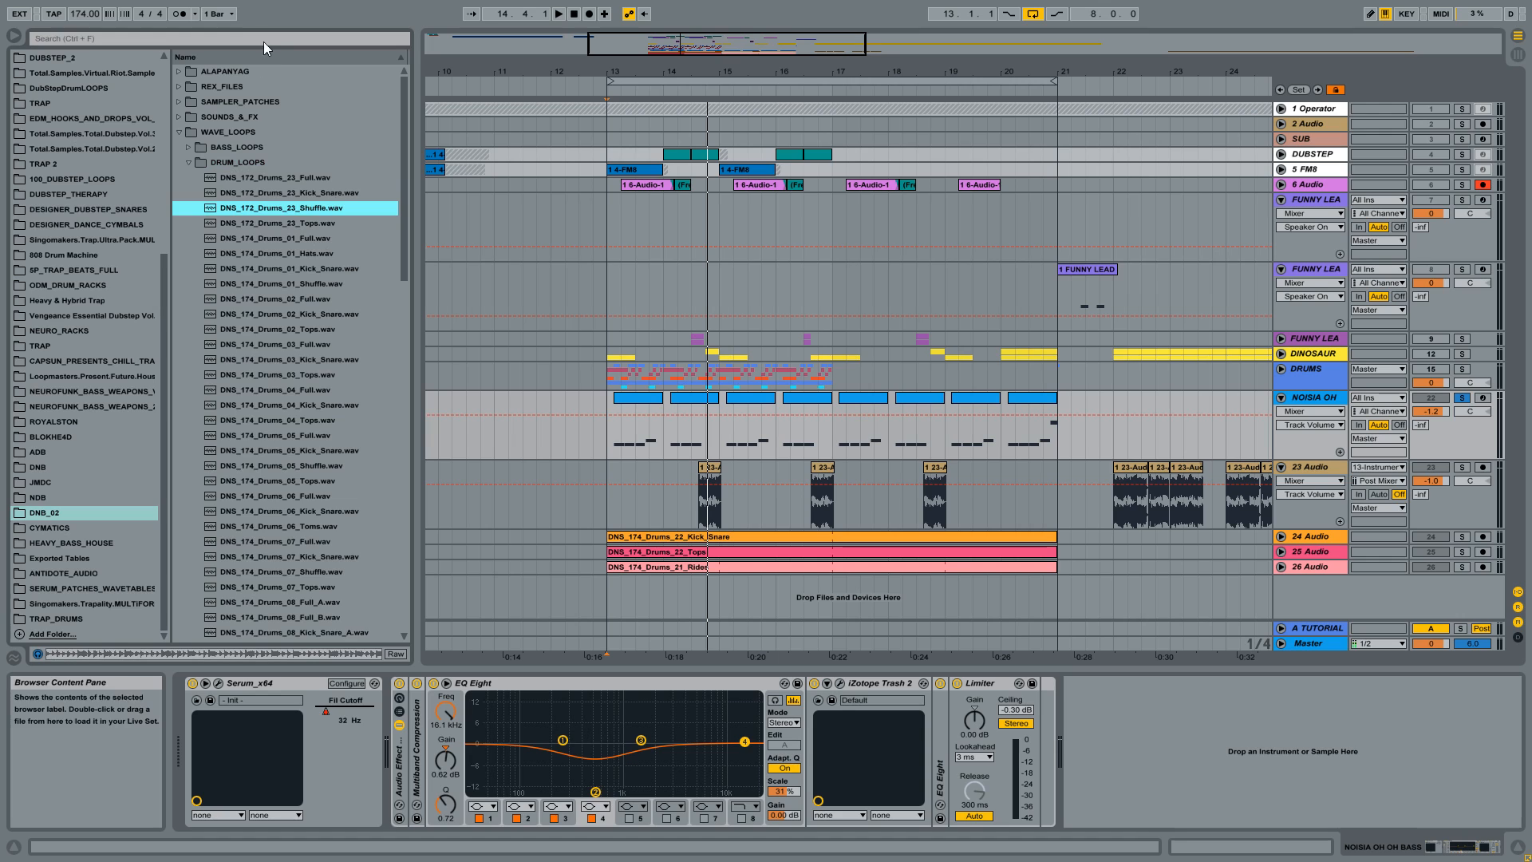
{"action": "type", "text": "full"}
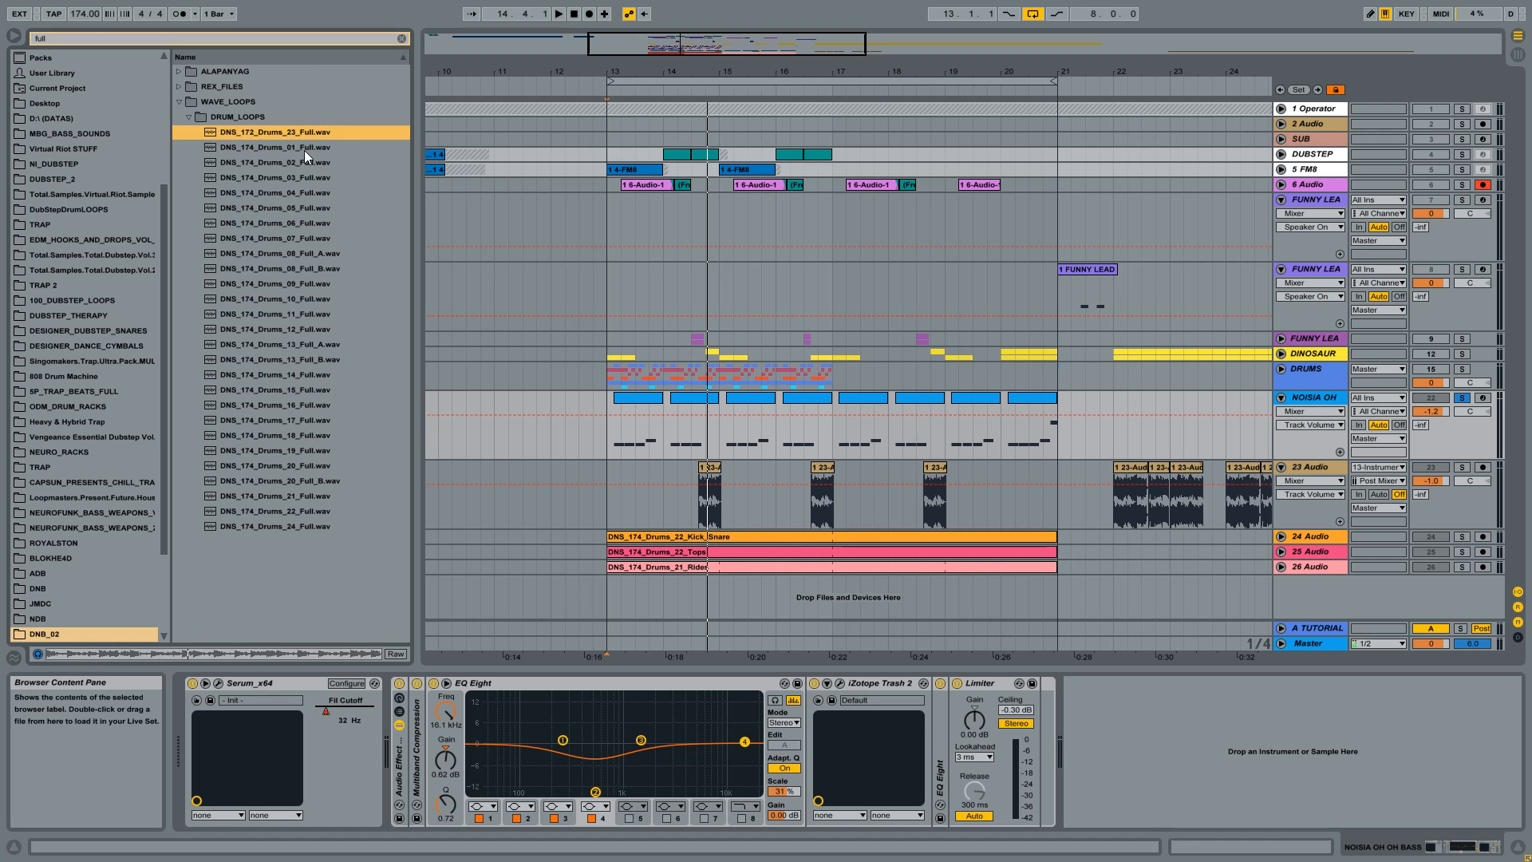
{"action": "left_click", "coordinate": [277, 147]}
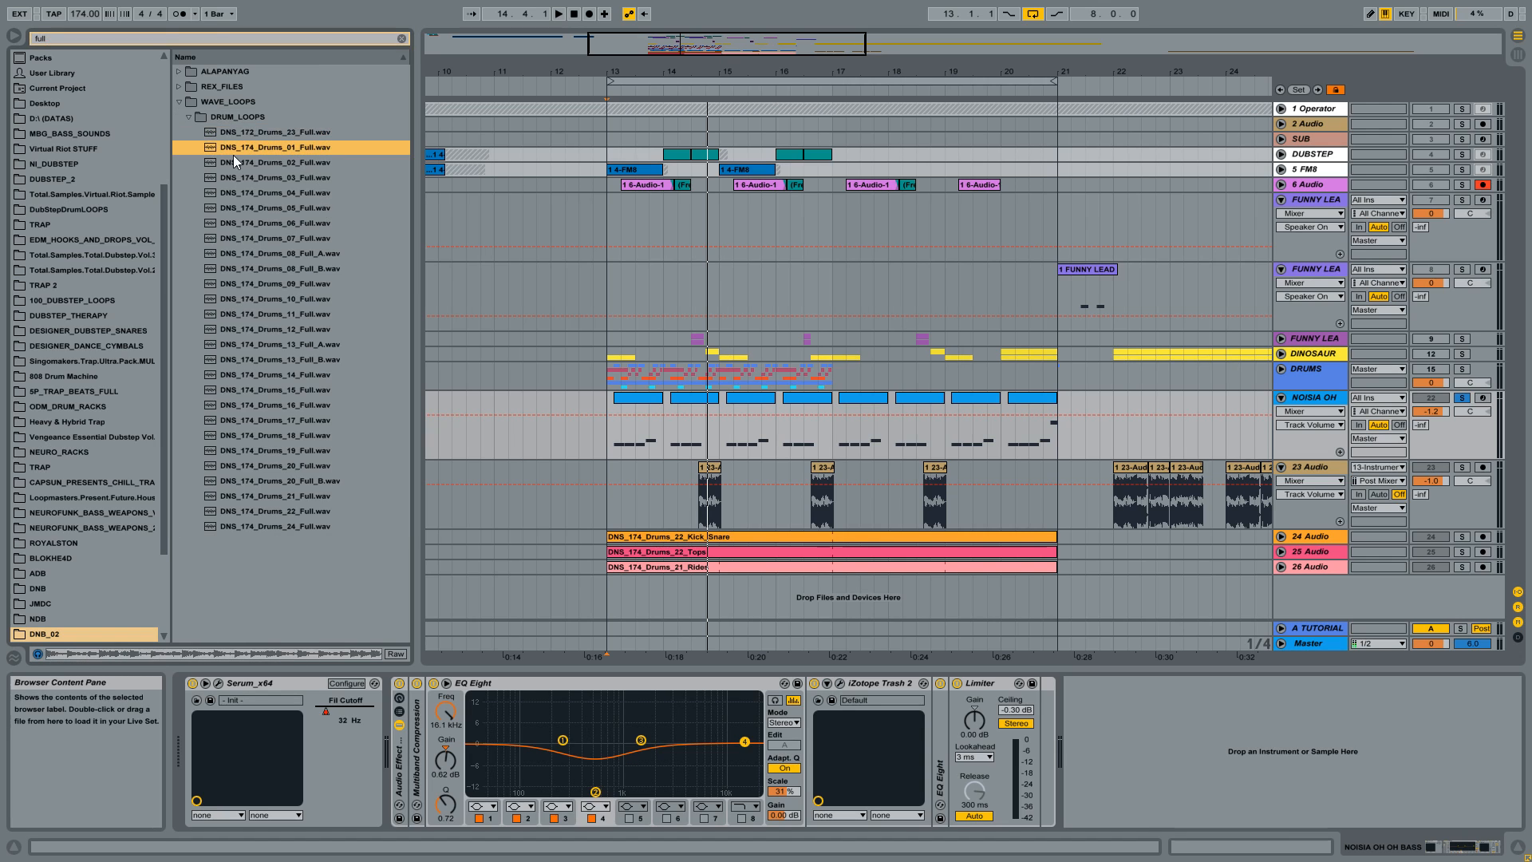
{"action": "mouse_move", "coordinate": [269, 194]}
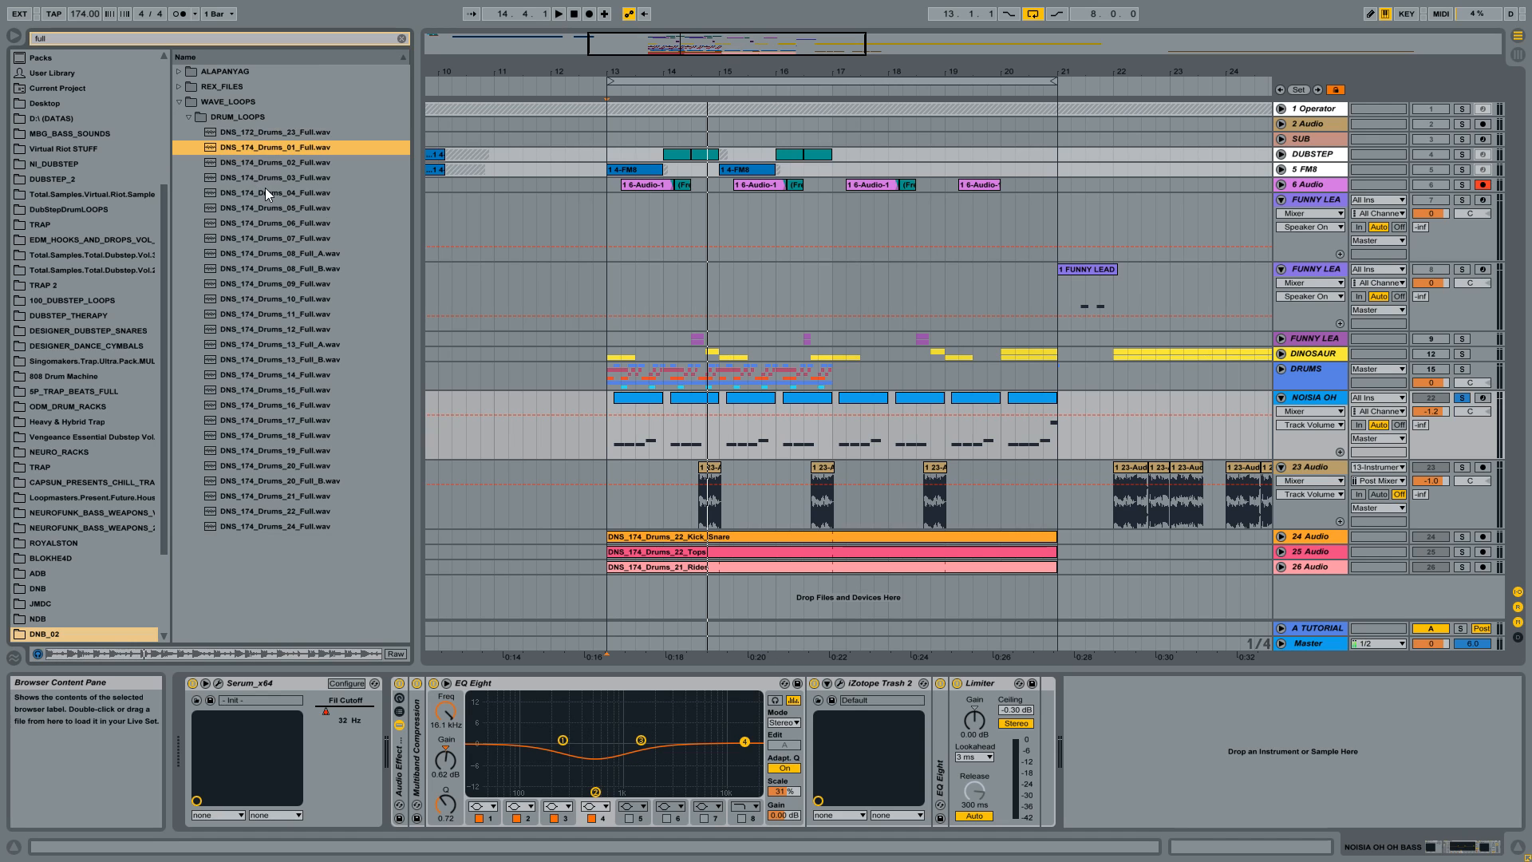
{"action": "mouse_move", "coordinate": [304, 199]}
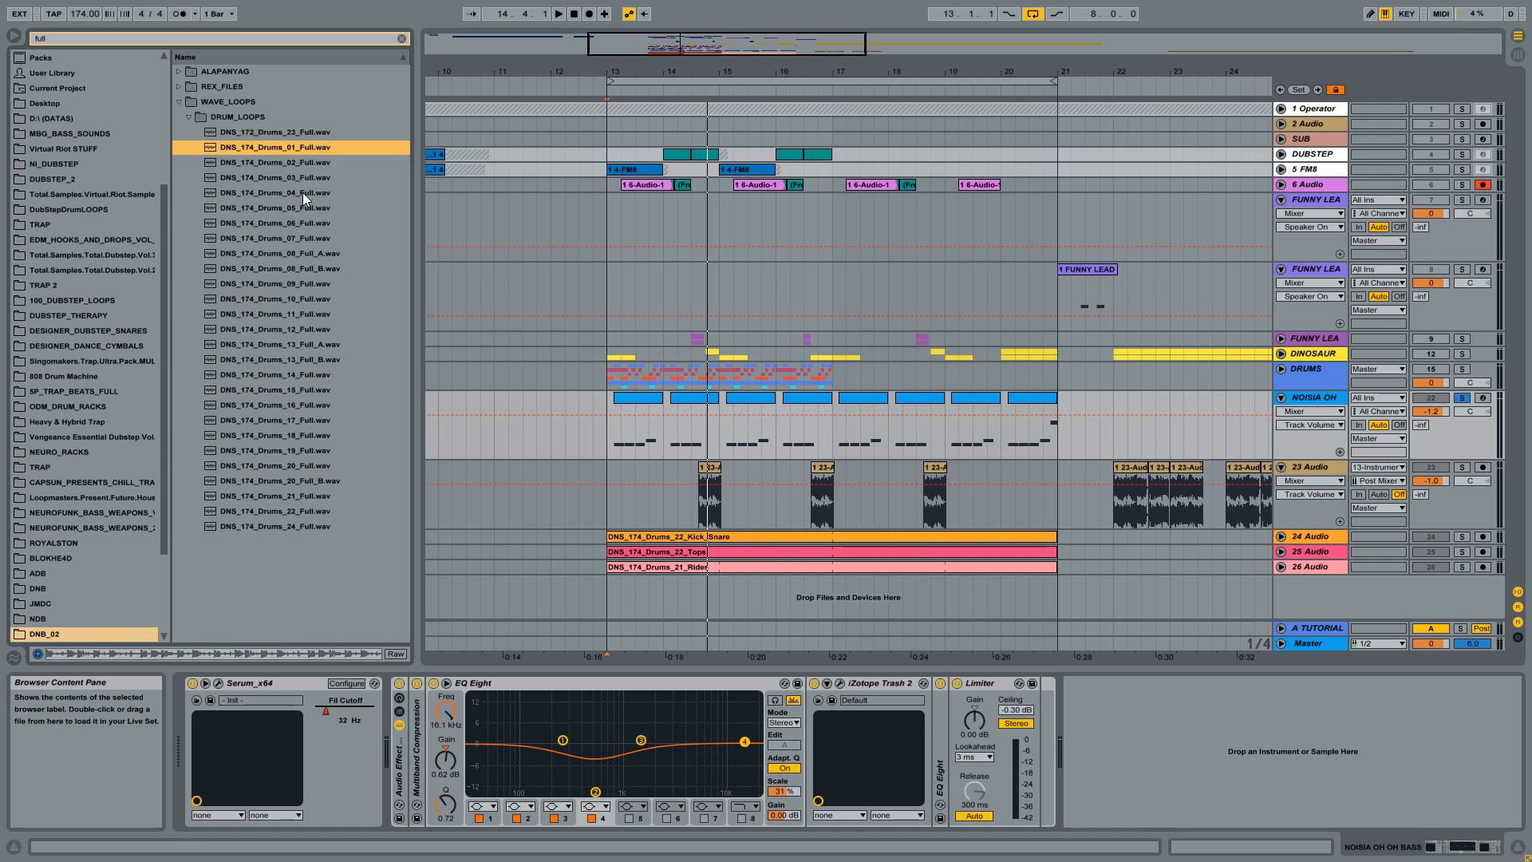
{"action": "left_click", "coordinate": [277, 193]}
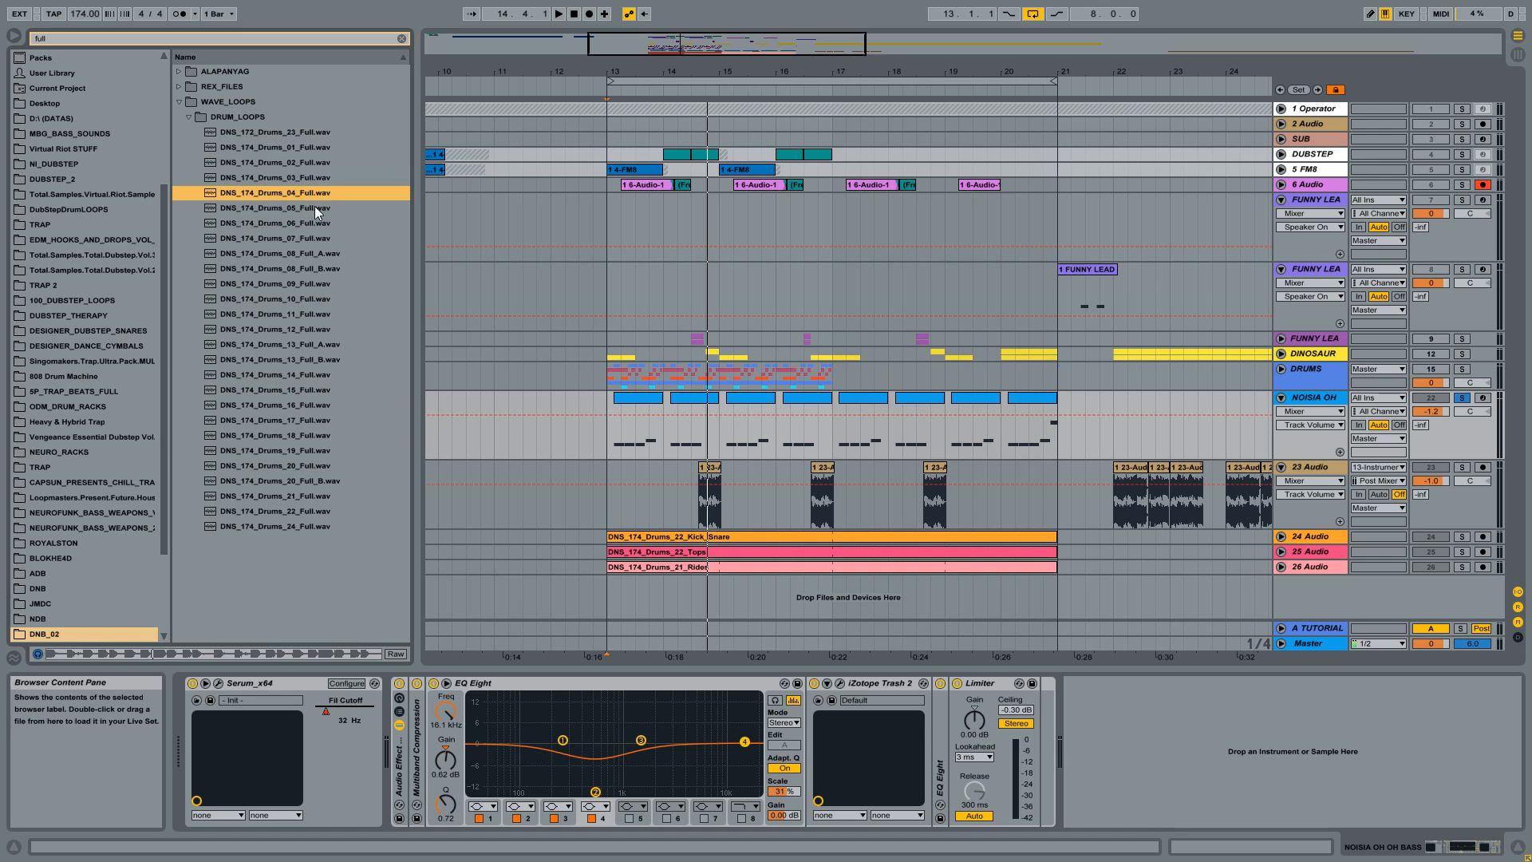
{"action": "left_click", "coordinate": [283, 207]}
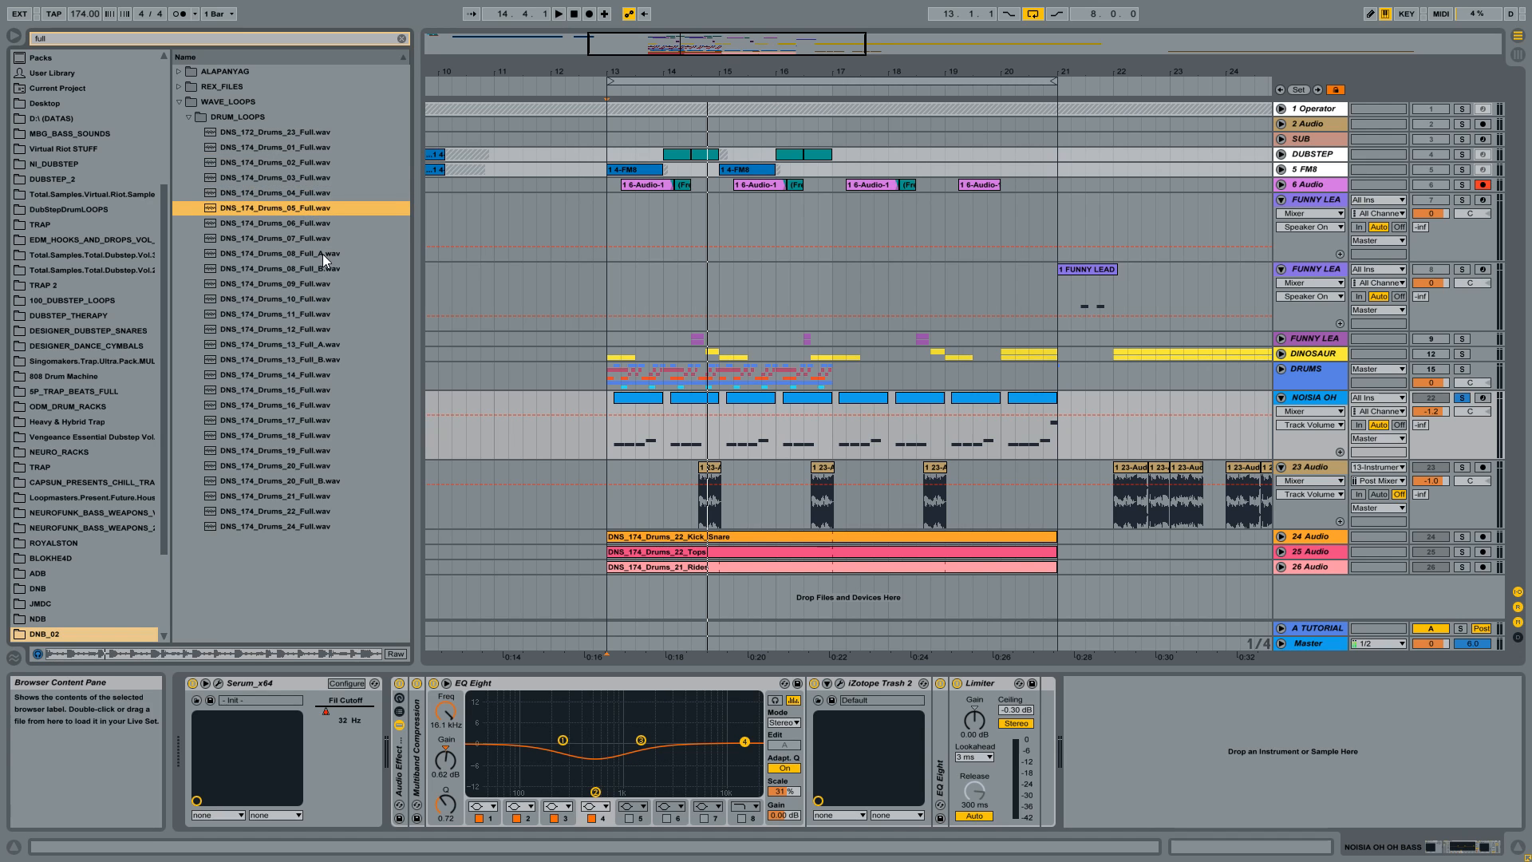
{"action": "left_click", "coordinate": [279, 237]}
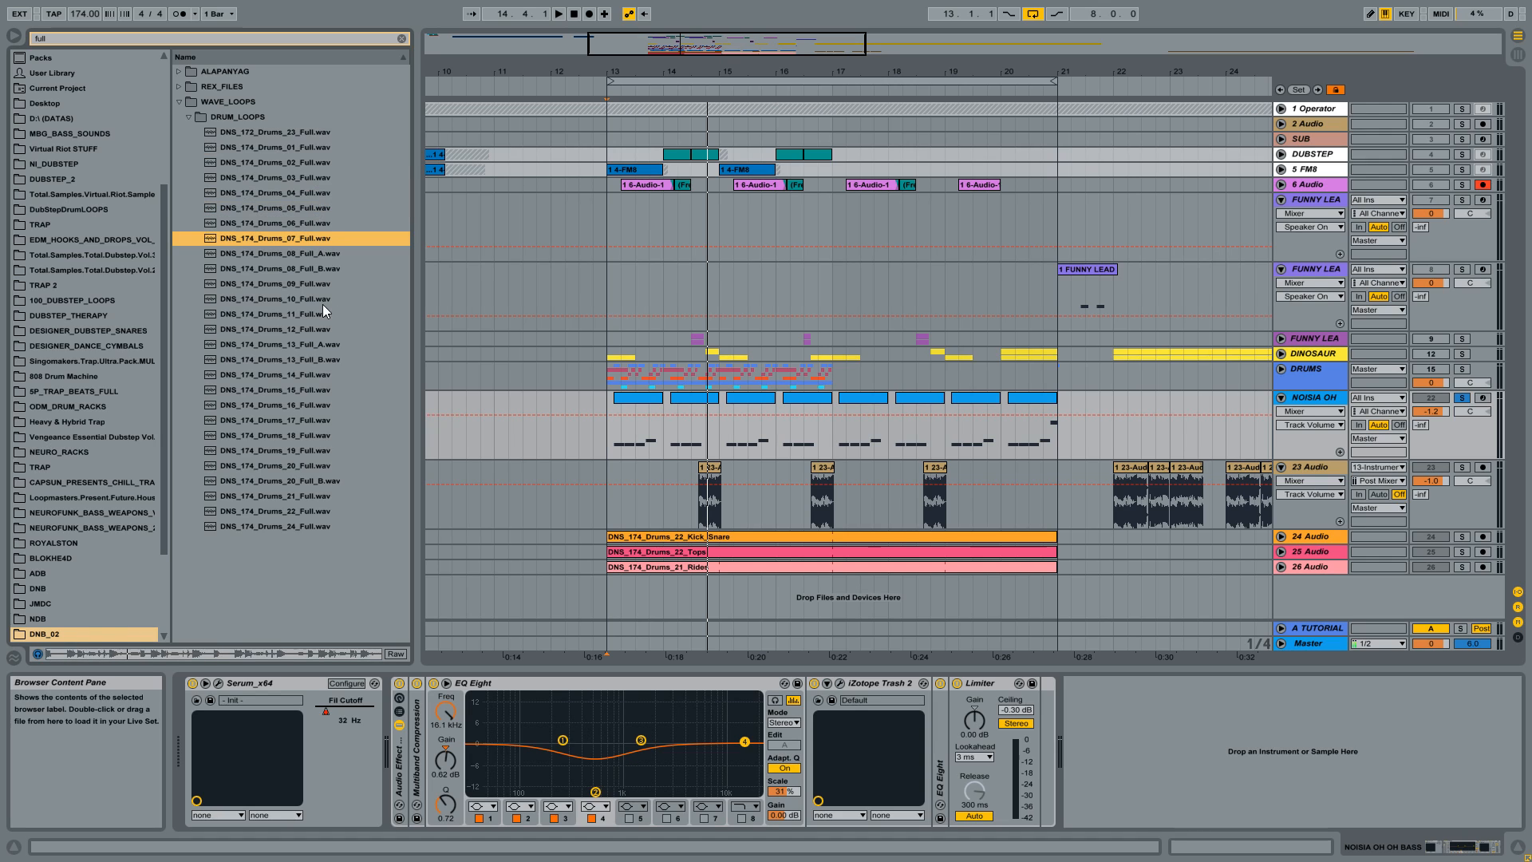
Audition more Full drum loops: Drums_13 Full_B, Drums_17, Drums_21 and others.
{"action": "left_click", "coordinate": [283, 268]}
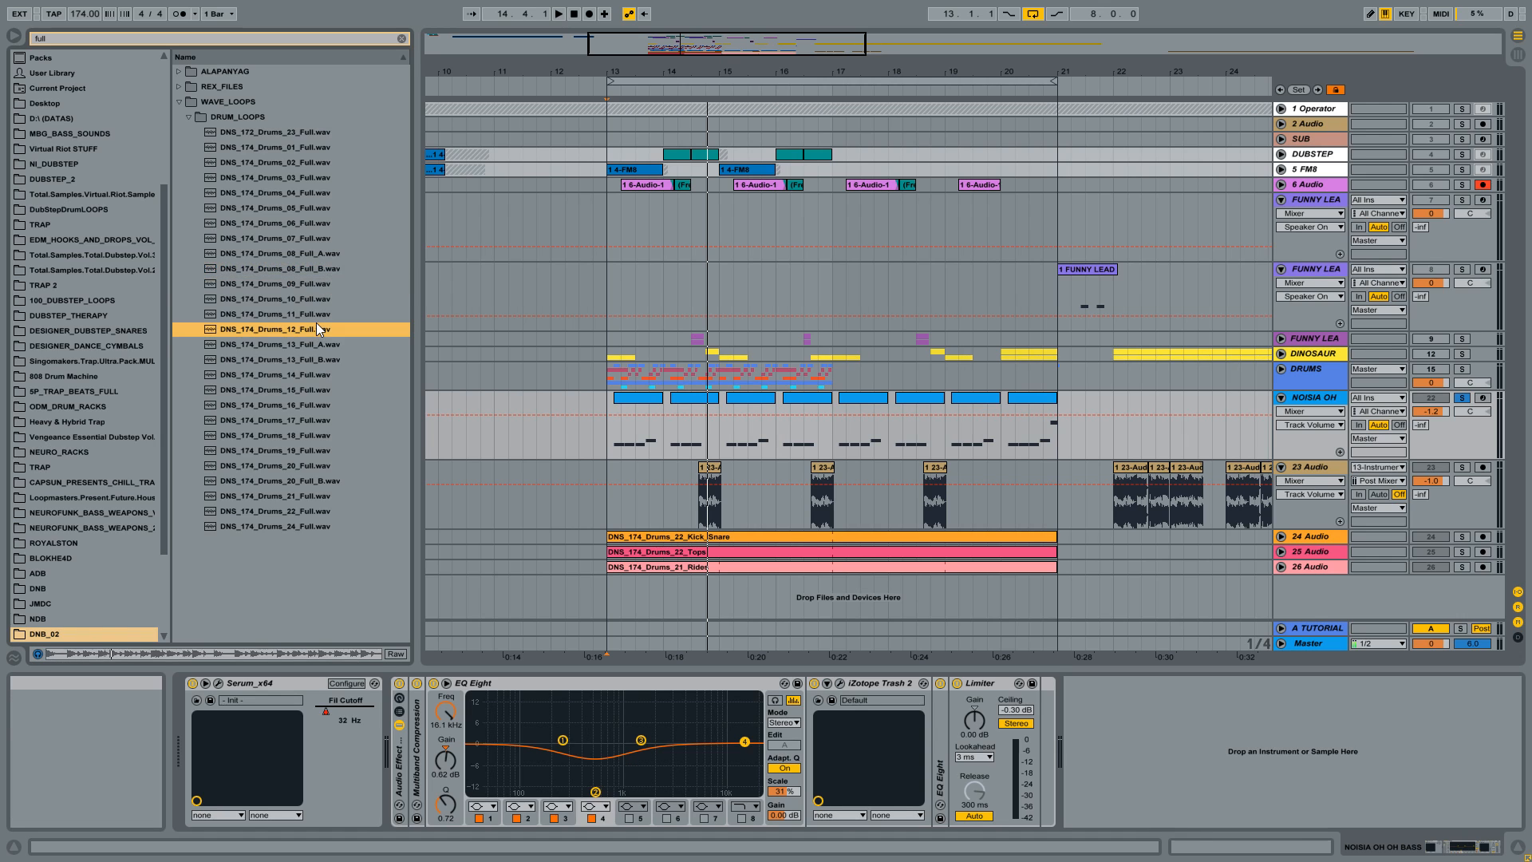
{"action": "left_click", "coordinate": [293, 358]}
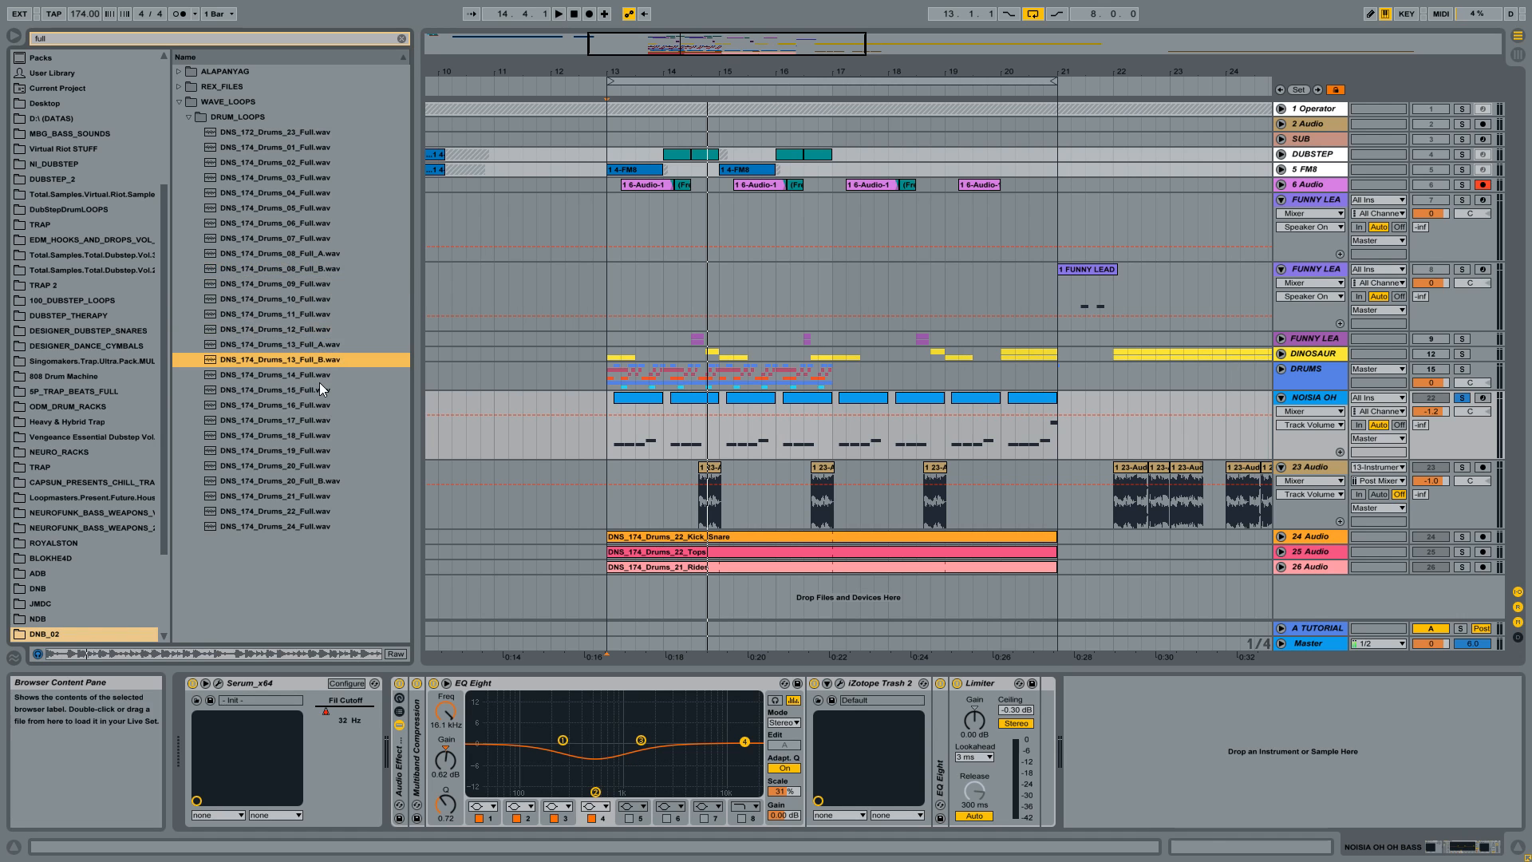
{"action": "left_click", "coordinate": [283, 421]}
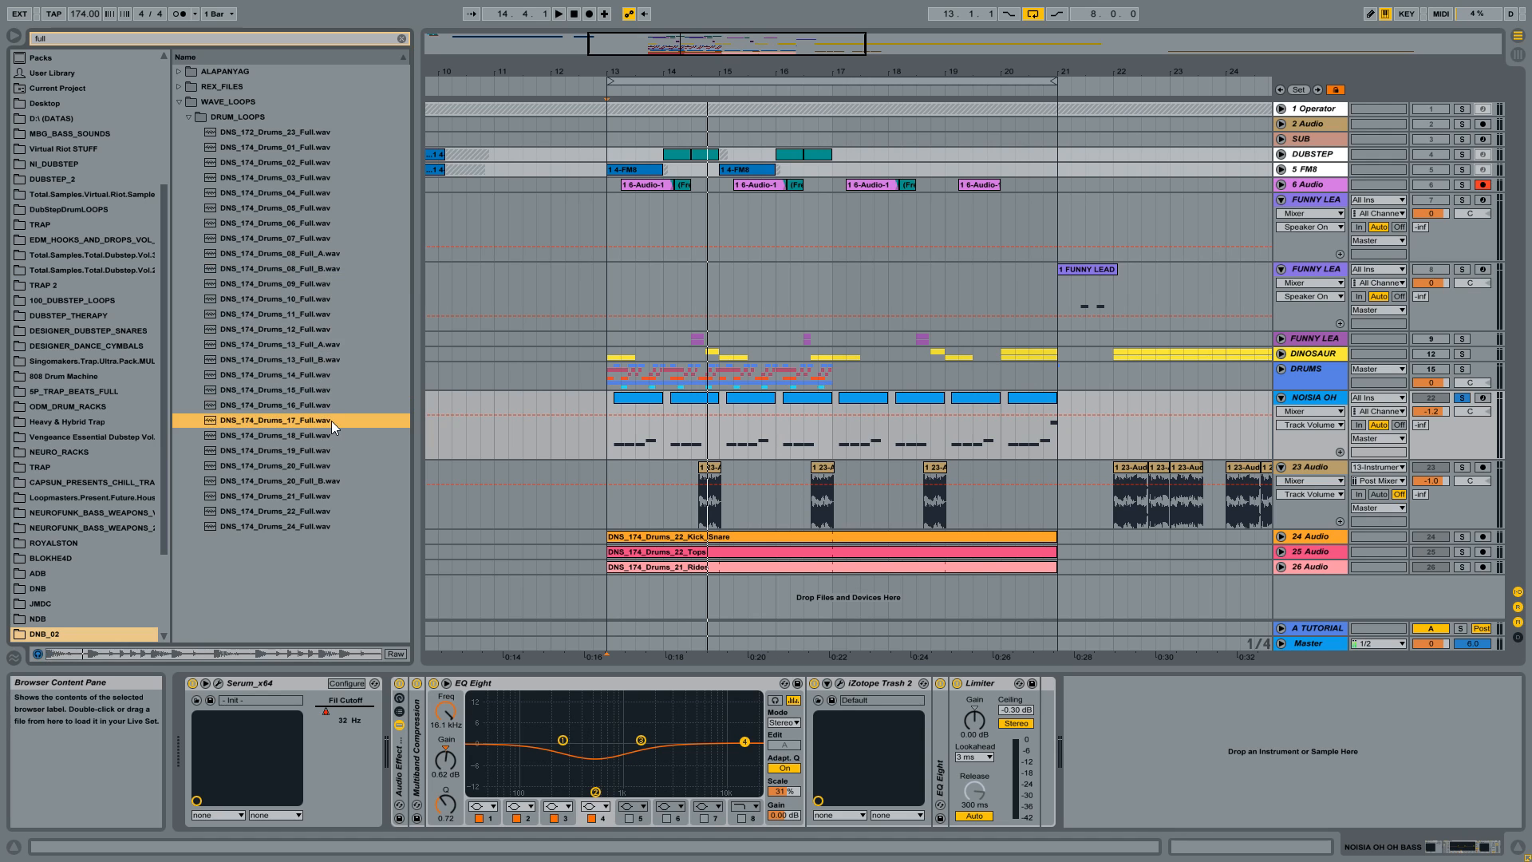
{"action": "left_click", "coordinate": [283, 496]}
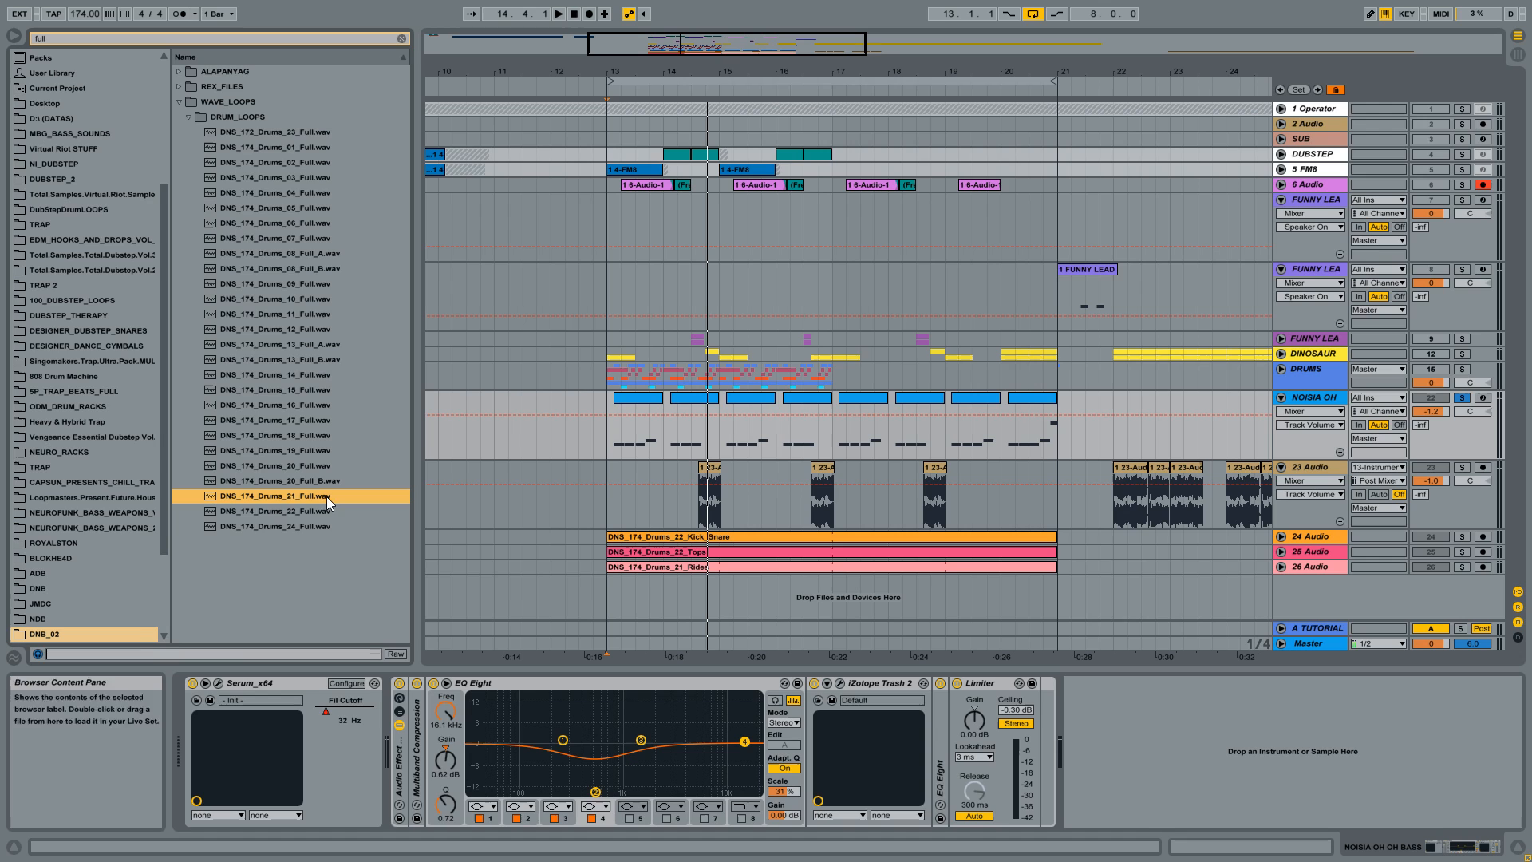
{"action": "left_click", "coordinate": [277, 526]}
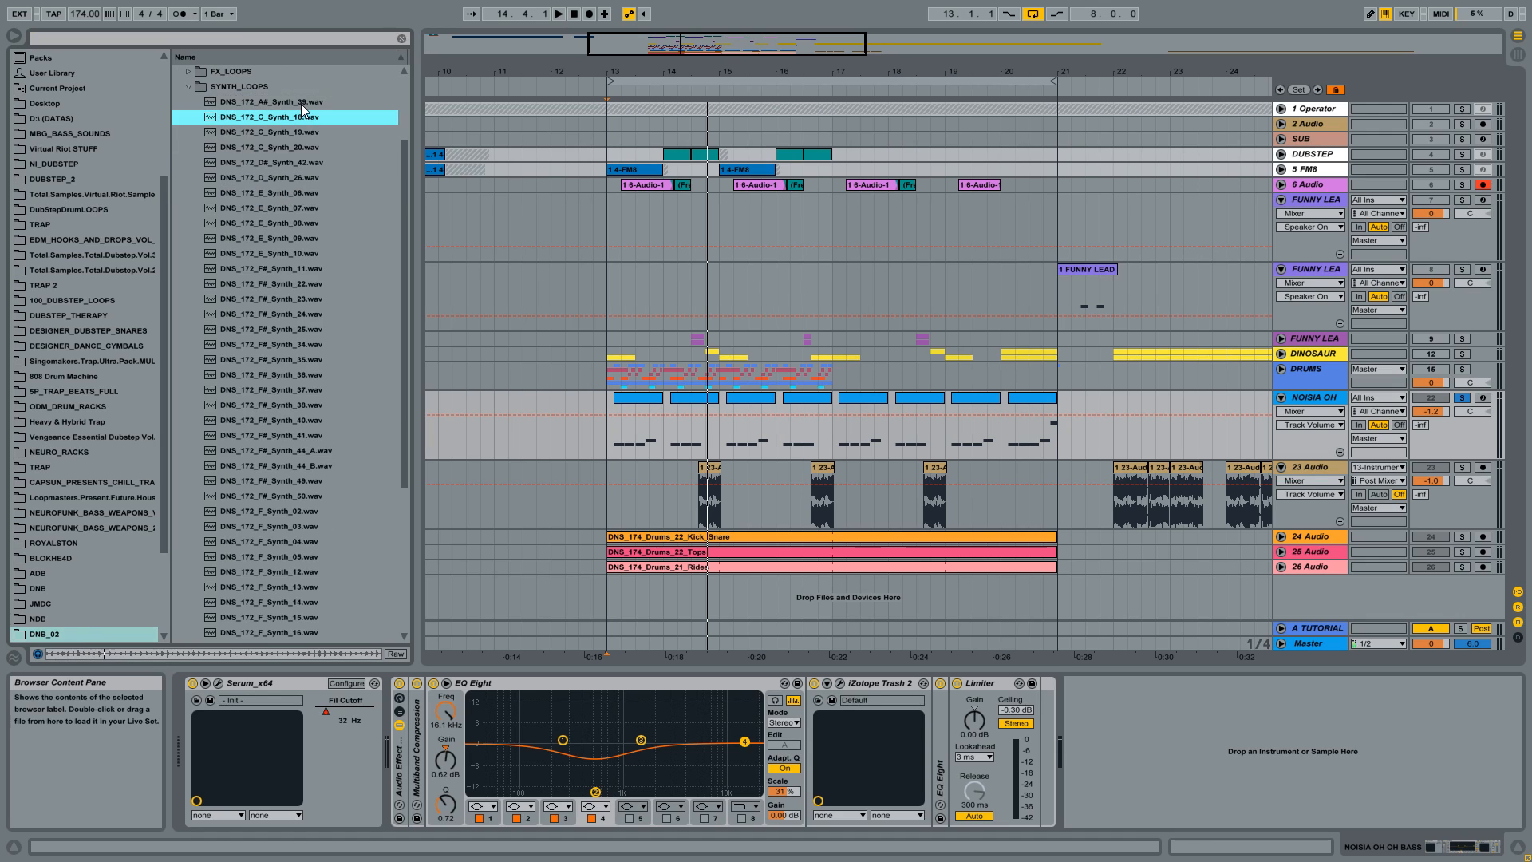
Audition the A# Synth_39, C Synth_20, D# Synth_42, D Synth_26 and E Synth_06, 07, 09 loops.
{"action": "left_click", "coordinate": [283, 102]}
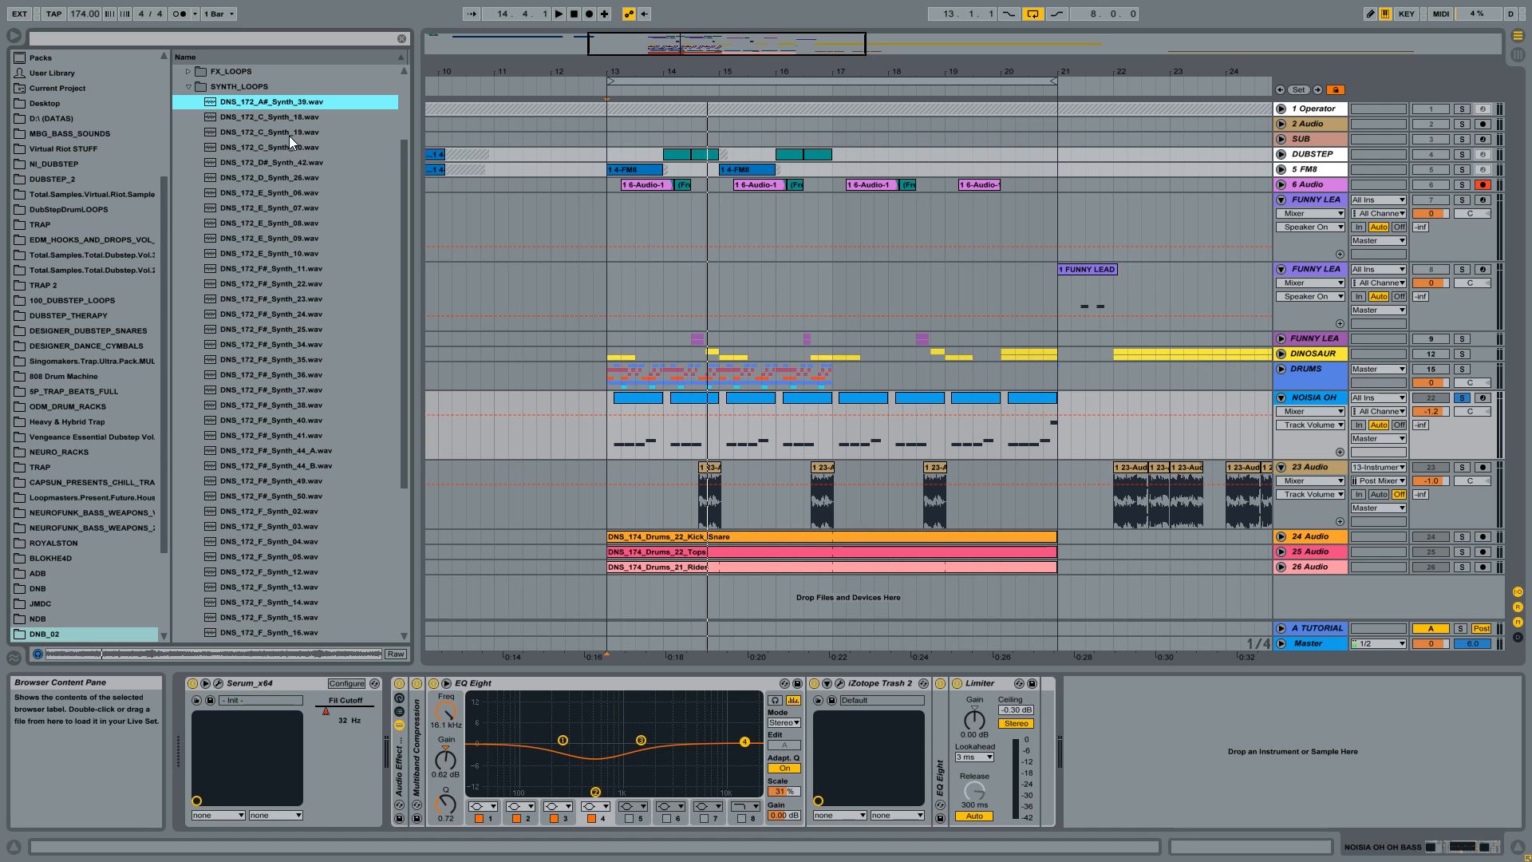
{"action": "left_click", "coordinate": [285, 147]}
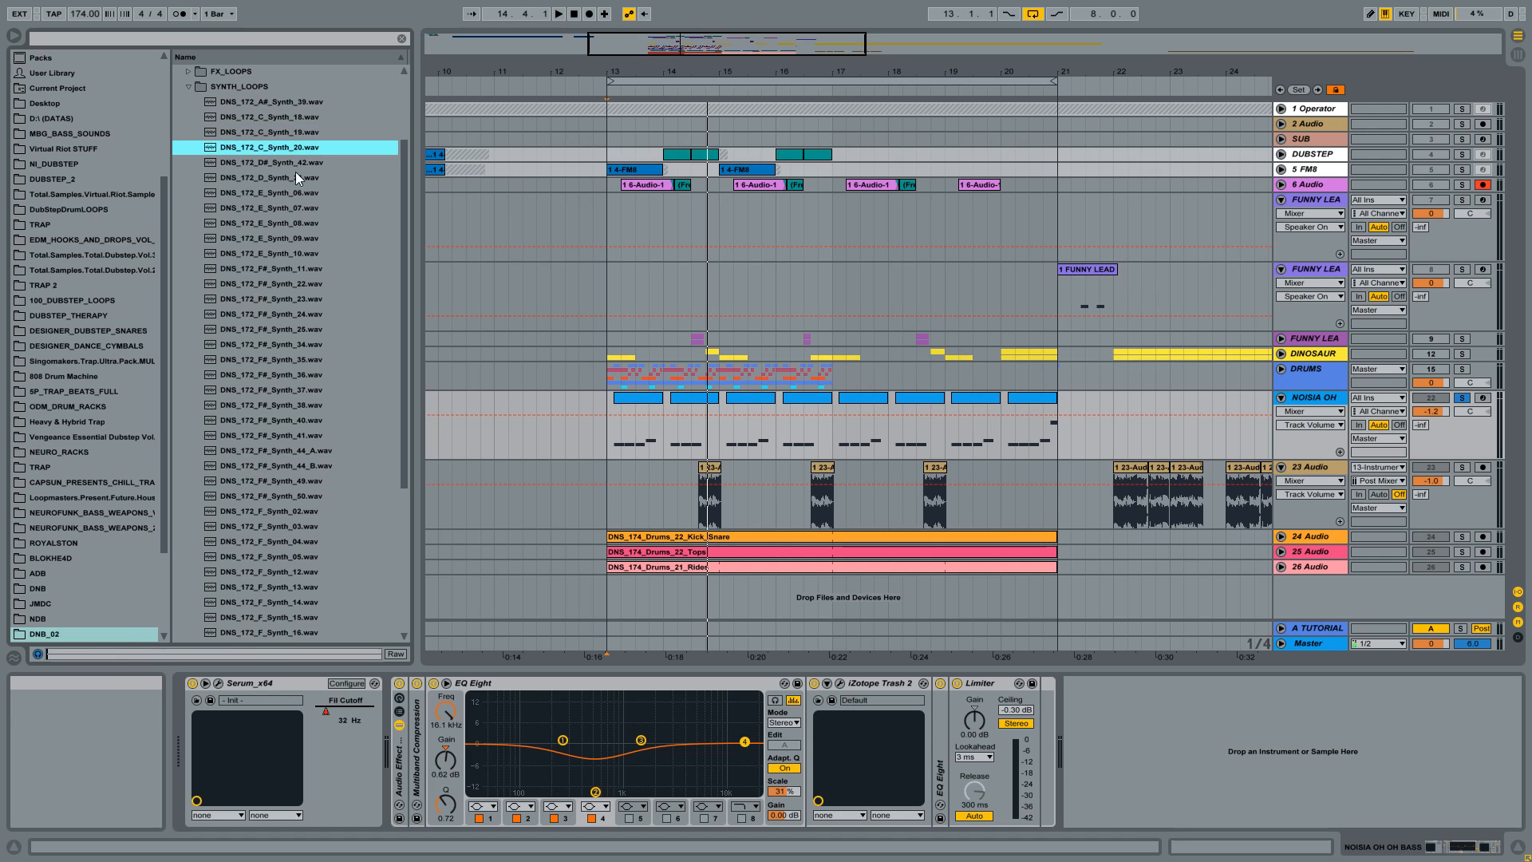
{"action": "left_click", "coordinate": [283, 162]}
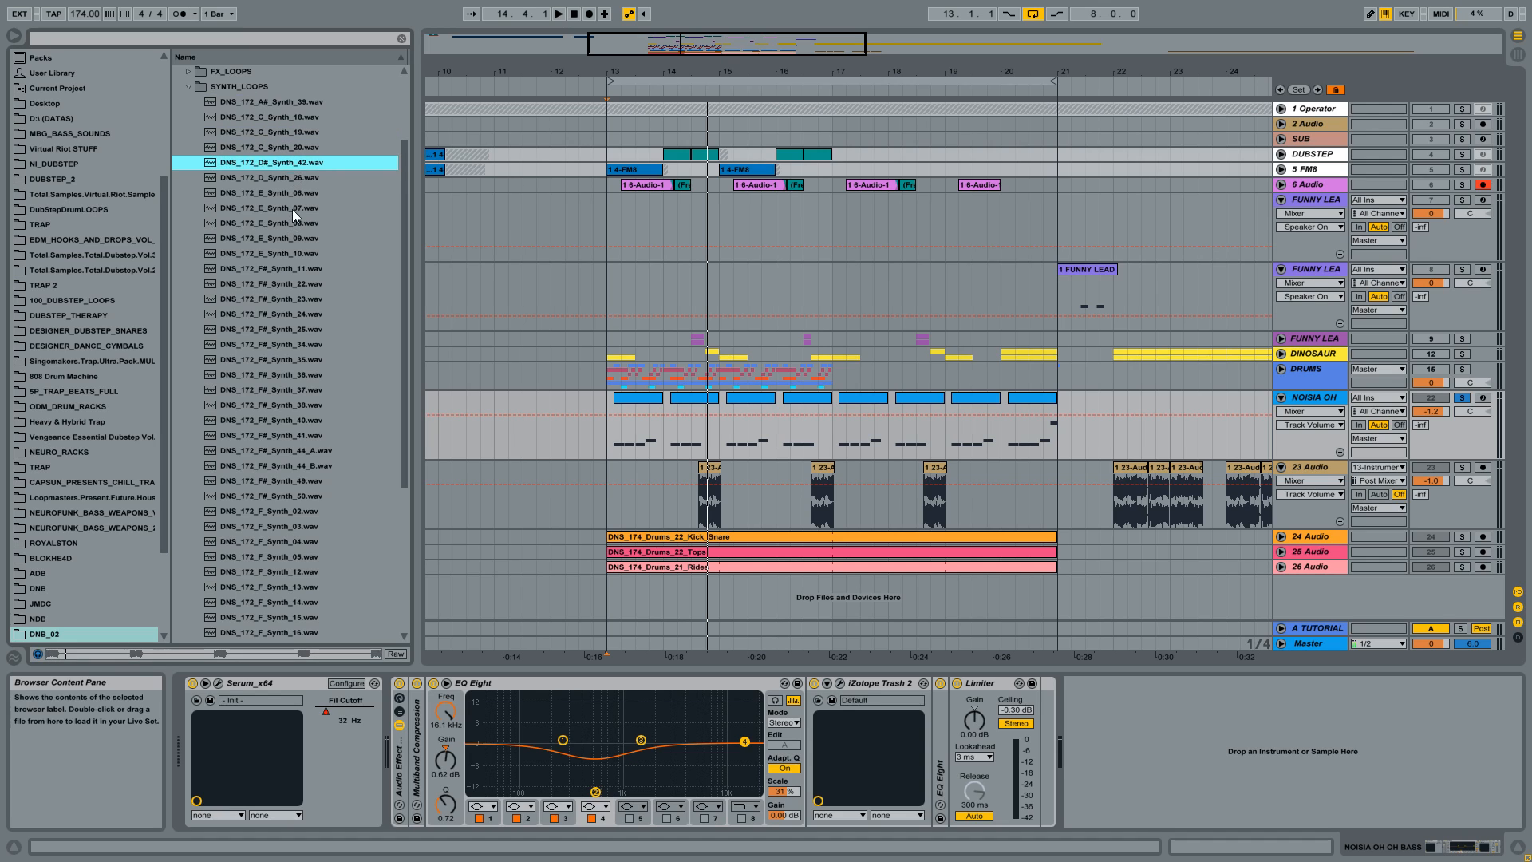
{"action": "scroll", "scroll_direction": "down", "scroll_amount": 3}
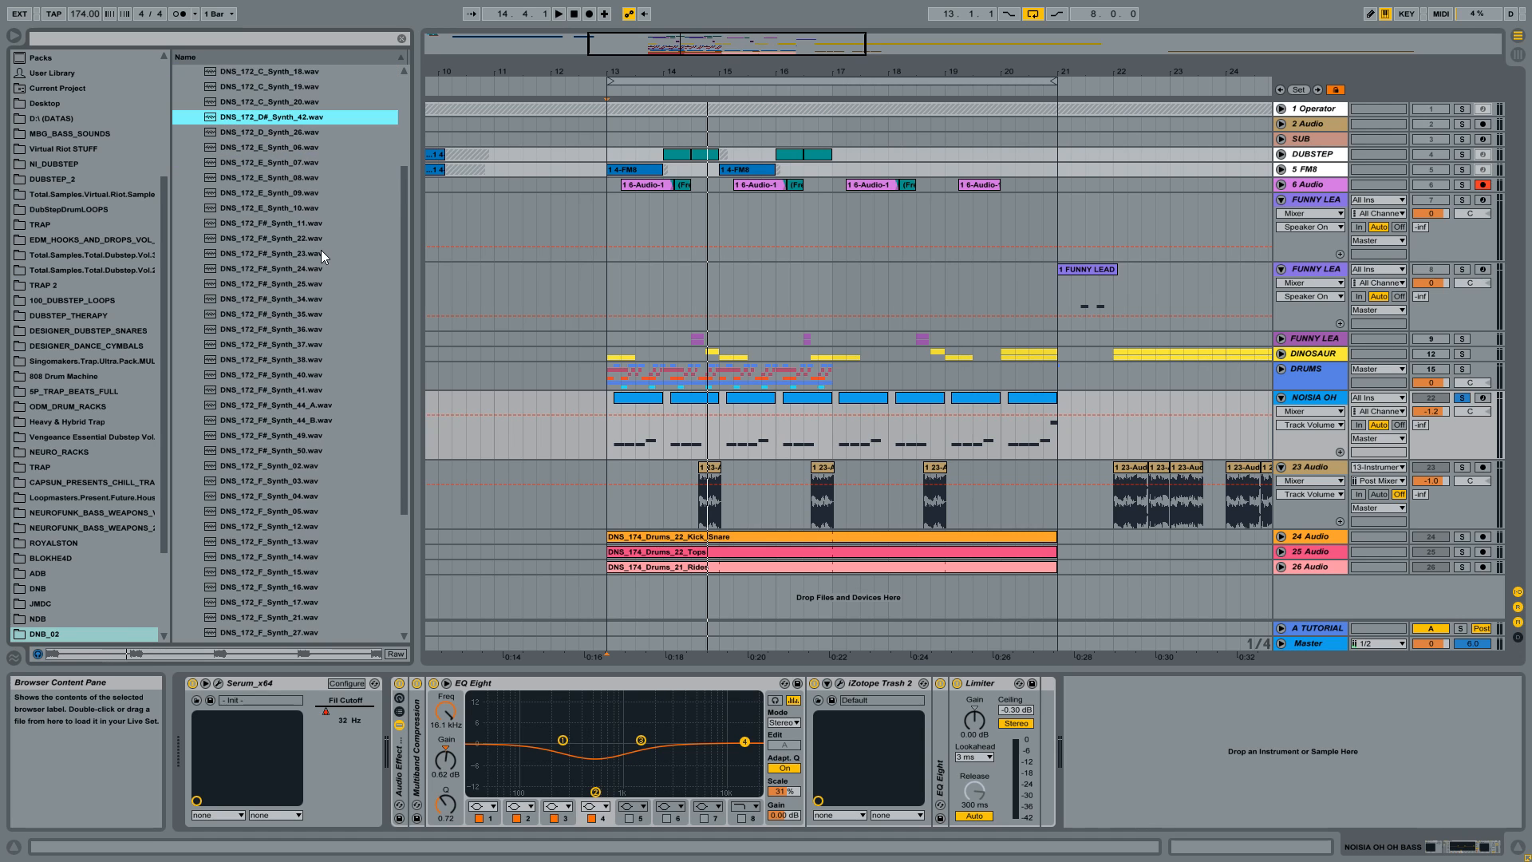
{"action": "left_click", "coordinate": [283, 132]}
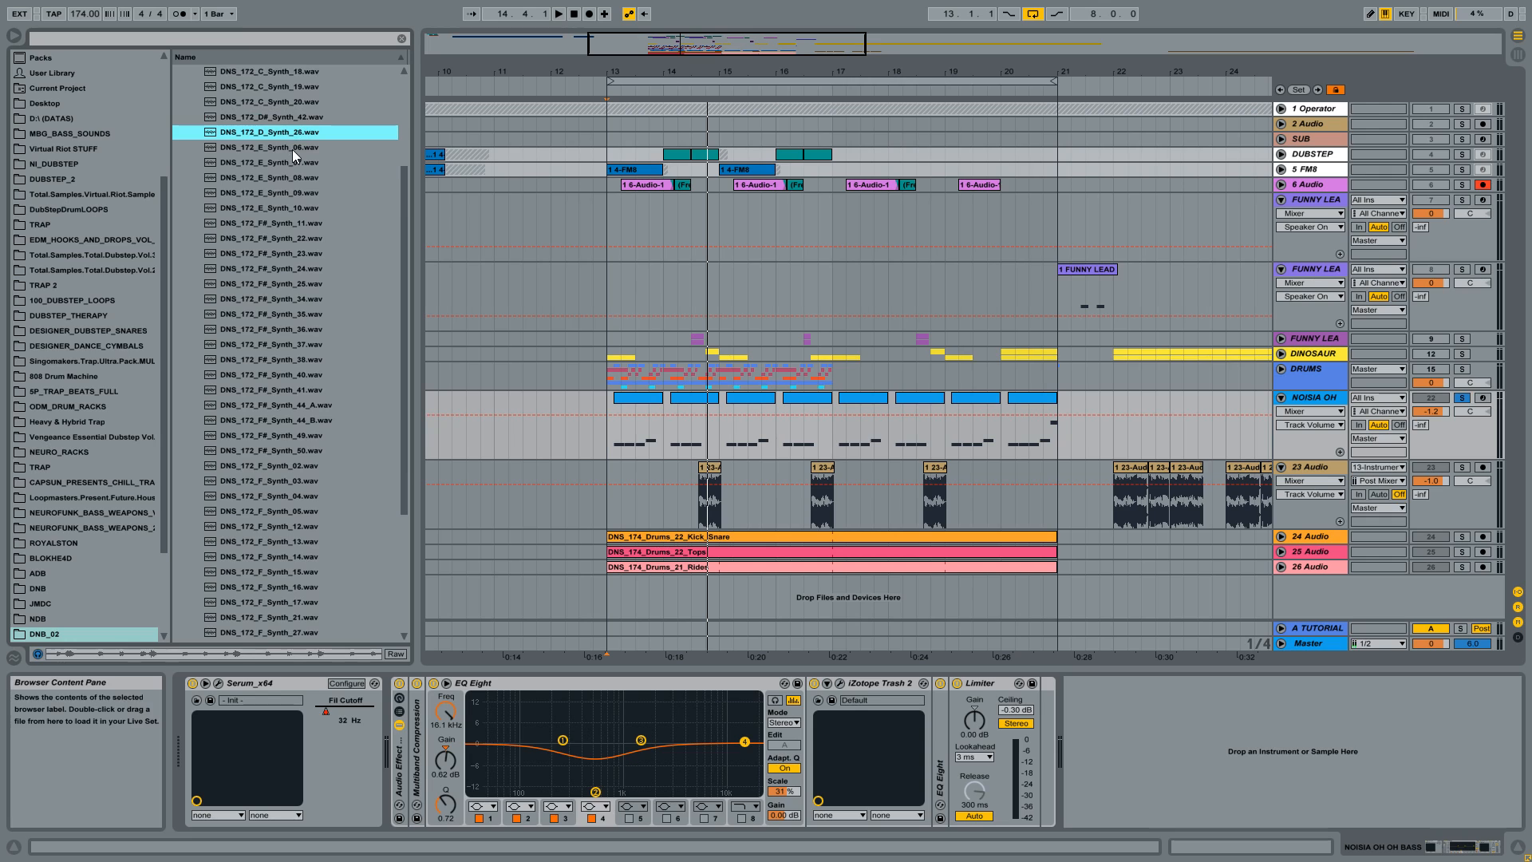
{"action": "left_click", "coordinate": [283, 147]}
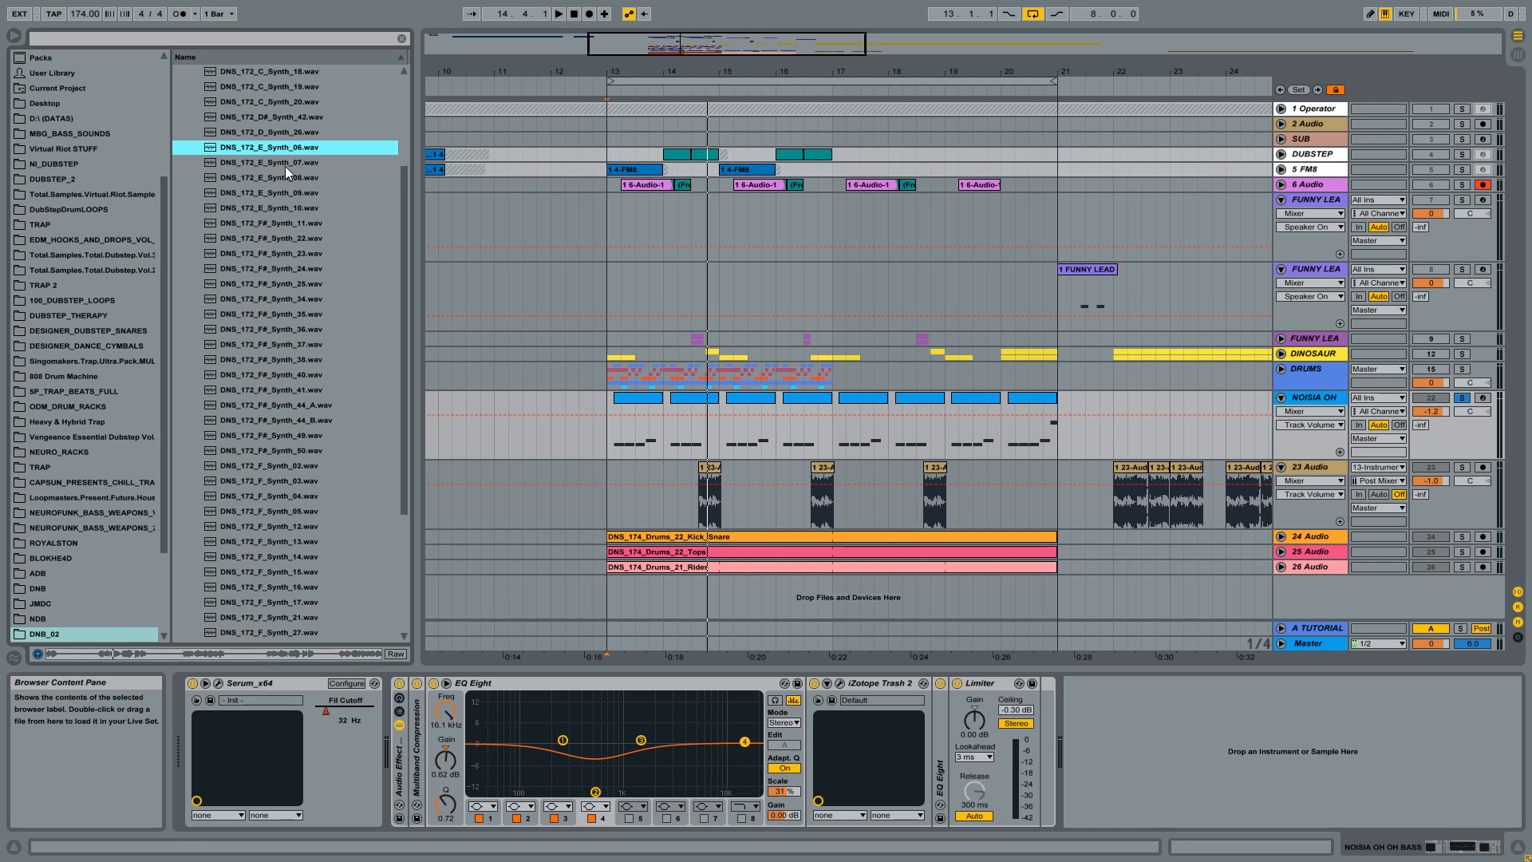
{"action": "left_click", "coordinate": [269, 162]}
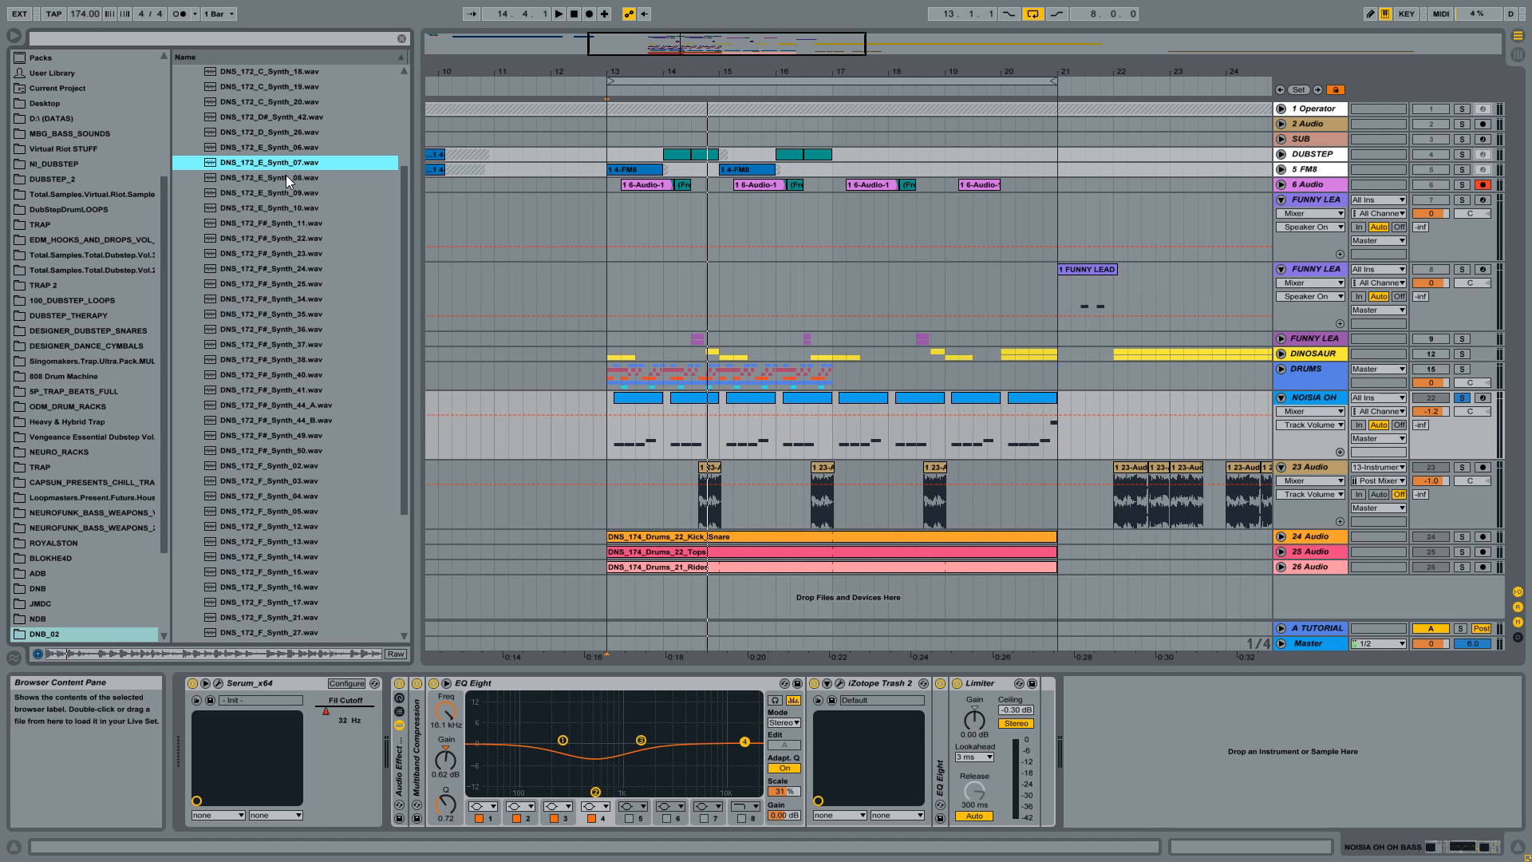
{"action": "left_click", "coordinate": [283, 192]}
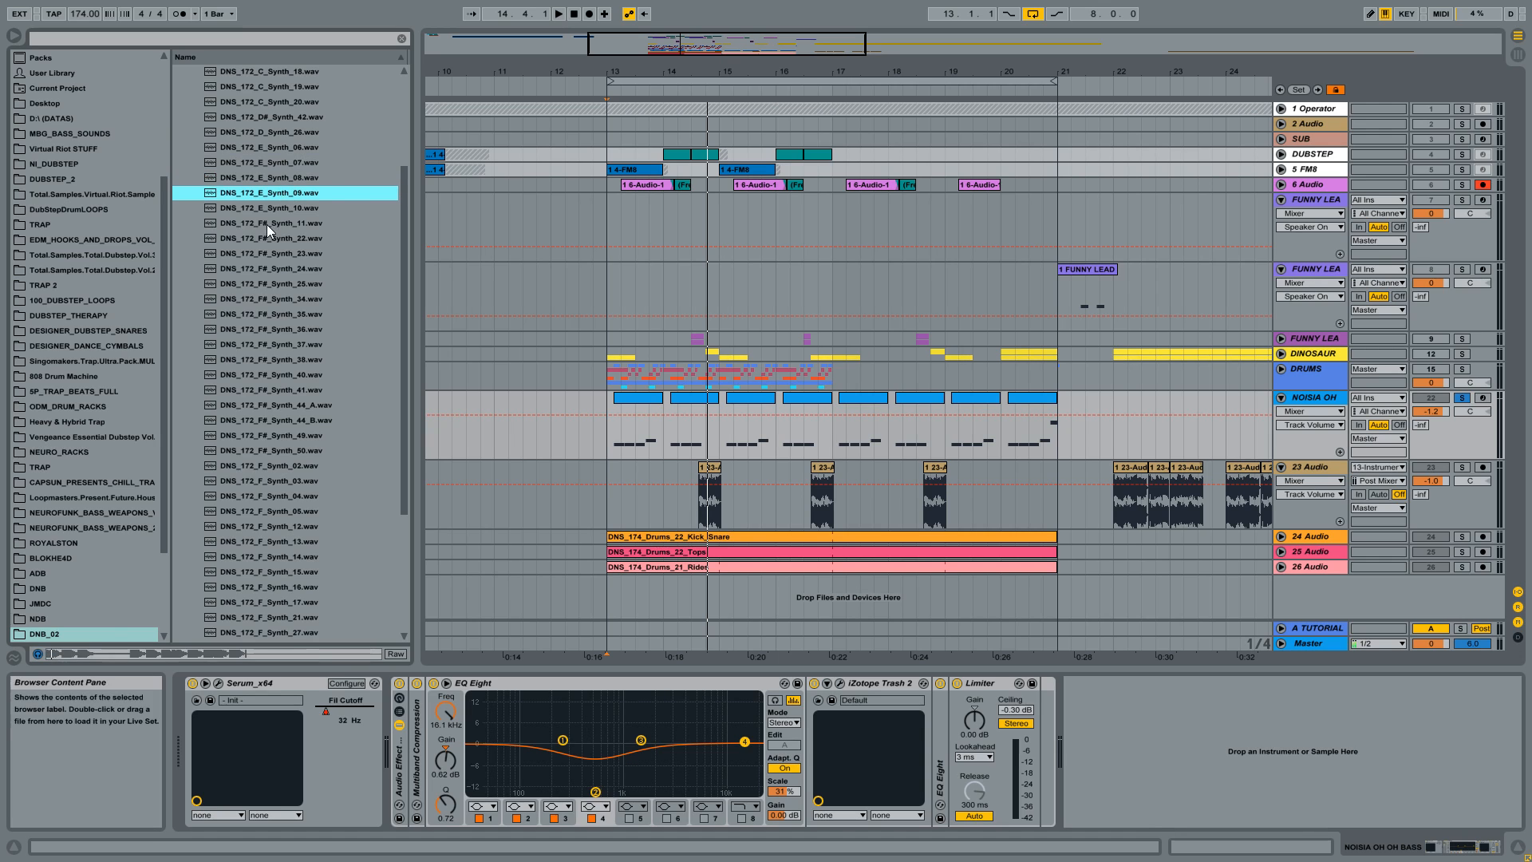
Audition E Synth_10 and F# Synth_11, 23, 24, 25 and 34 loops.
{"action": "scroll", "scroll_direction": "down", "scroll_amount": 3}
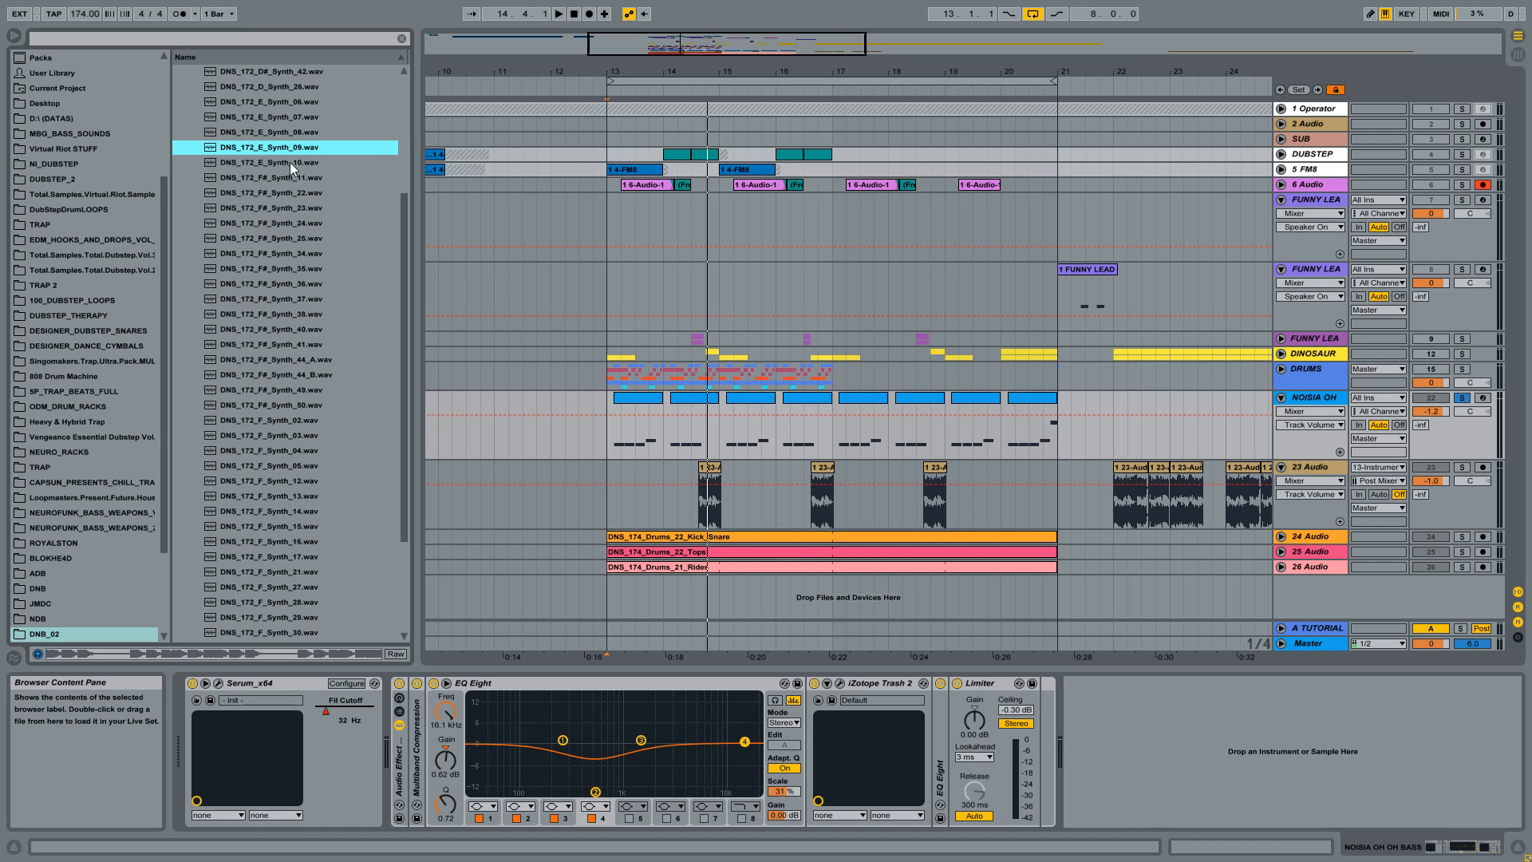
{"action": "left_click", "coordinate": [283, 162]}
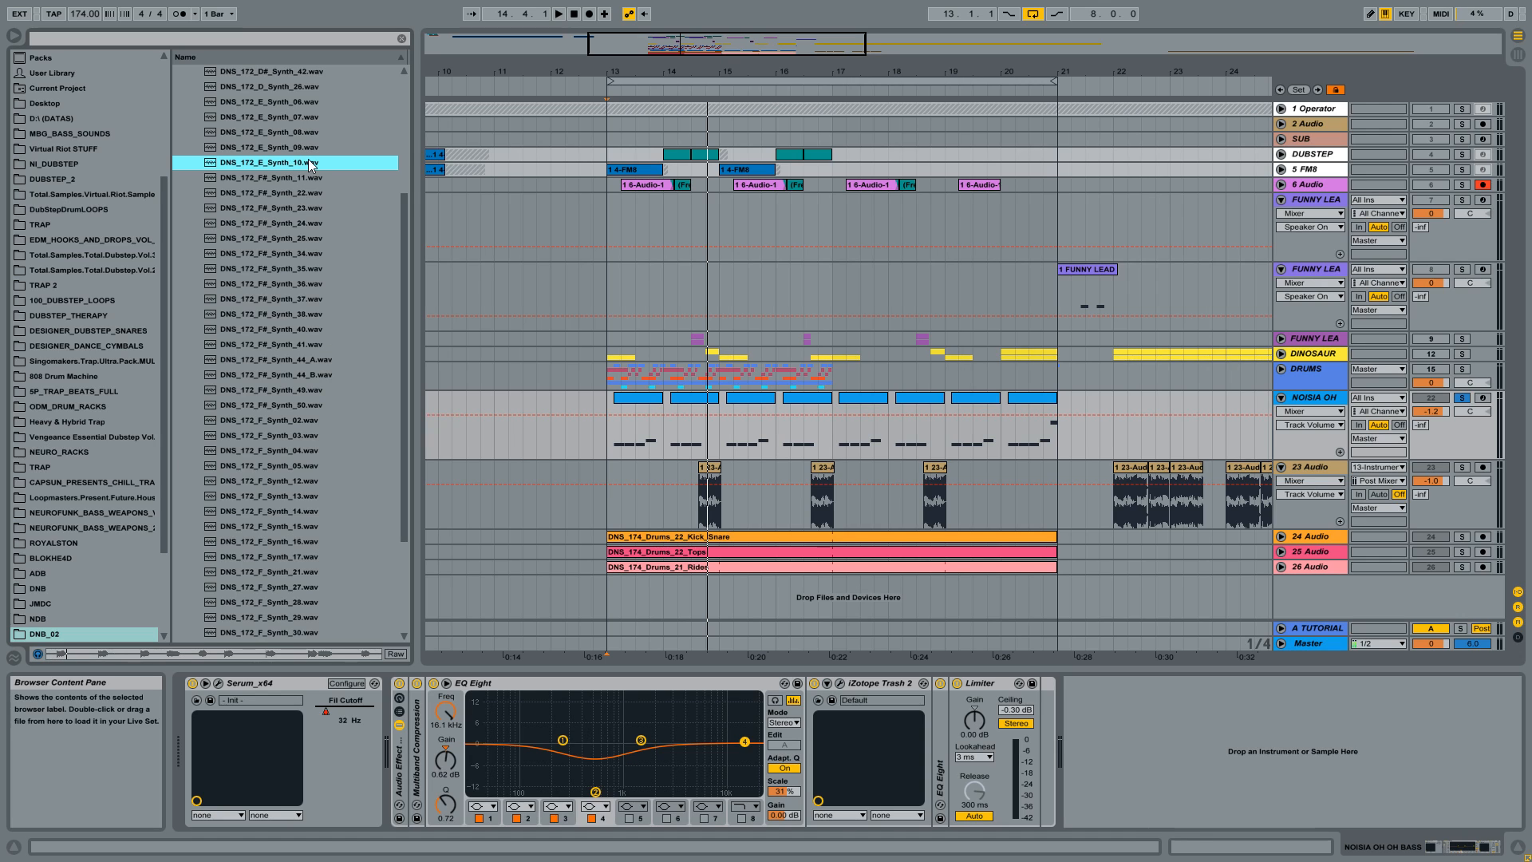
{"action": "mouse_move", "coordinate": [288, 188]}
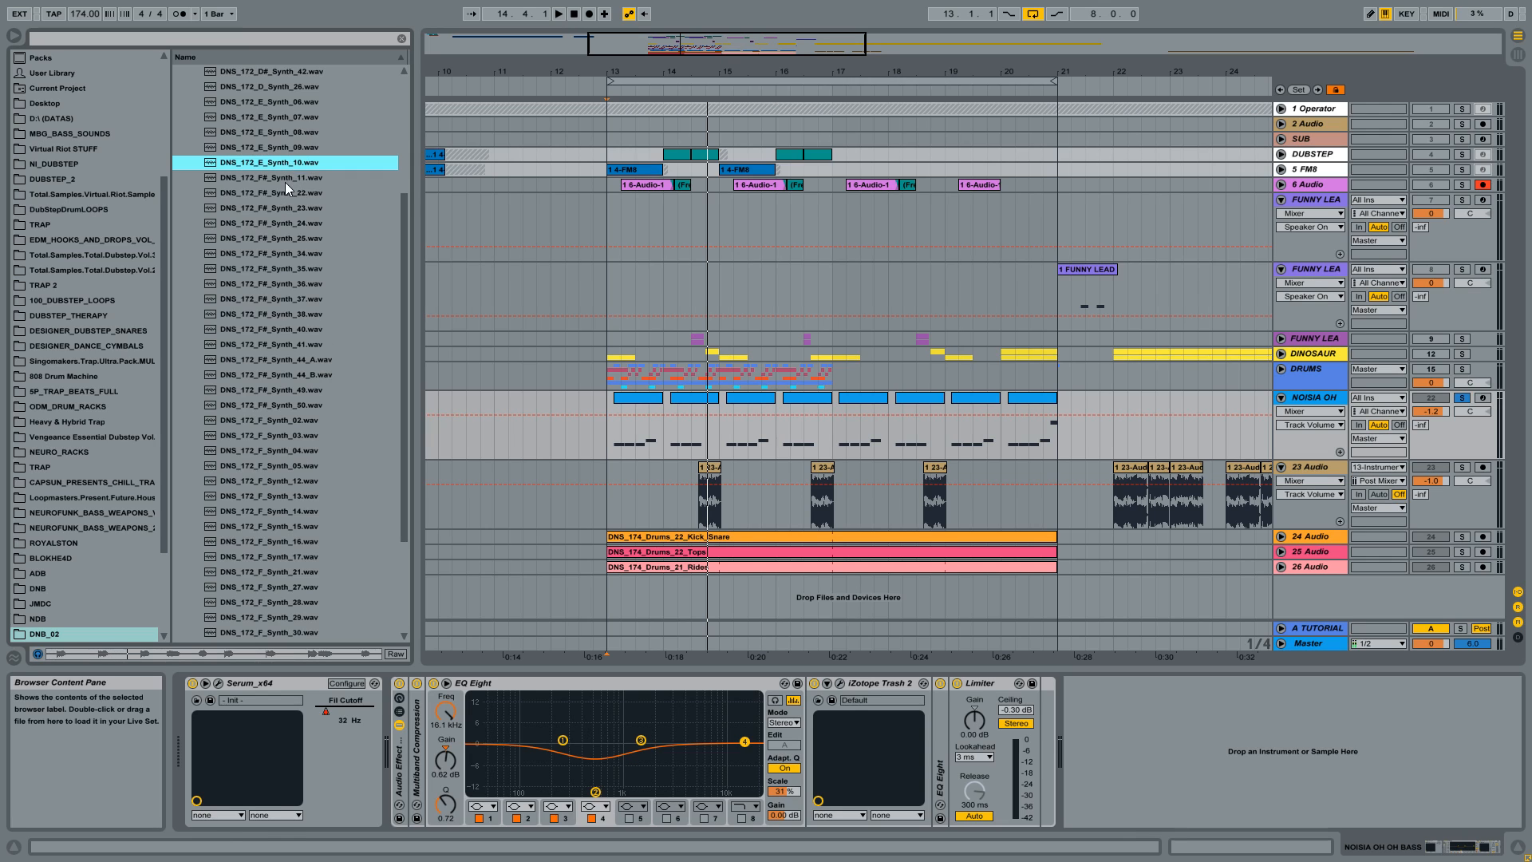
{"action": "left_click", "coordinate": [287, 177]}
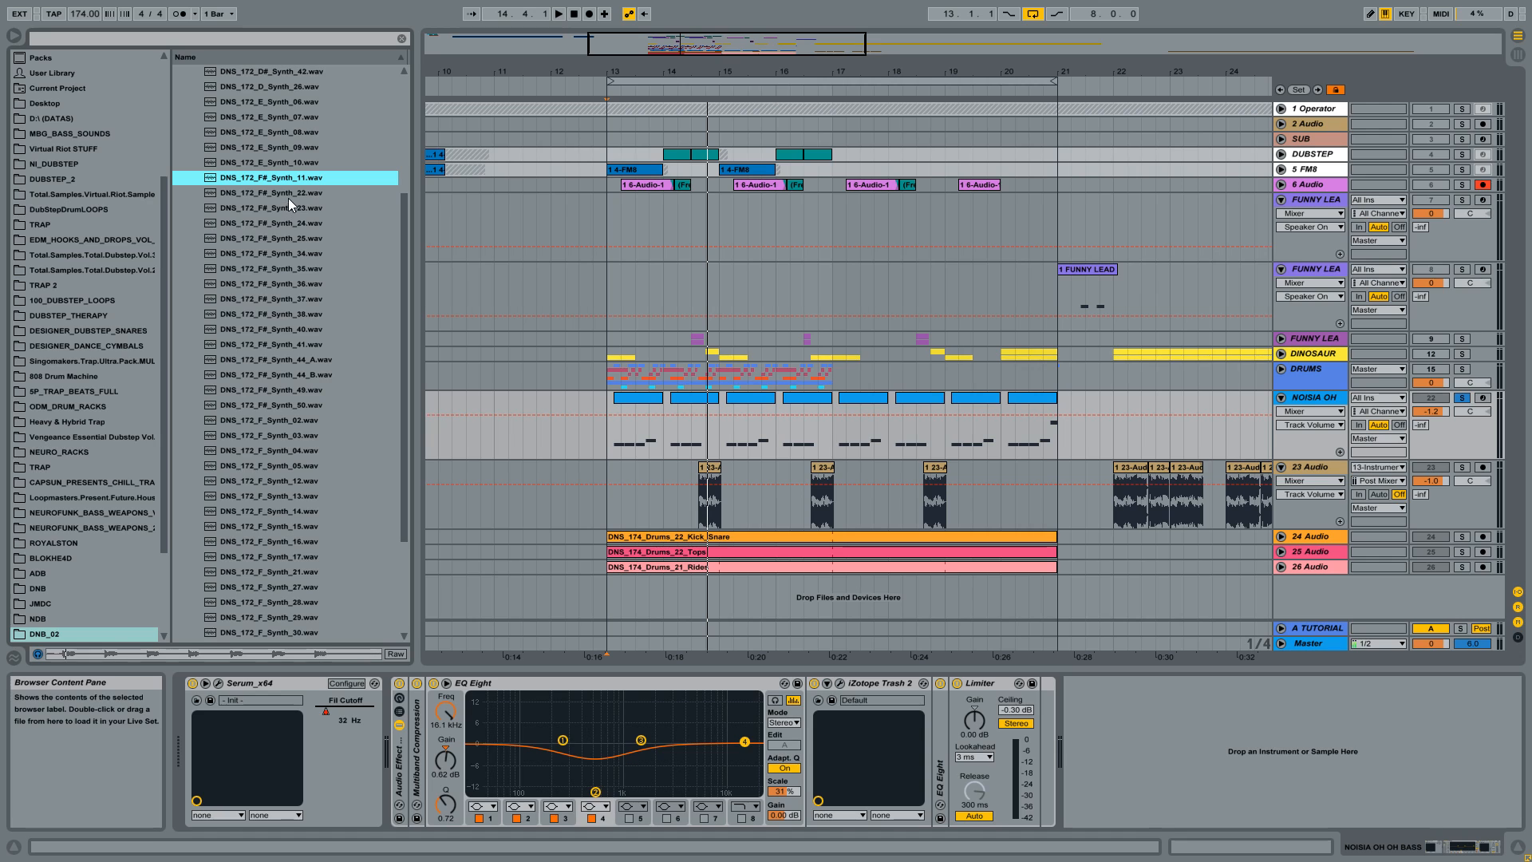
{"action": "left_click", "coordinate": [283, 208]}
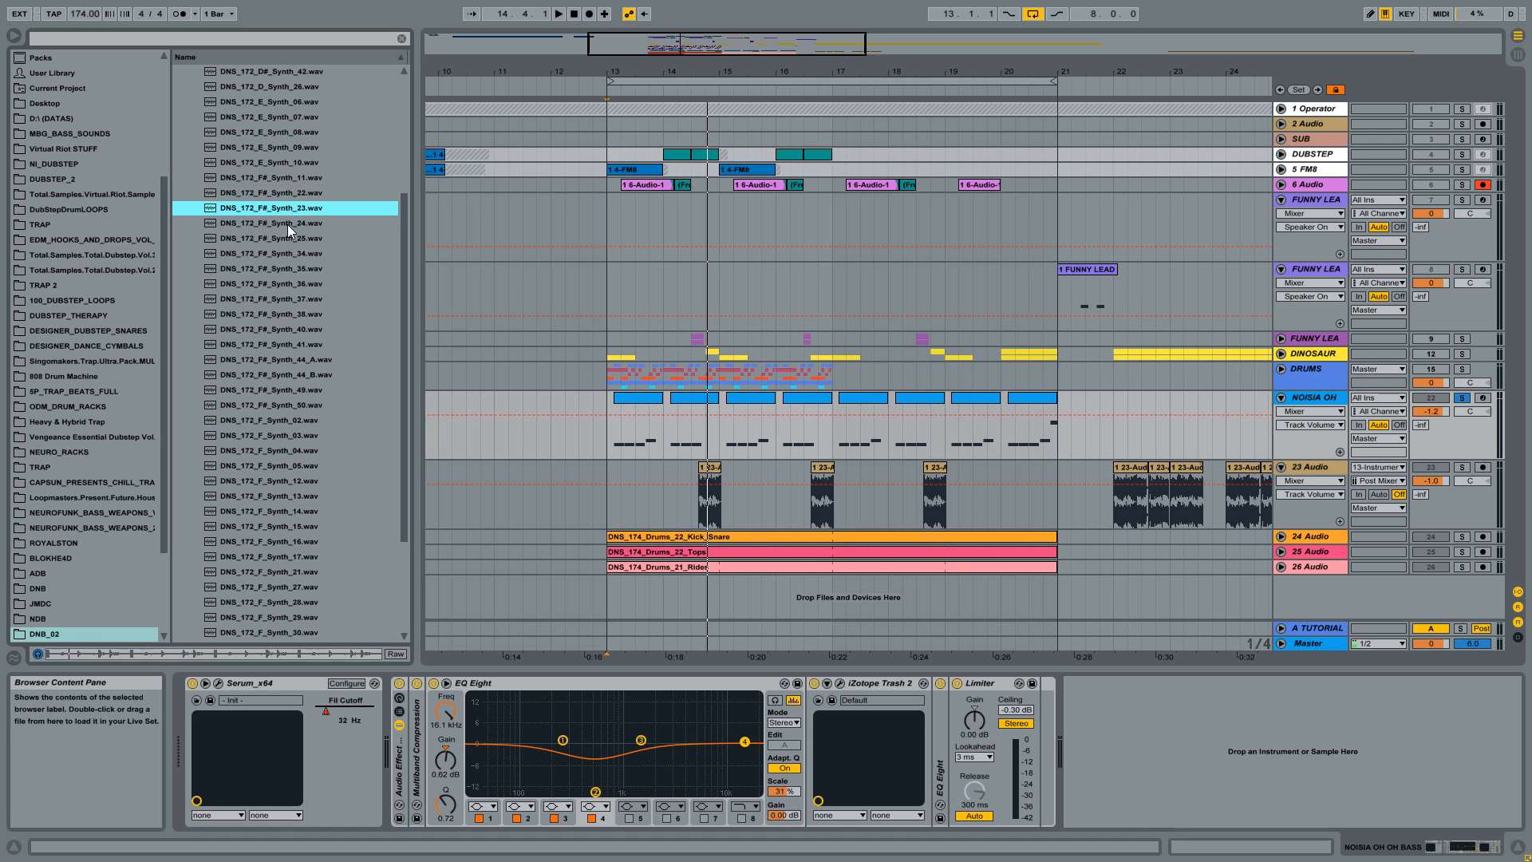
{"action": "left_click", "coordinate": [283, 223]}
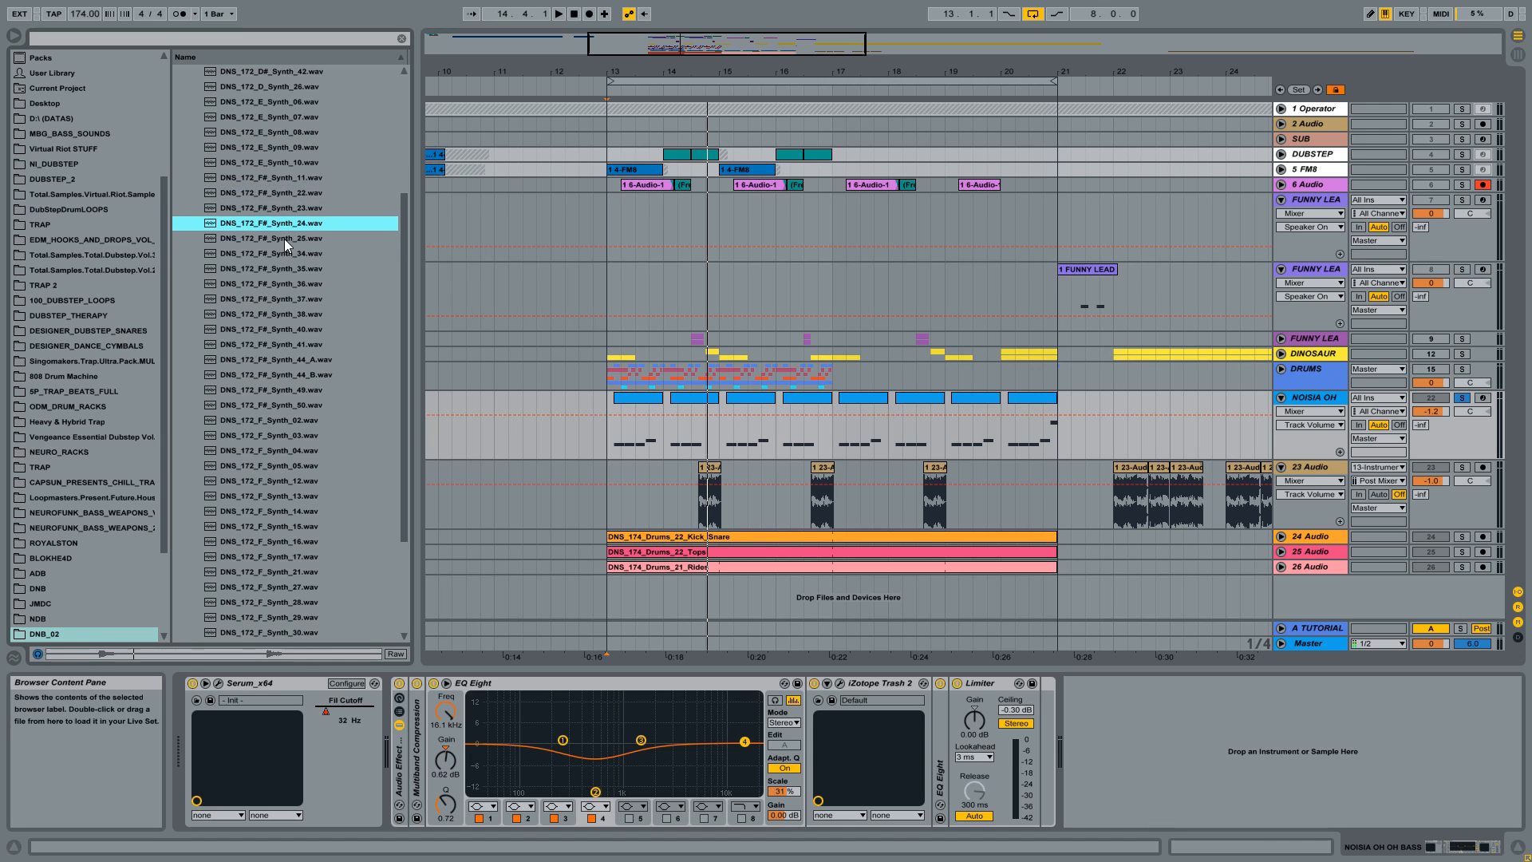
{"action": "left_click", "coordinate": [284, 237]}
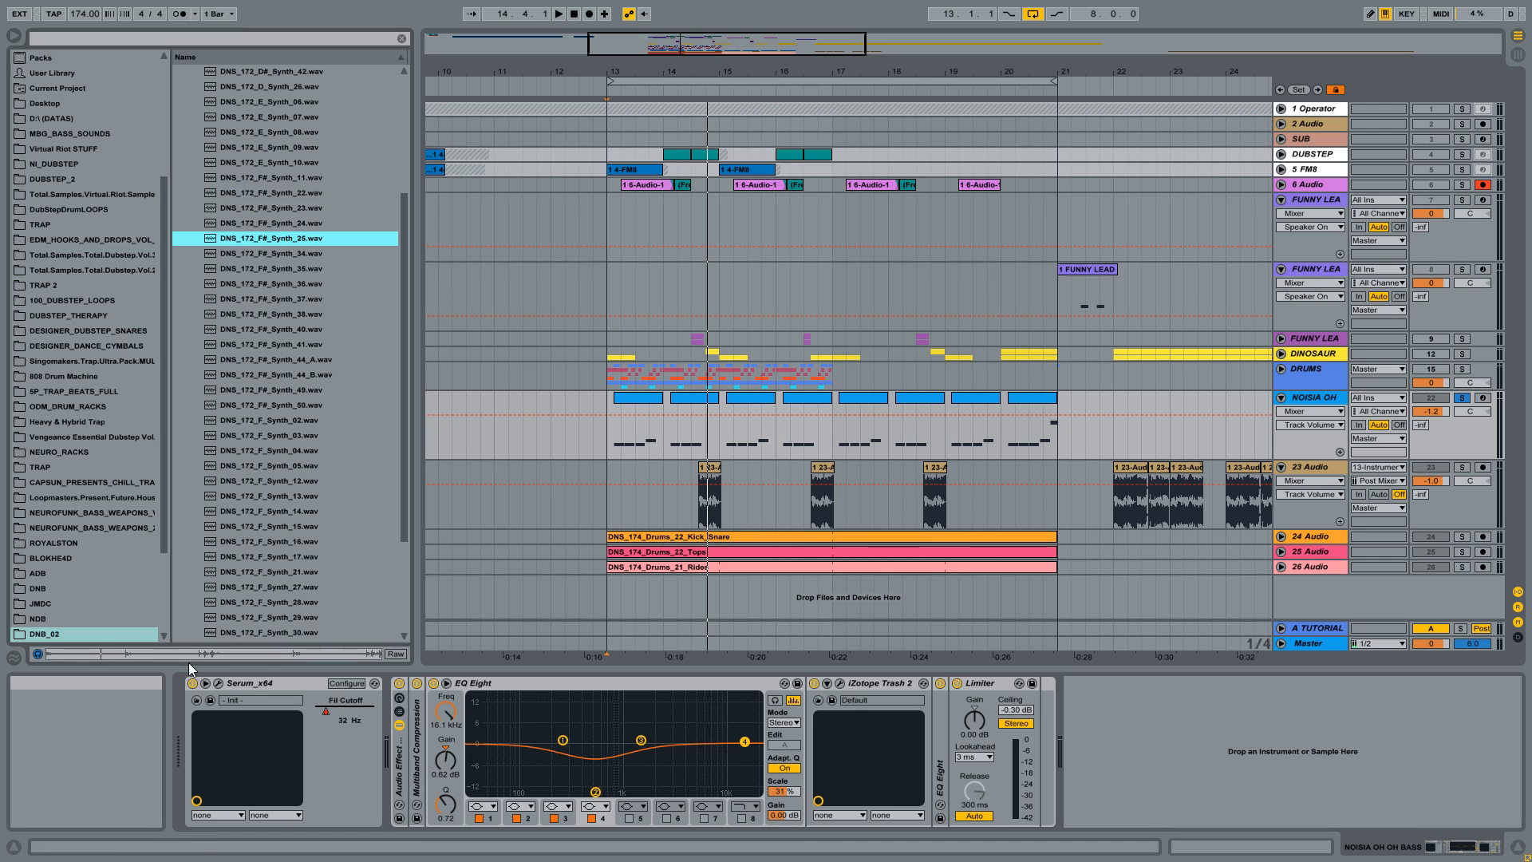
{"action": "left_click", "coordinate": [283, 253]}
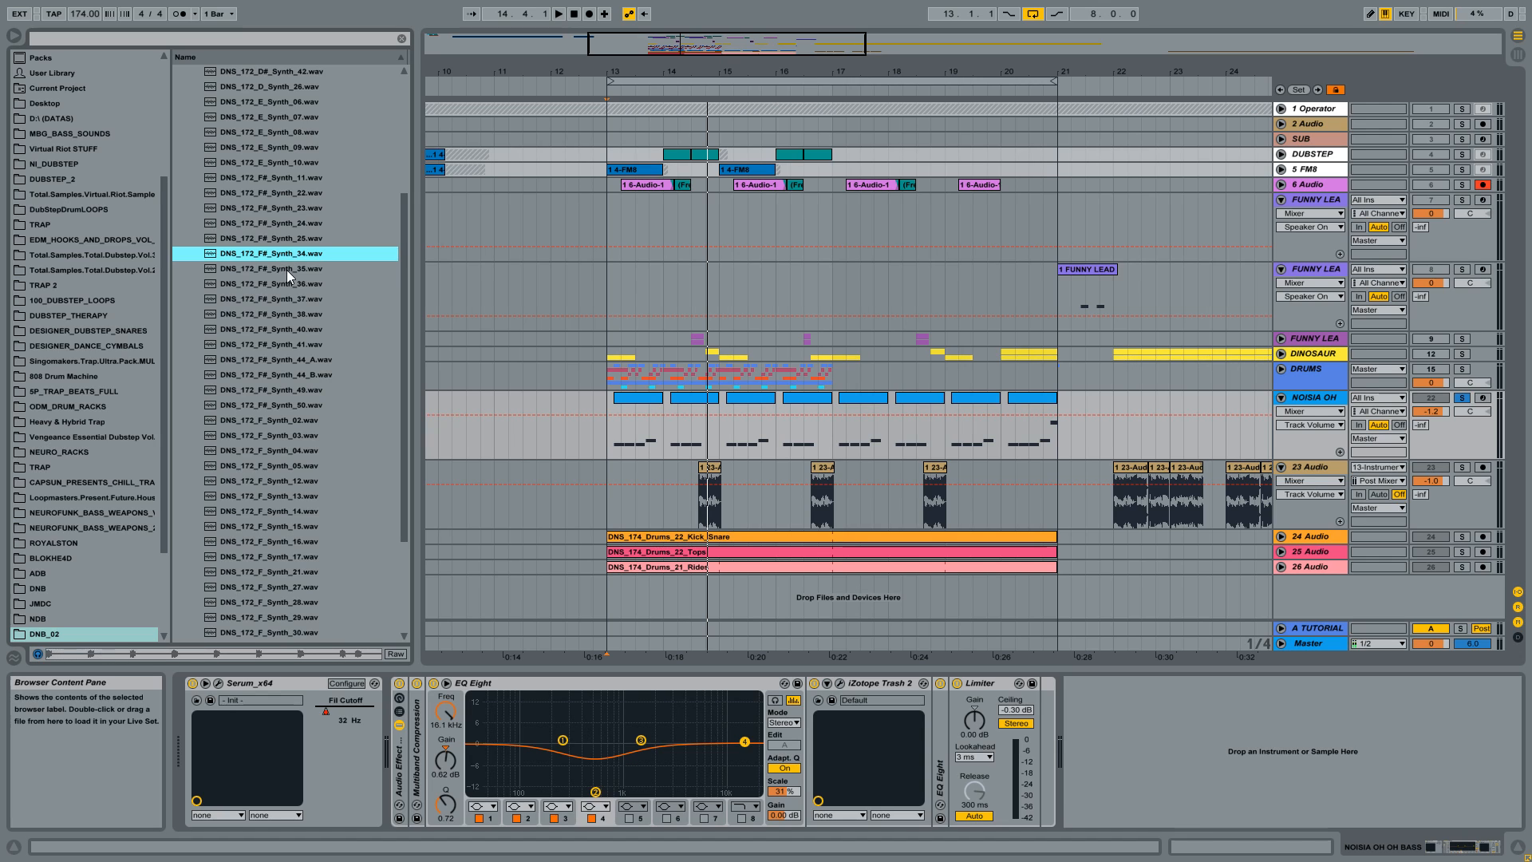
Audition the F# Synth_35, 36, 37 and 44_B loops.
{"action": "left_click", "coordinate": [283, 268]}
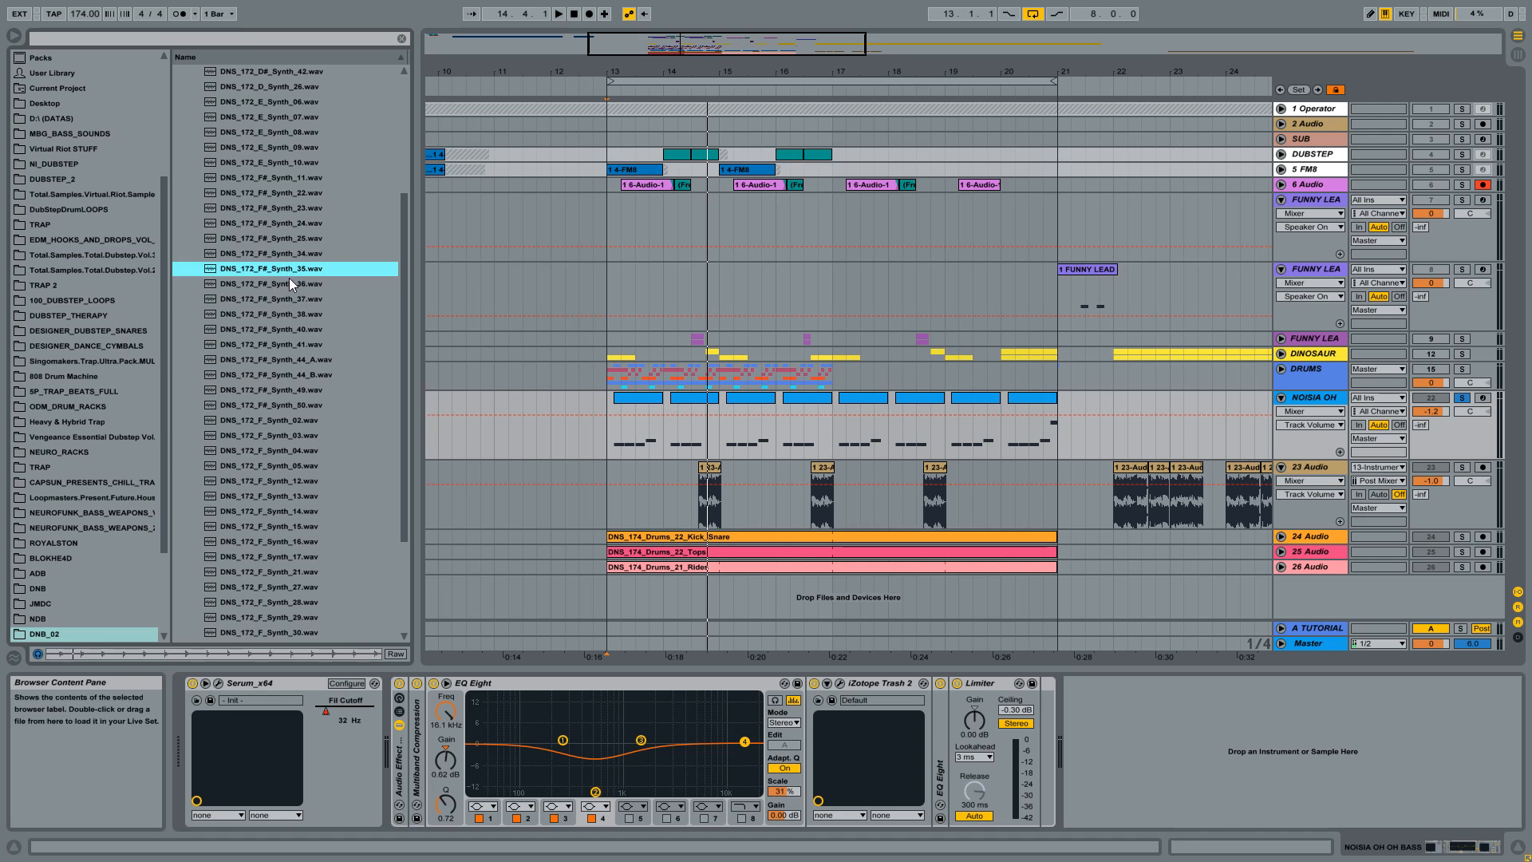
{"action": "left_click", "coordinate": [283, 284]}
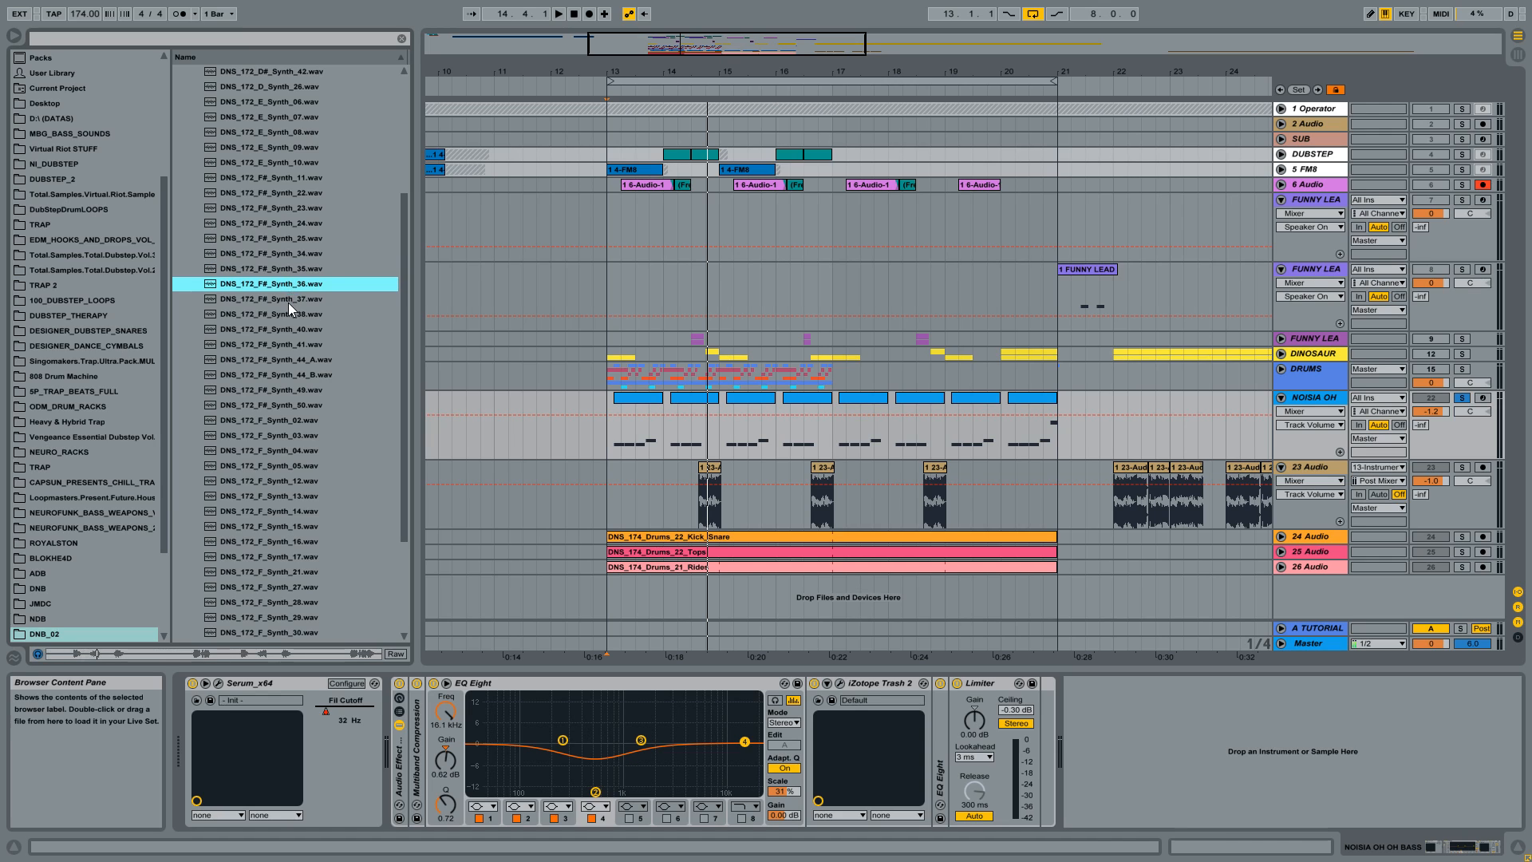
{"action": "left_click", "coordinate": [283, 299]}
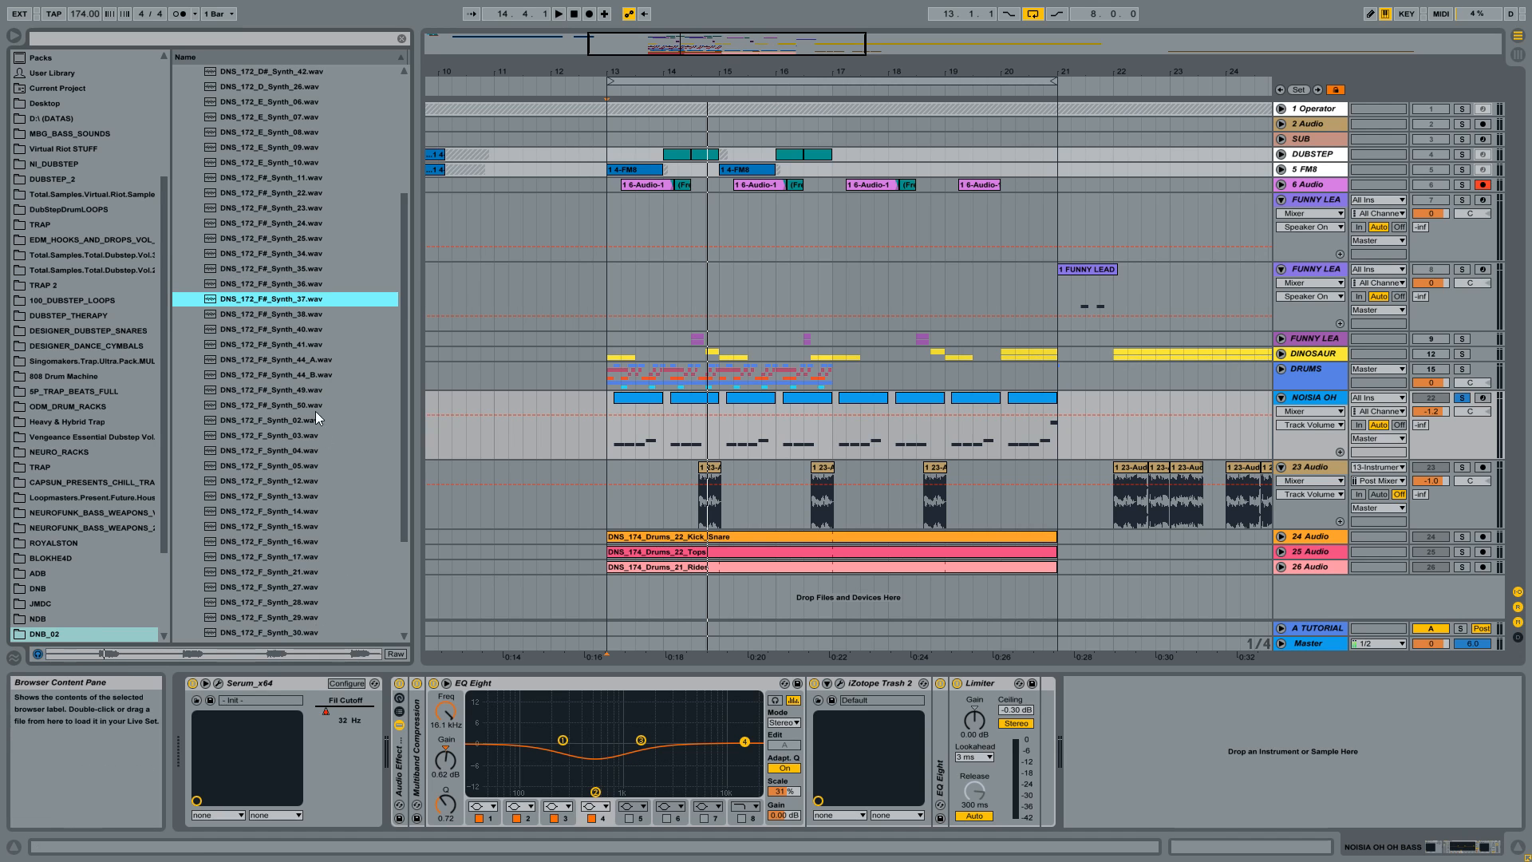
{"action": "left_click", "coordinate": [284, 374]}
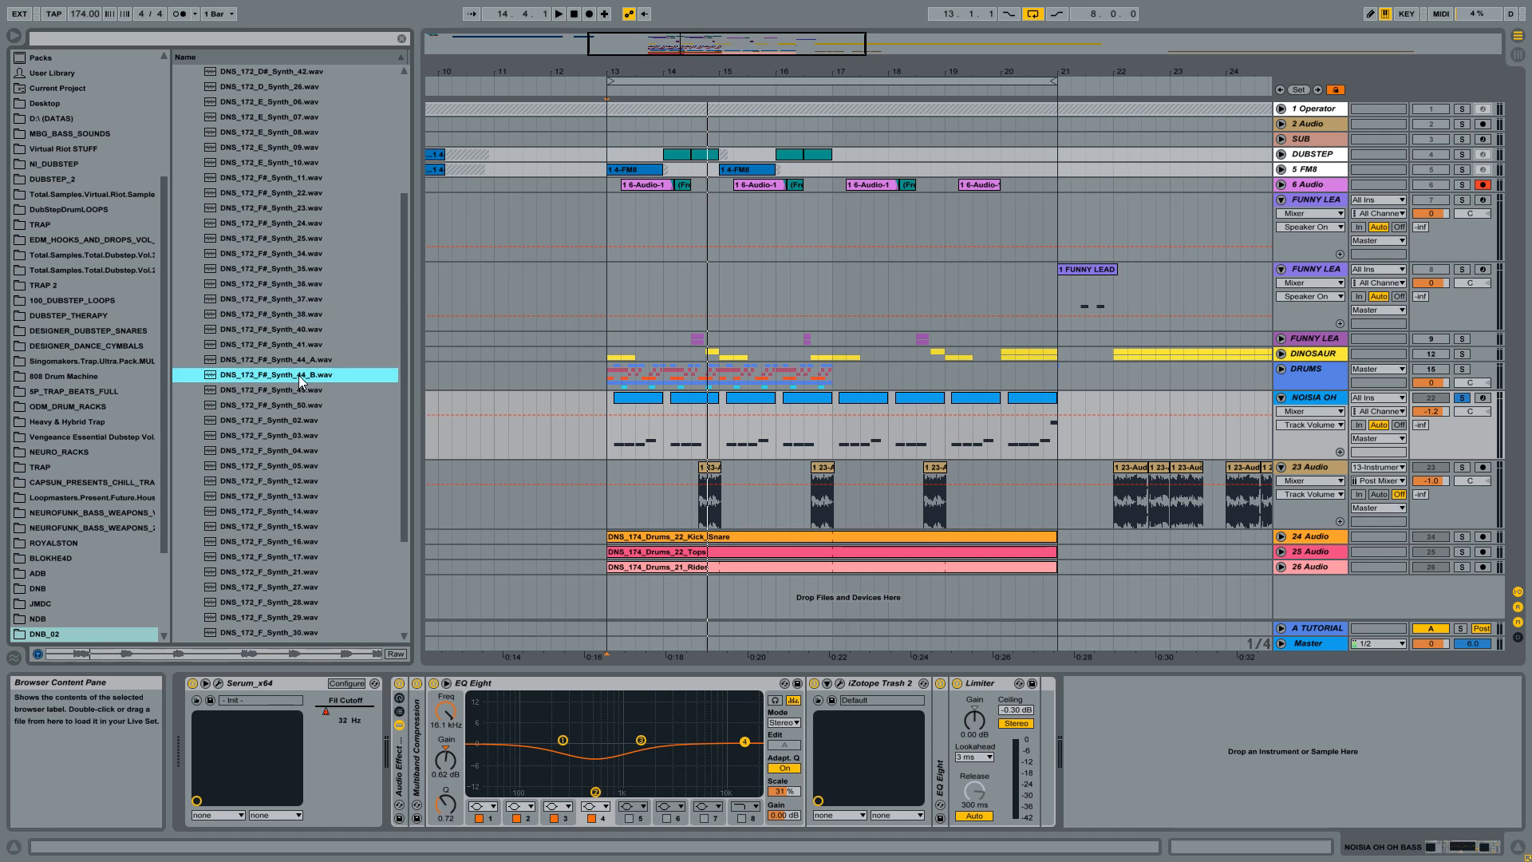
Audition the F Synth_02, 12, 14, 15 and another F synth loop.
{"action": "scroll", "scroll_direction": "down", "scroll_amount": 3}
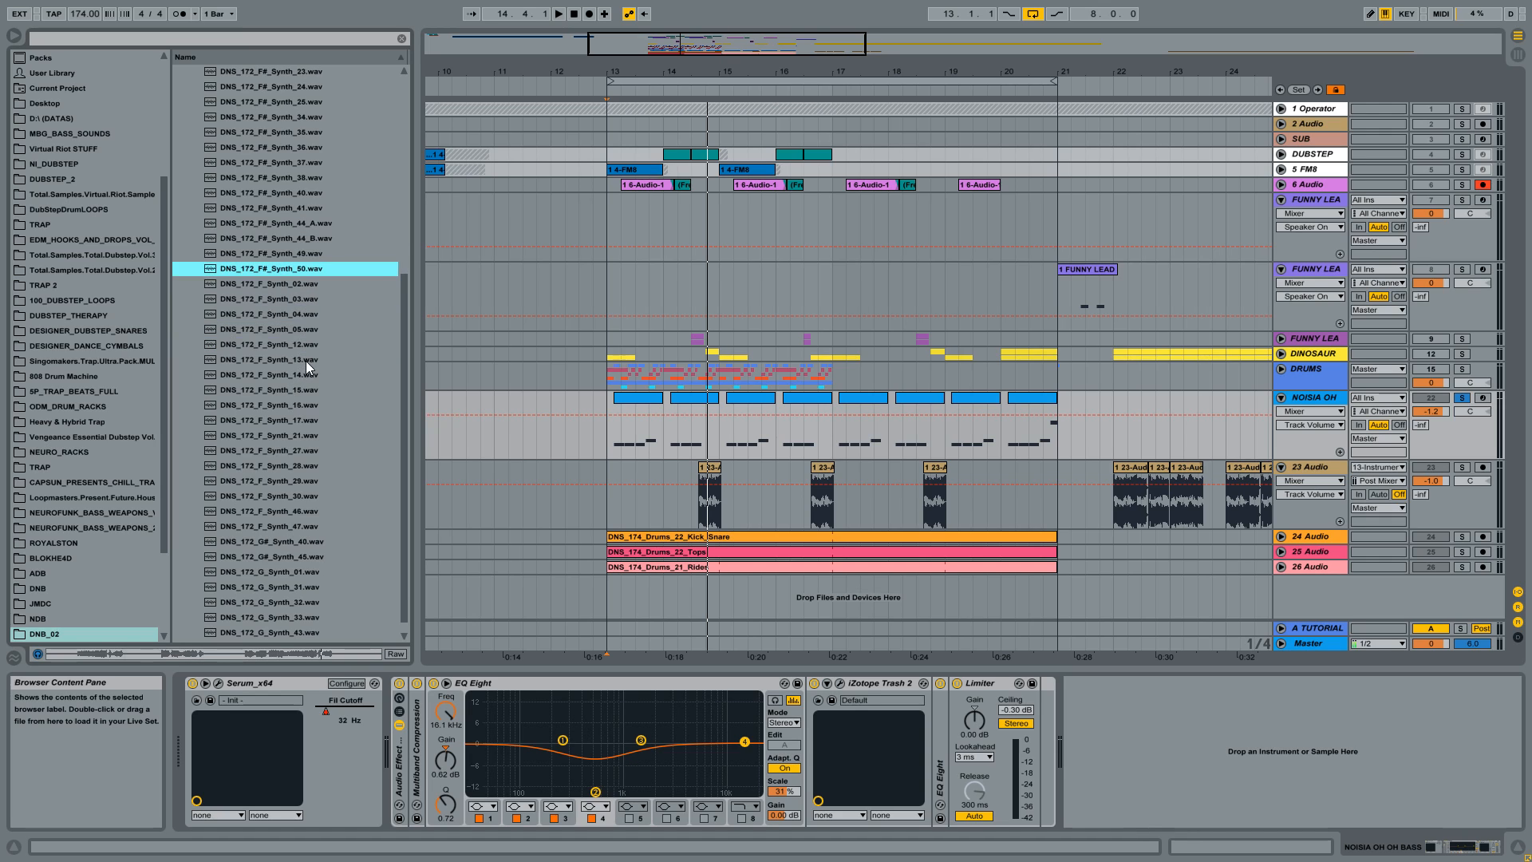
{"action": "left_click", "coordinate": [283, 283]}
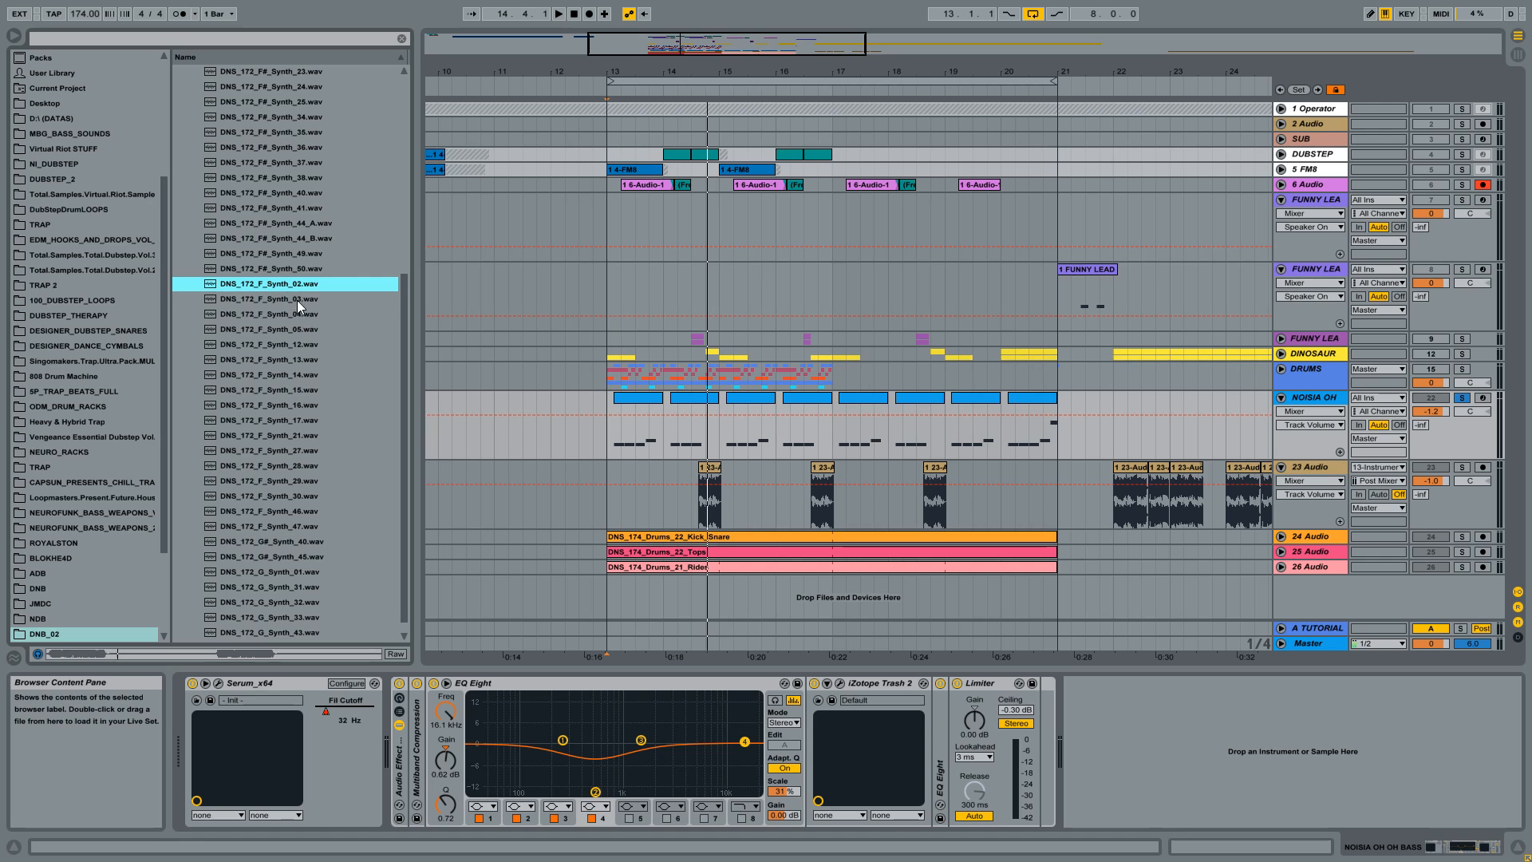
{"action": "left_click", "coordinate": [283, 313]}
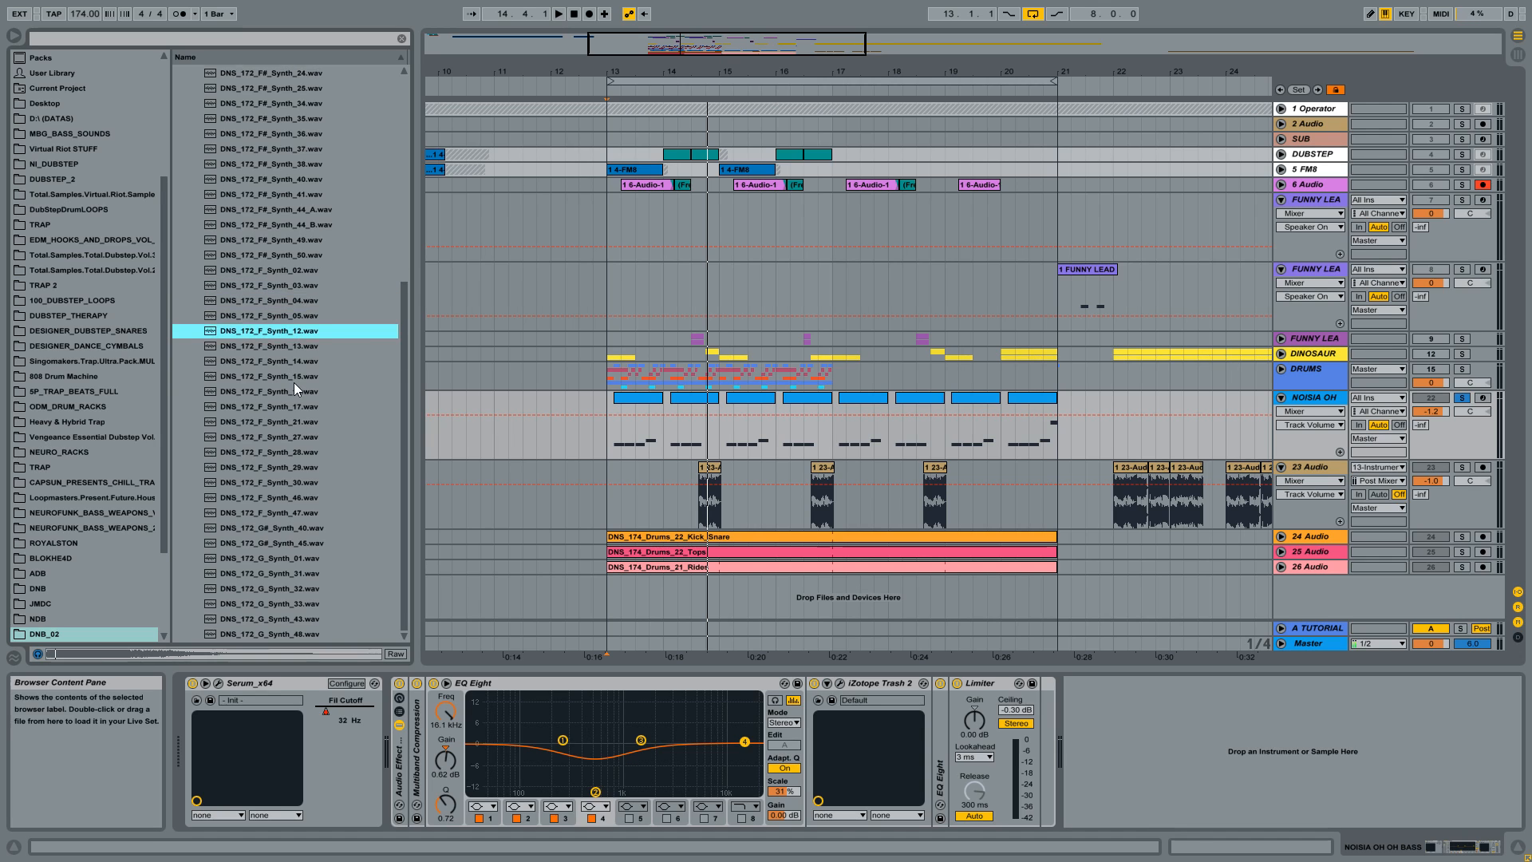
{"action": "left_click", "coordinate": [283, 361]}
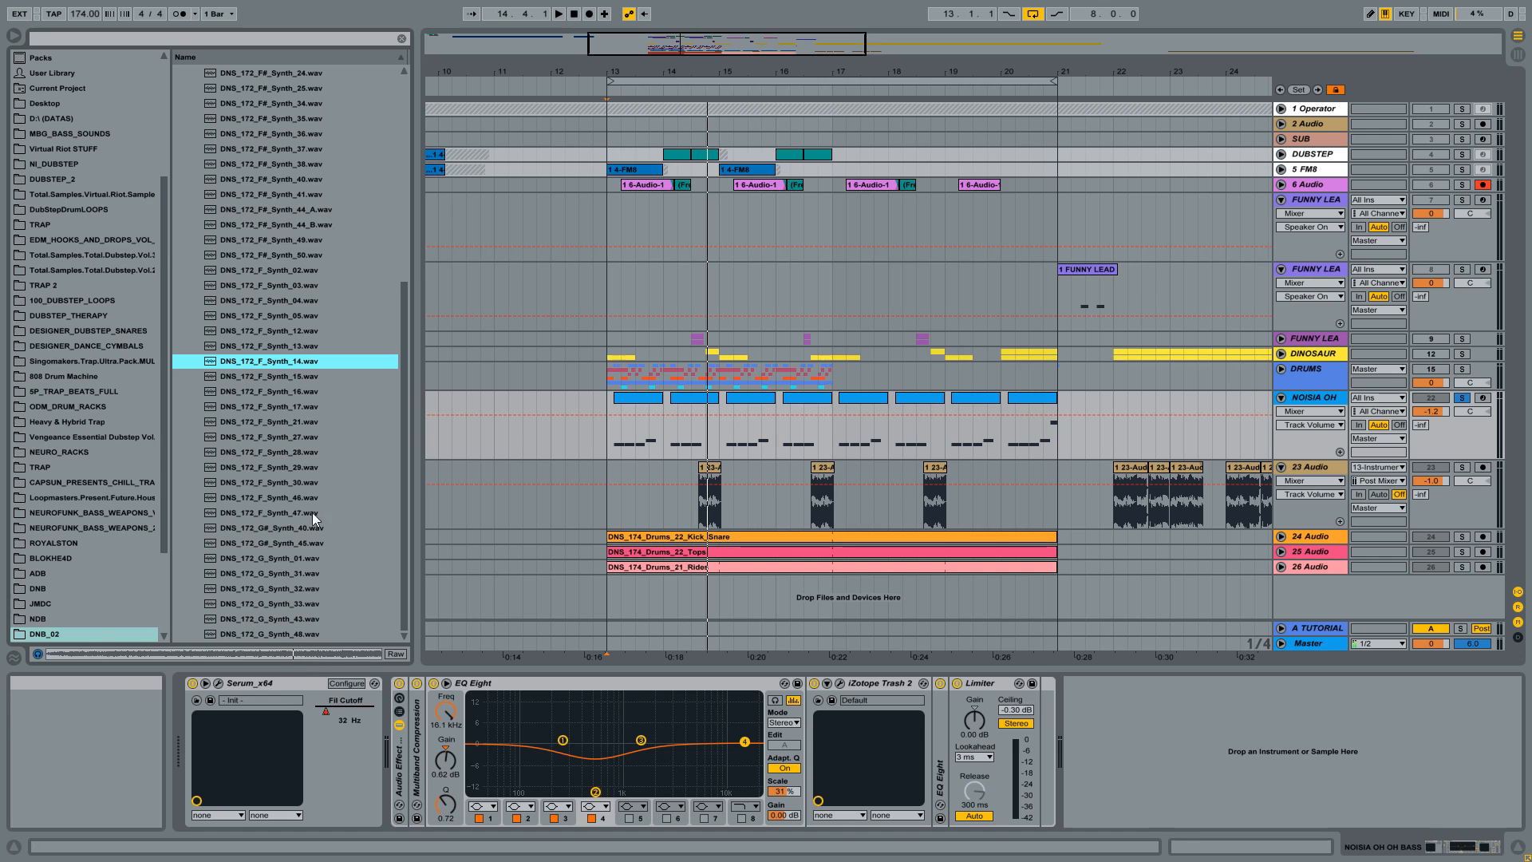
{"action": "left_click", "coordinate": [283, 376]}
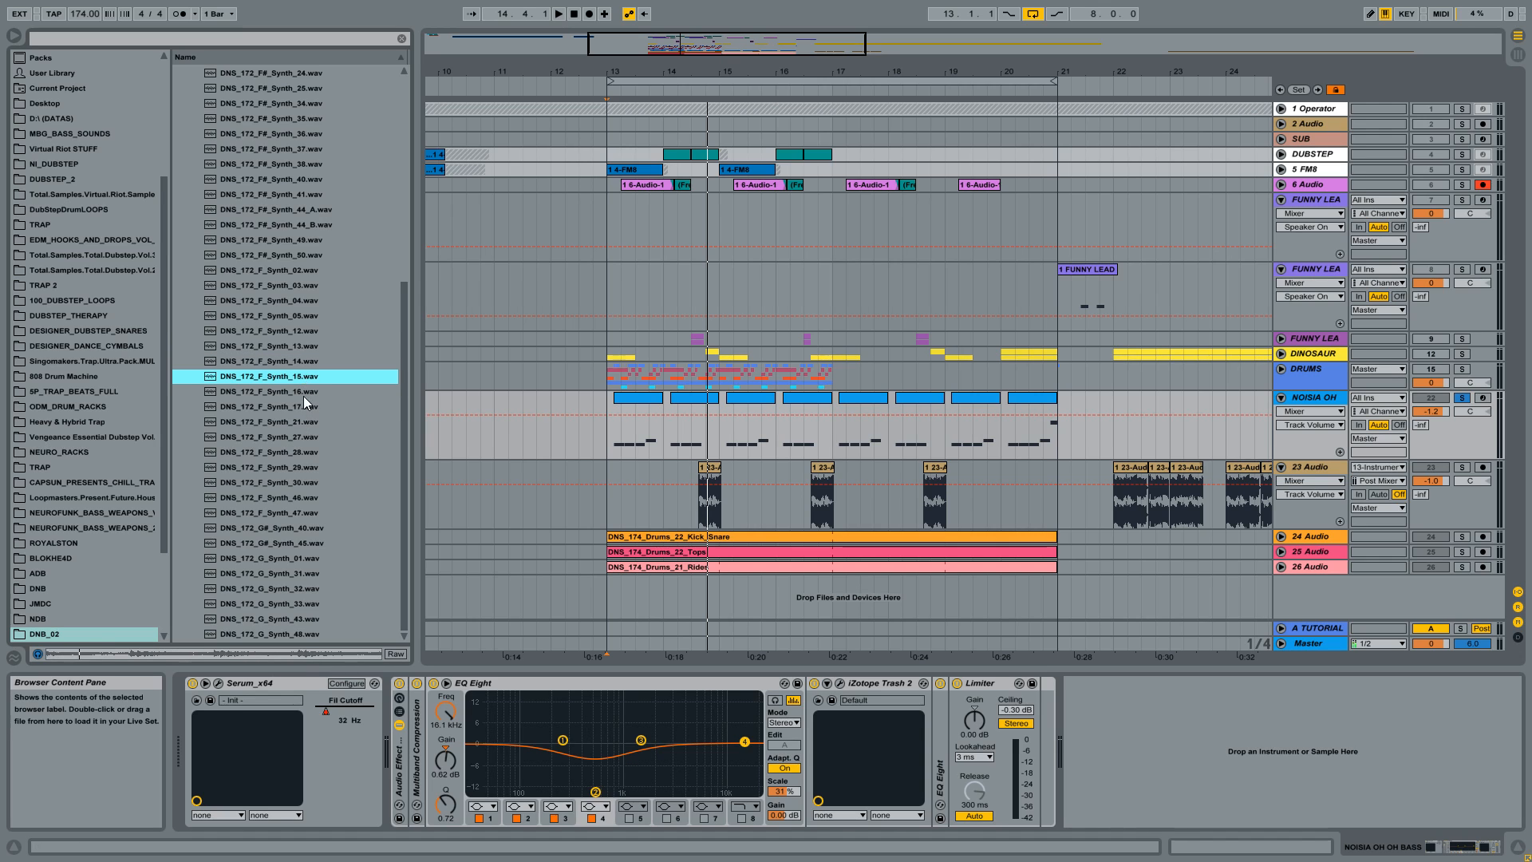
{"action": "left_click", "coordinate": [284, 437]}
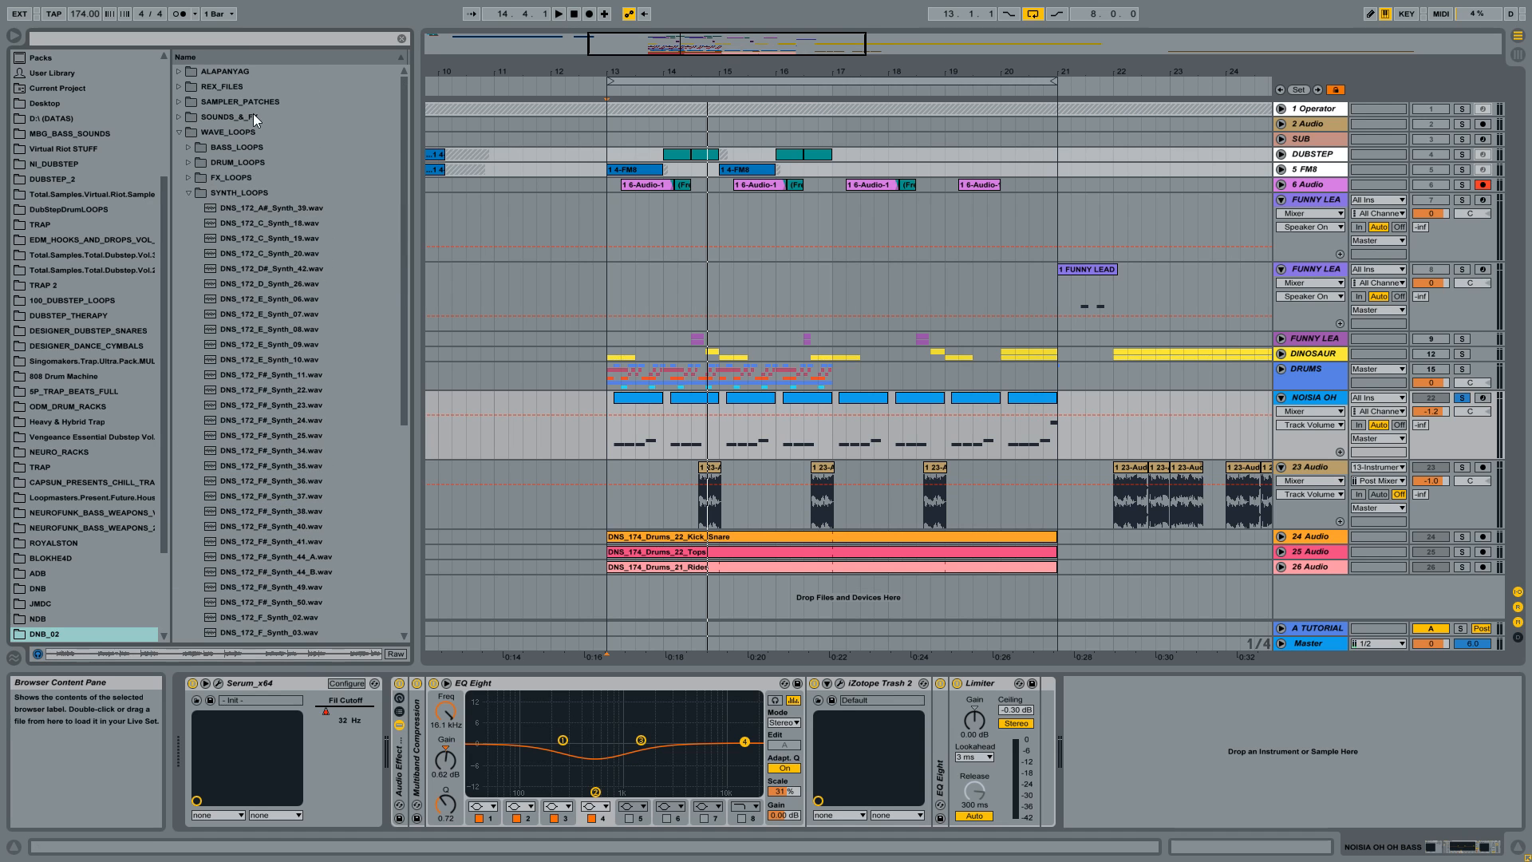
Revisit the Loopmasters D&B Neuro Science page, then return to the Ableton Live project.
{"action": "left_click", "coordinate": [227, 132]}
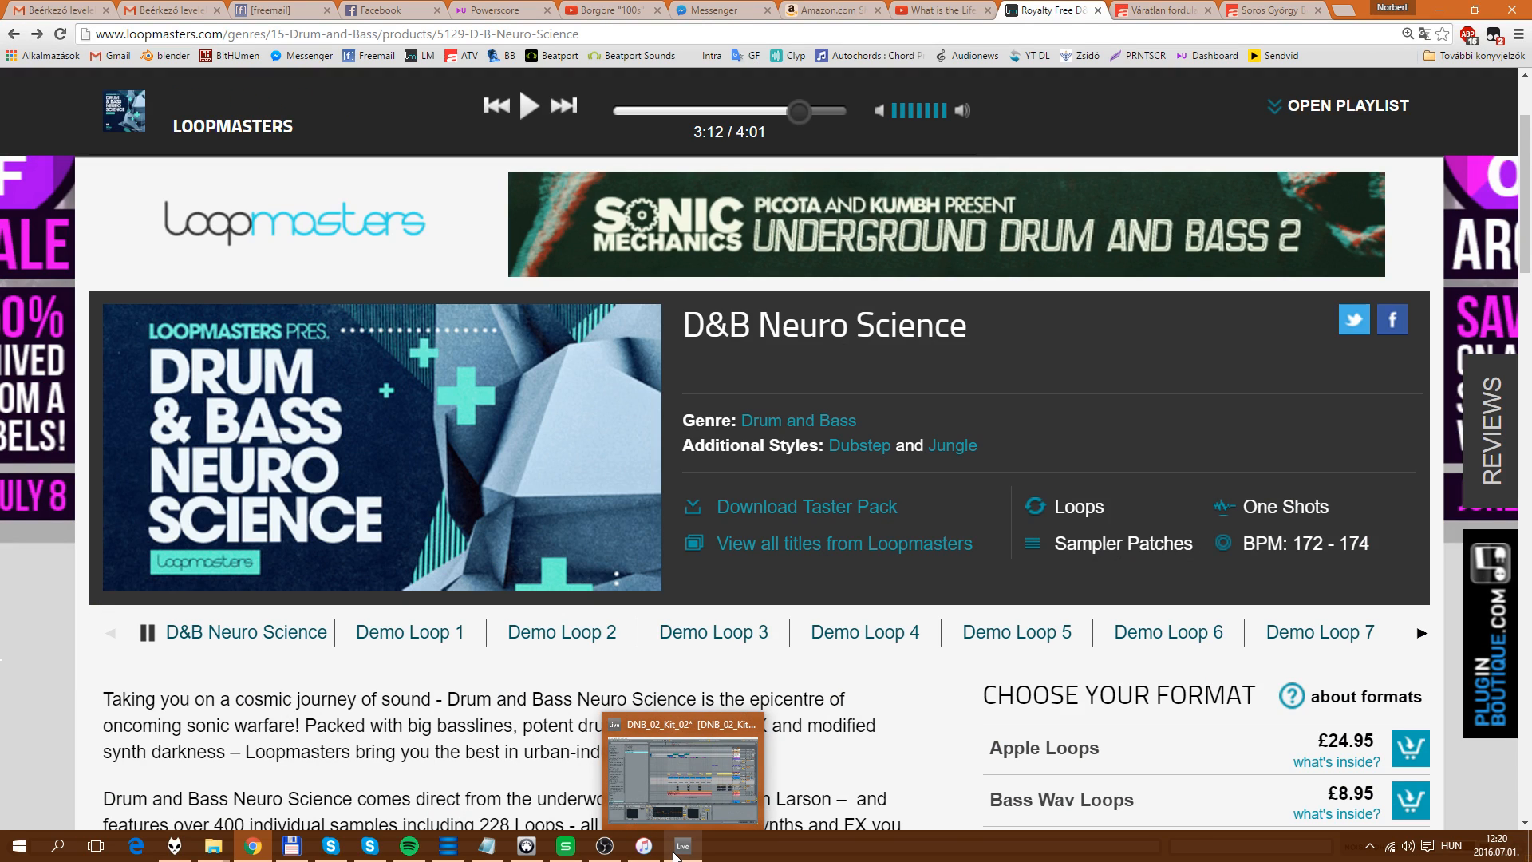
{"action": "left_click", "coordinate": [682, 845]}
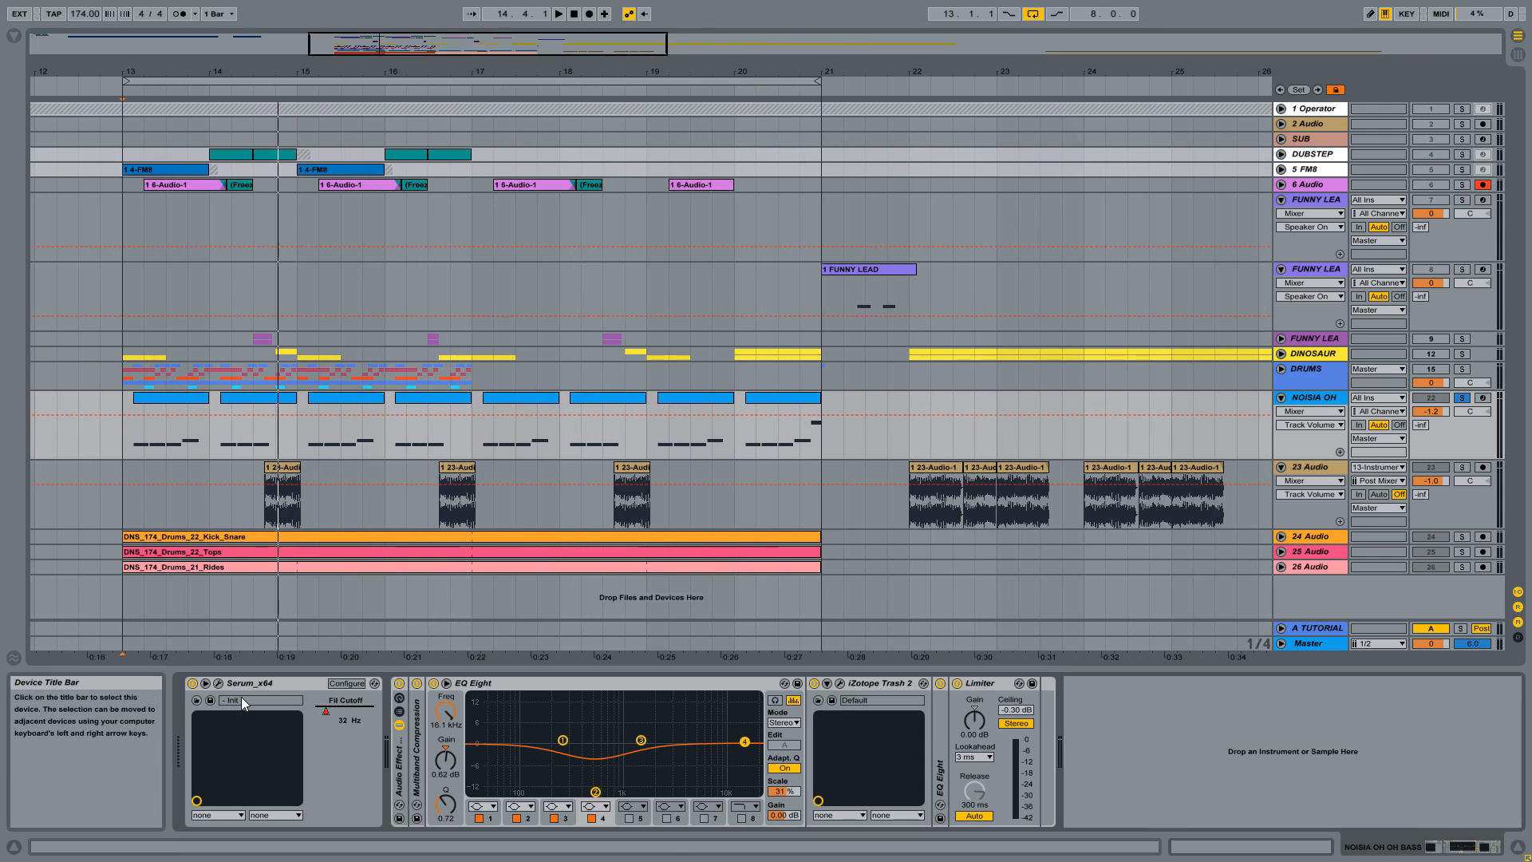
Play from the first NOISIA OH clip with effects folded and bring up the bass's Serum editor.
{"action": "left_click", "coordinate": [265, 683]}
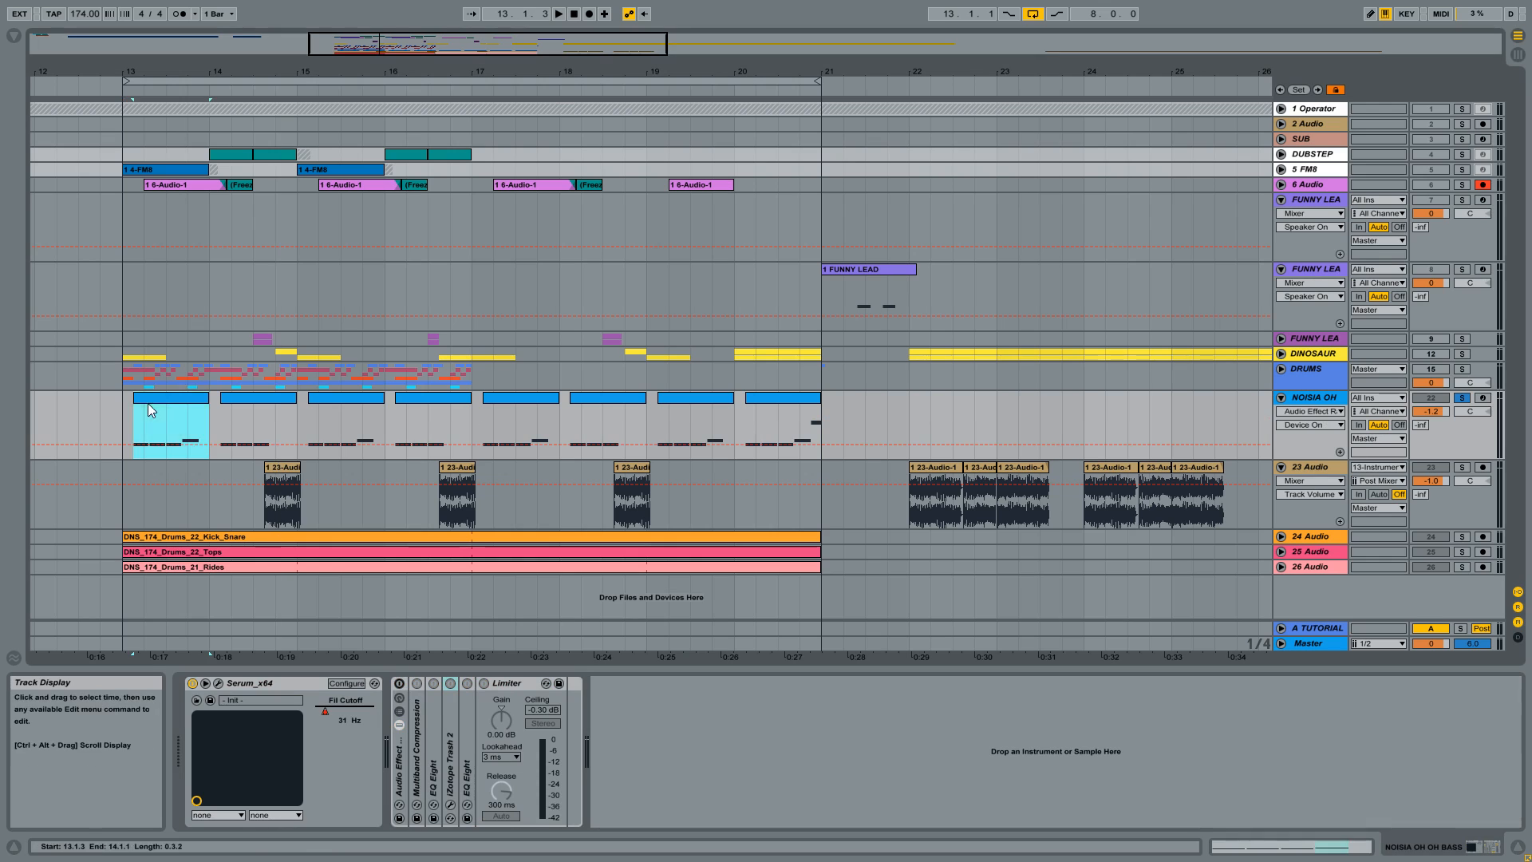
{"action": "left_click", "coordinate": [557, 12]}
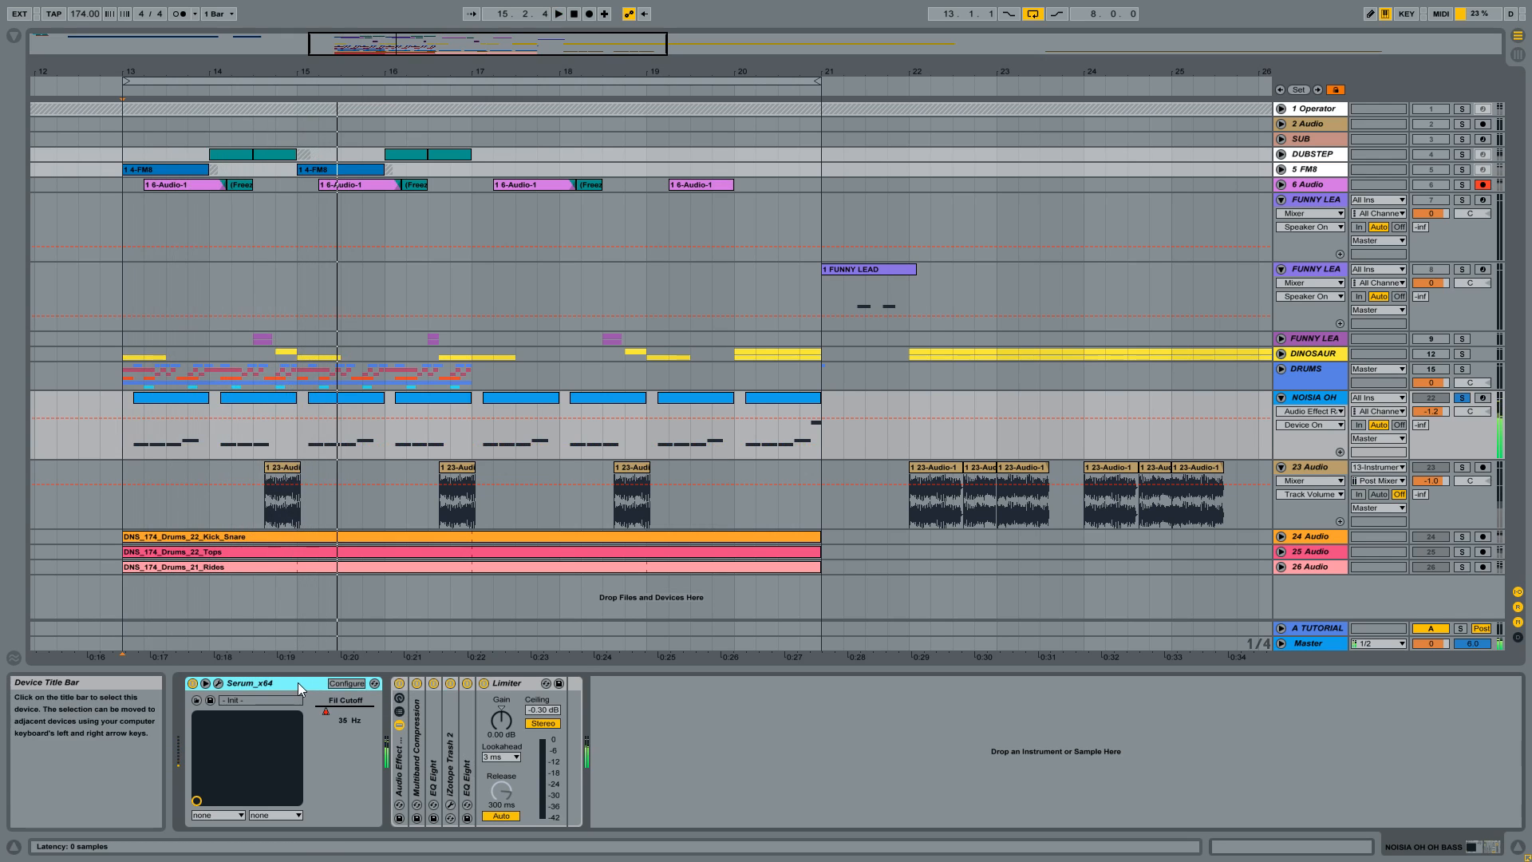
{"action": "left_click", "coordinate": [225, 682]}
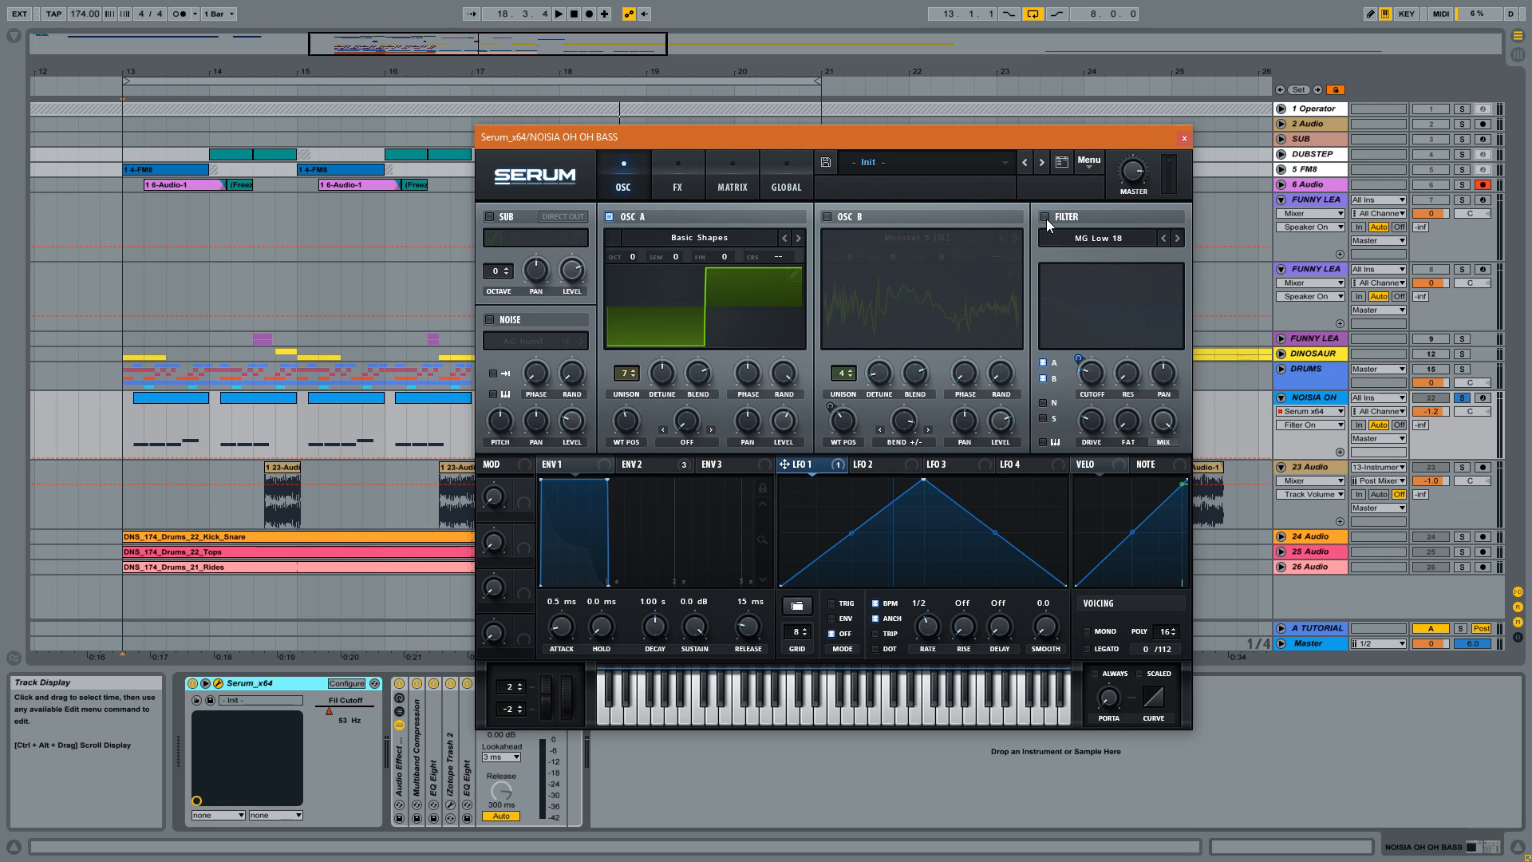
Enable the MG Low 18 filter and show the FX rack with Env 2 modulating distortion drive.
{"action": "left_click", "coordinate": [1045, 216]}
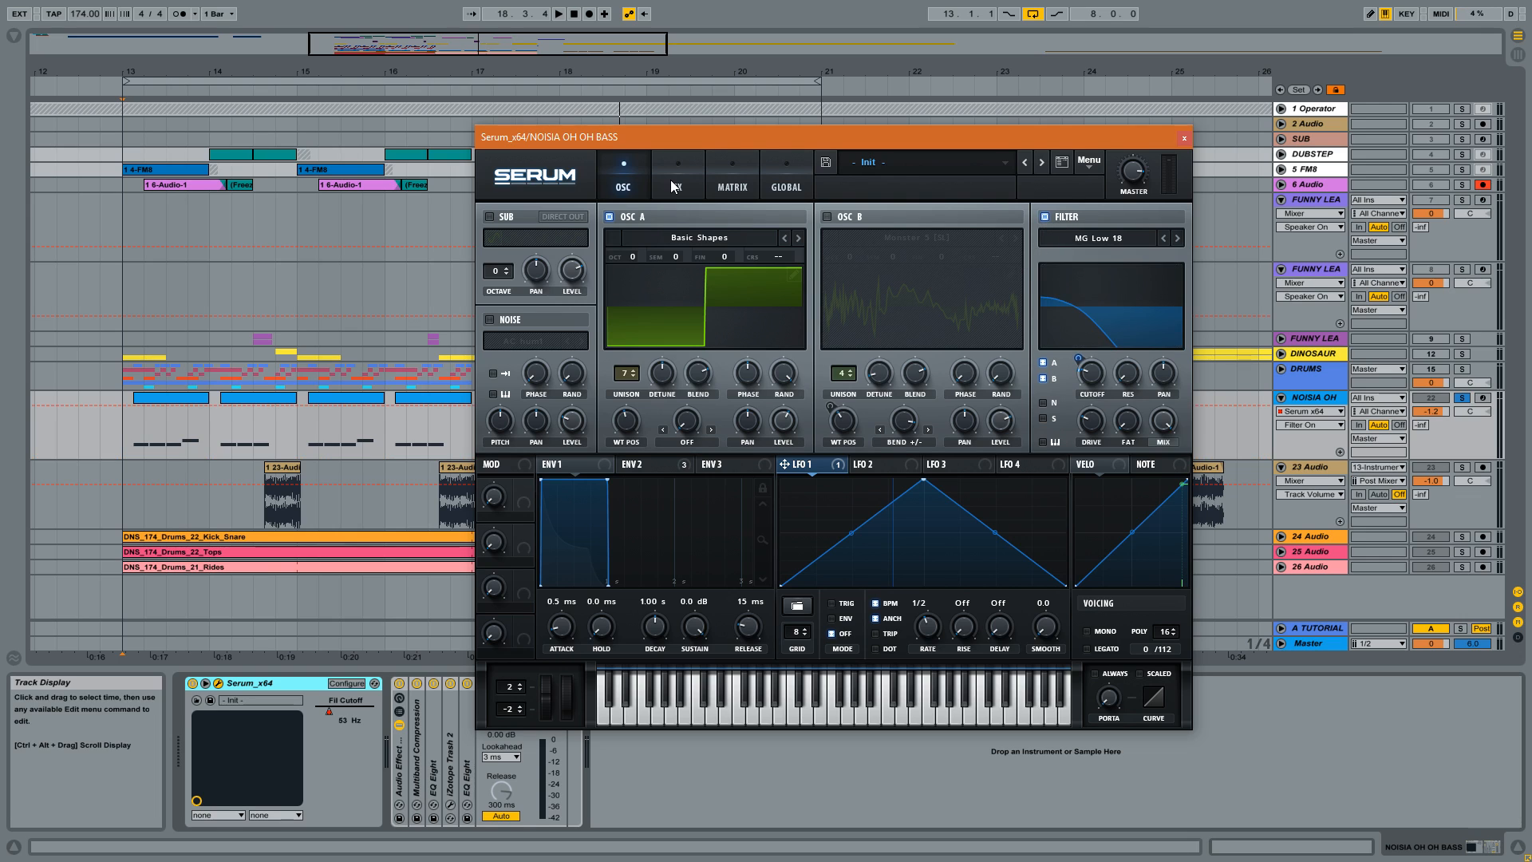
{"action": "left_click", "coordinate": [677, 174]}
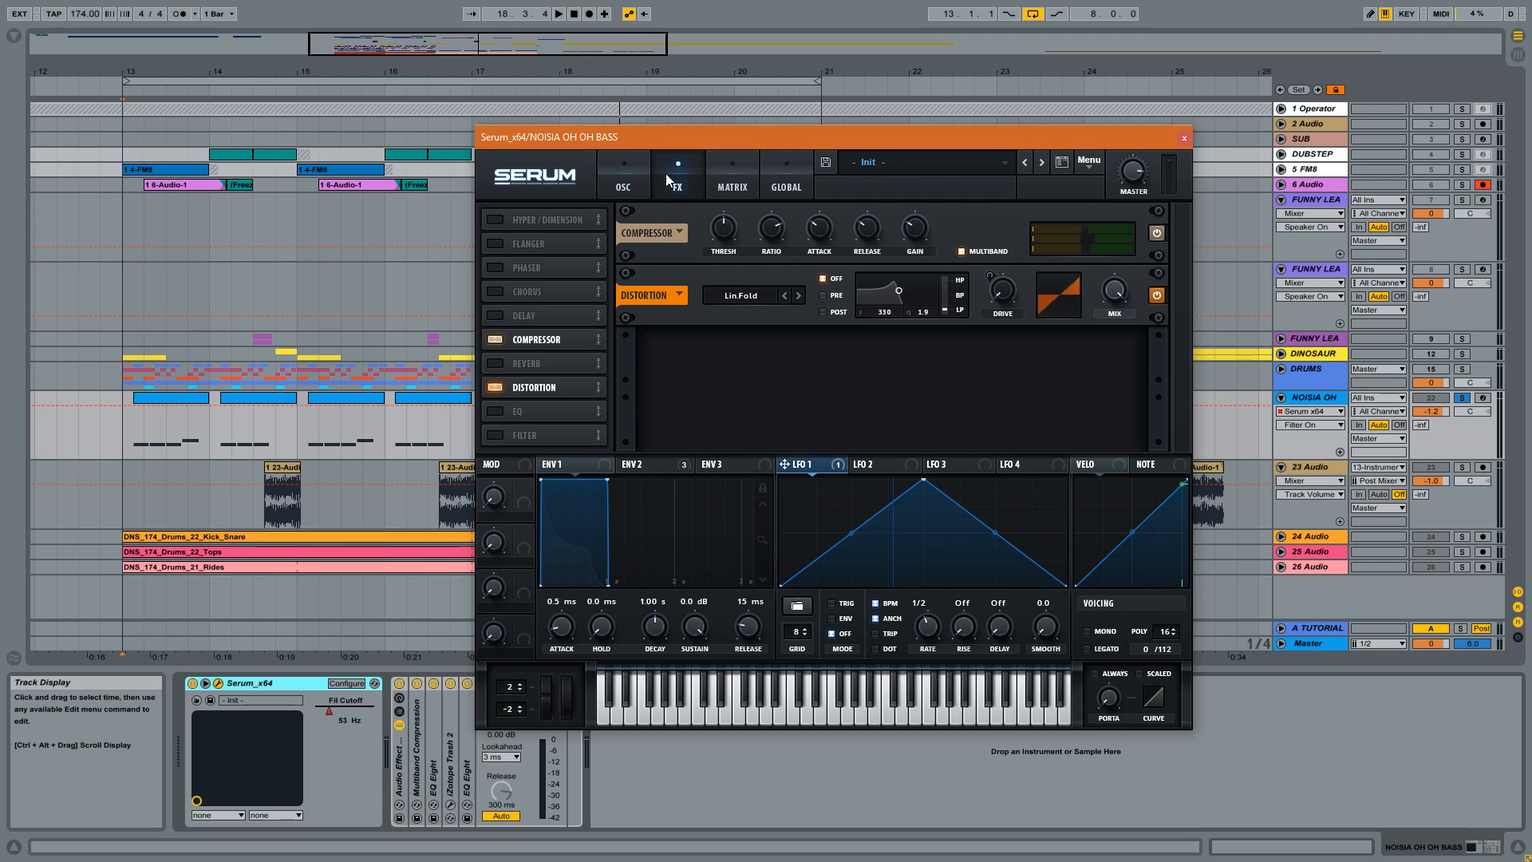
{"action": "mouse_move", "coordinate": [752, 287]}
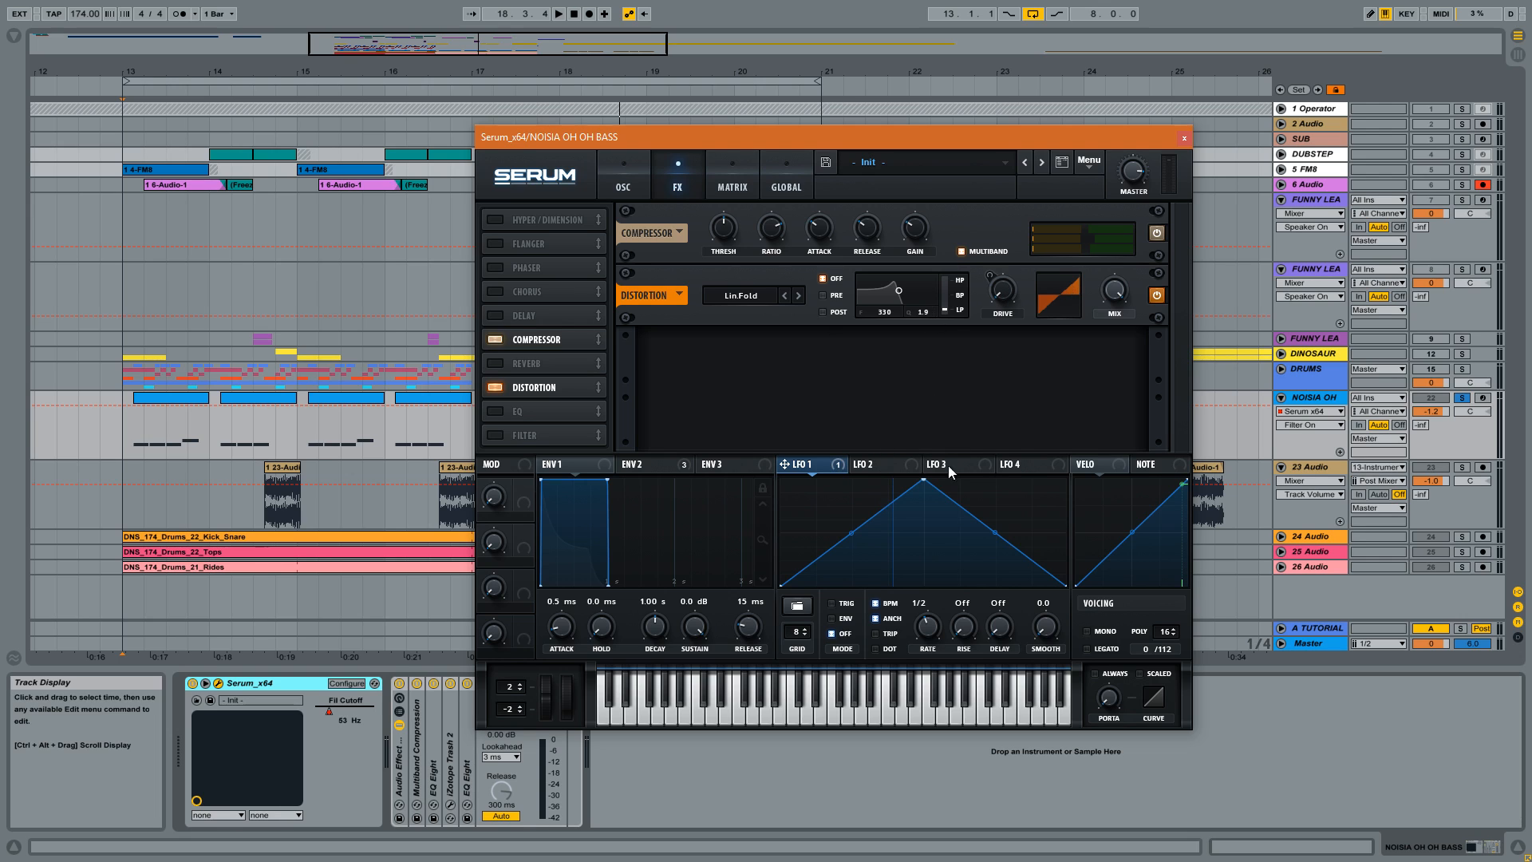
{"action": "left_click", "coordinate": [632, 465]}
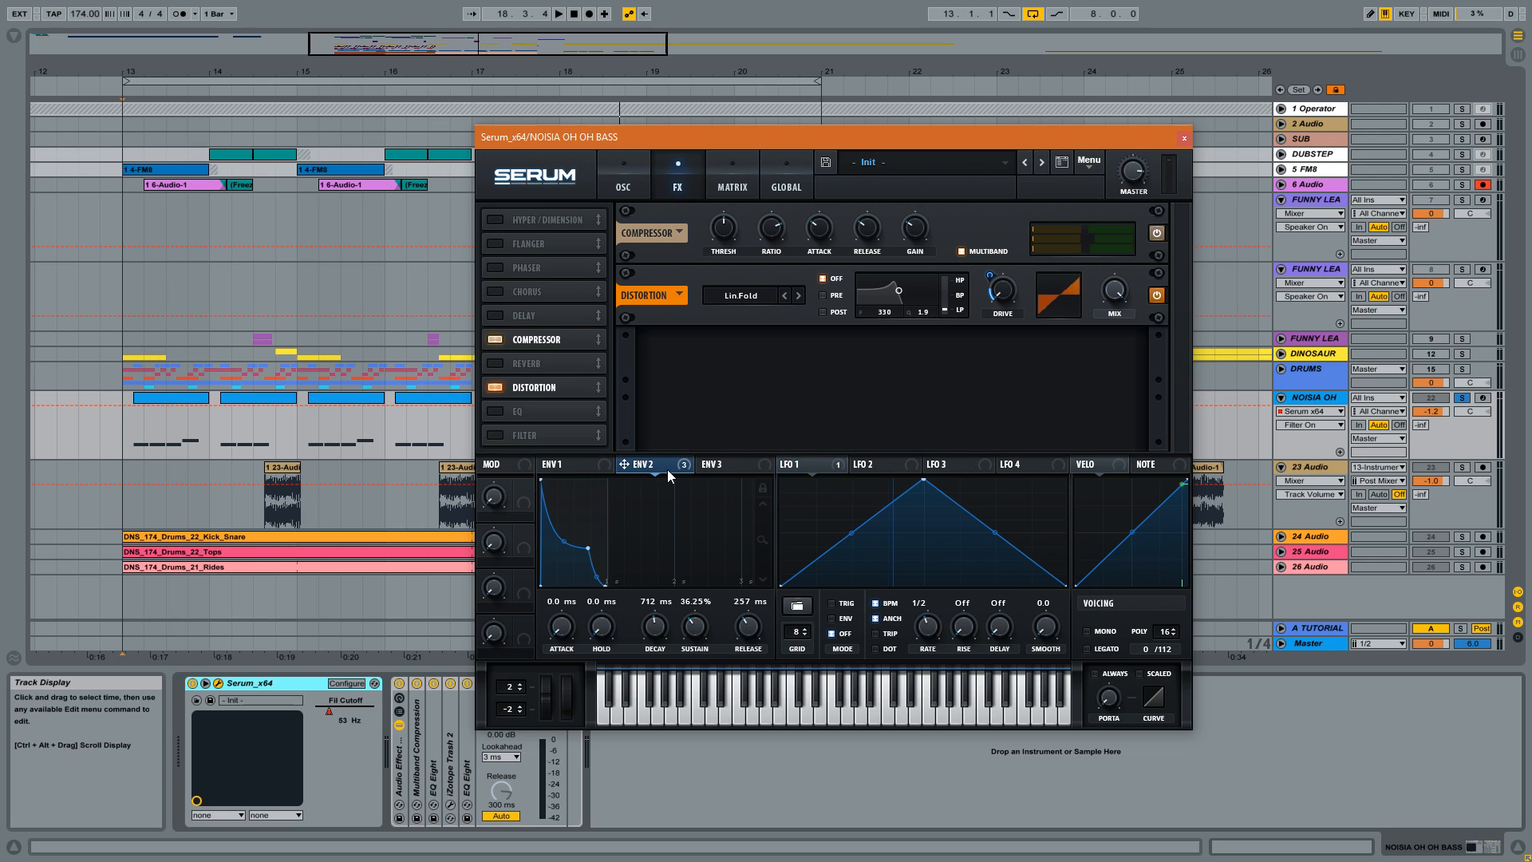
{"action": "mouse_move", "coordinate": [1025, 279]}
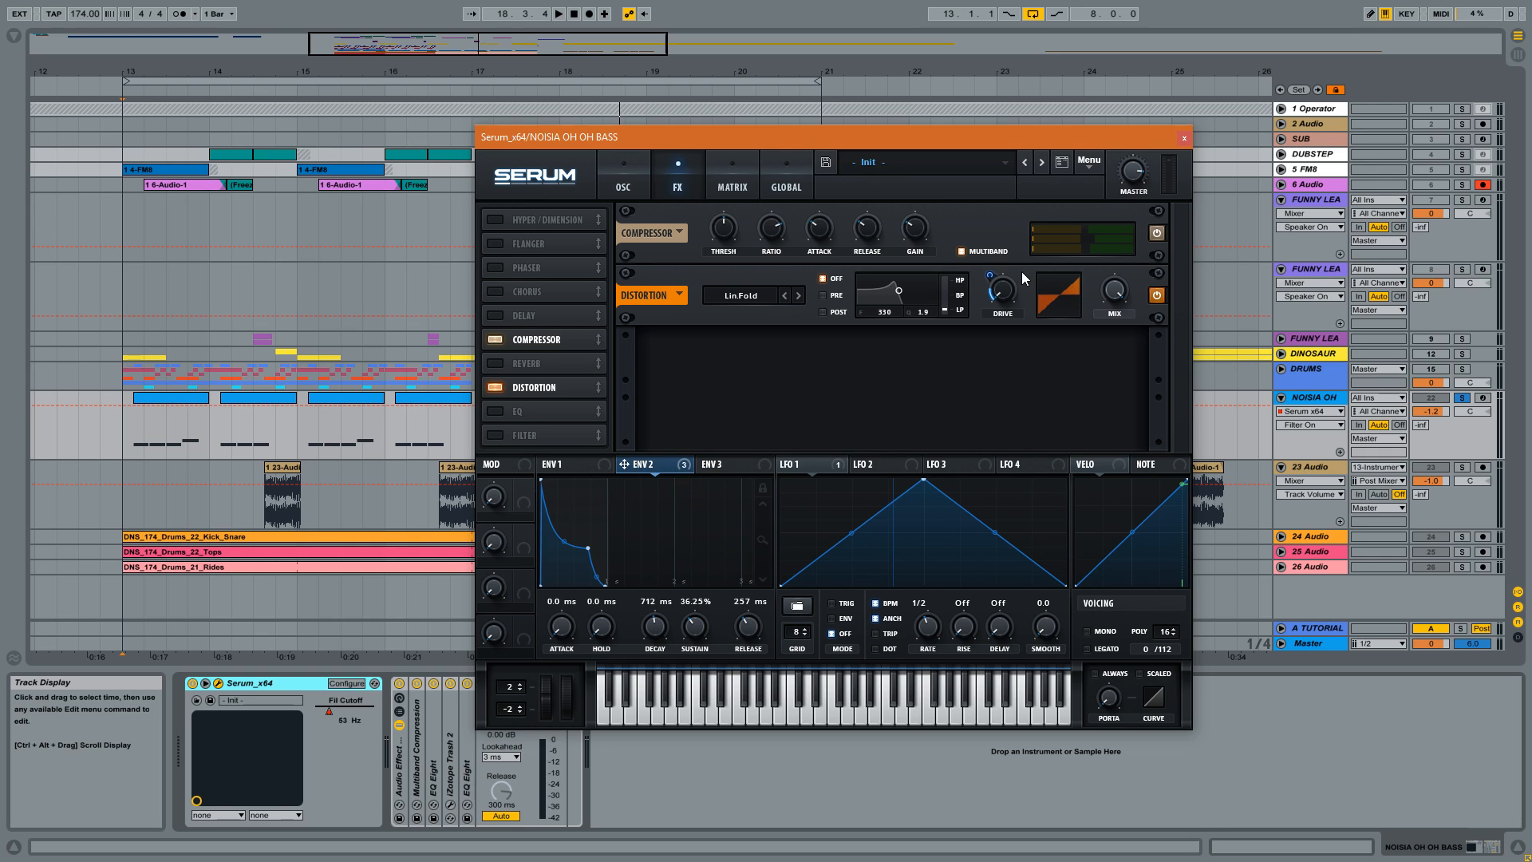
{"action": "mouse_move", "coordinate": [1019, 289]}
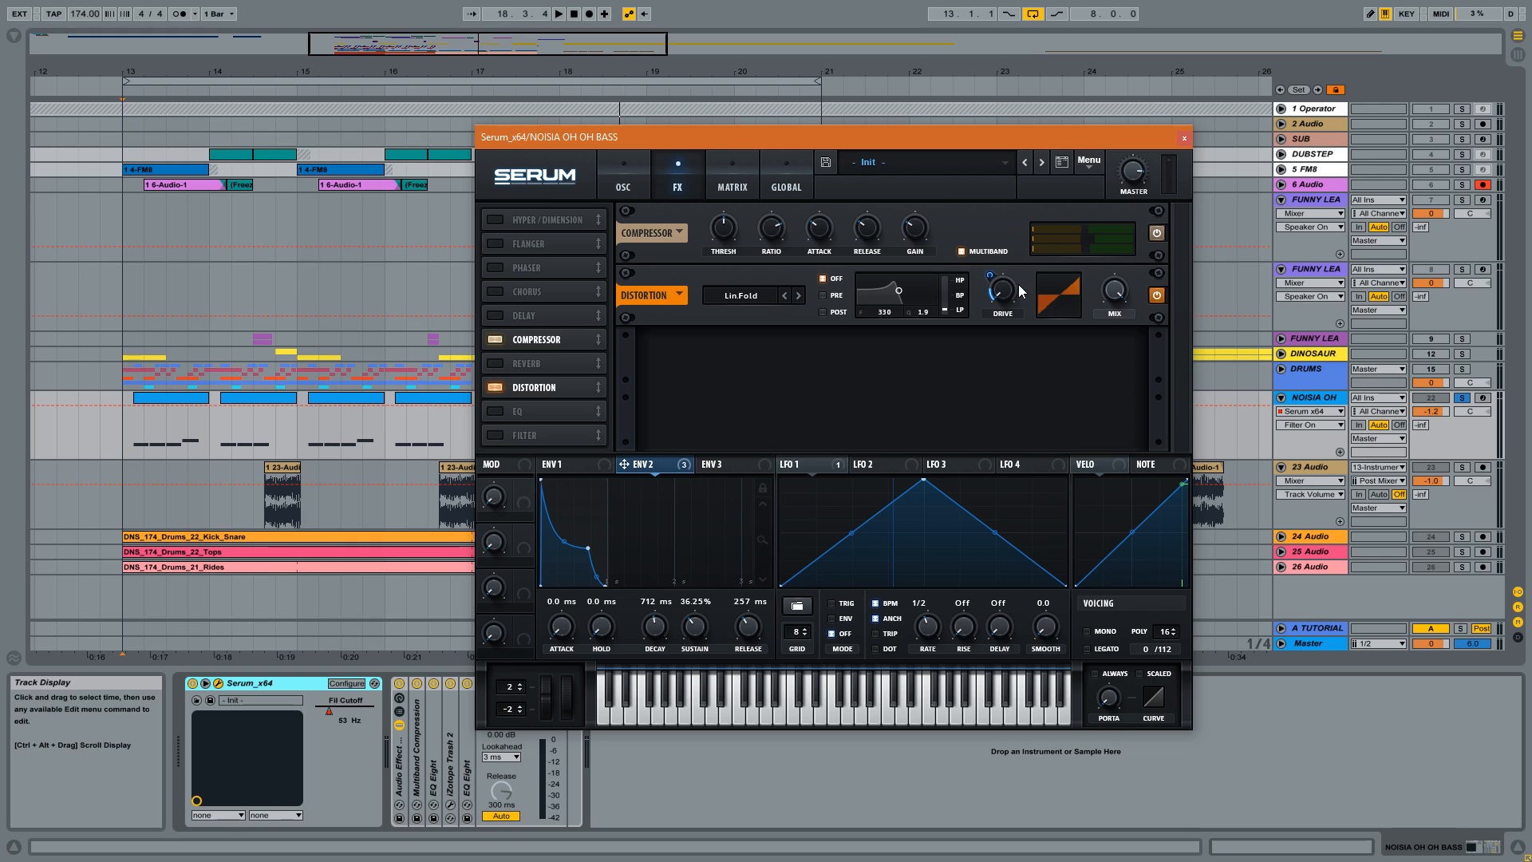
{"action": "mouse_move", "coordinate": [1000, 286]}
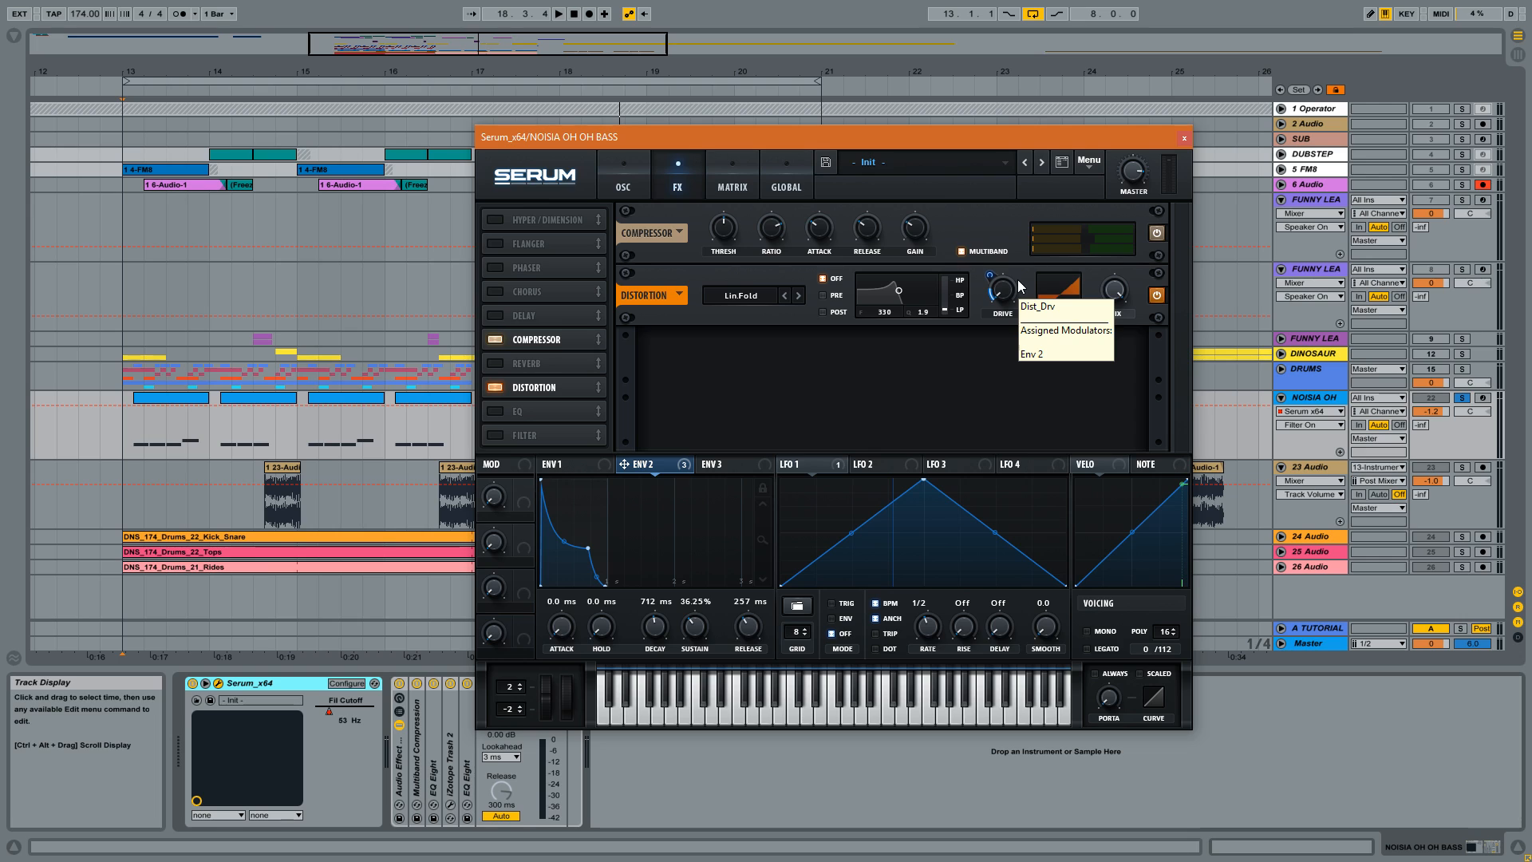
{"action": "mouse_move", "coordinate": [1034, 327]}
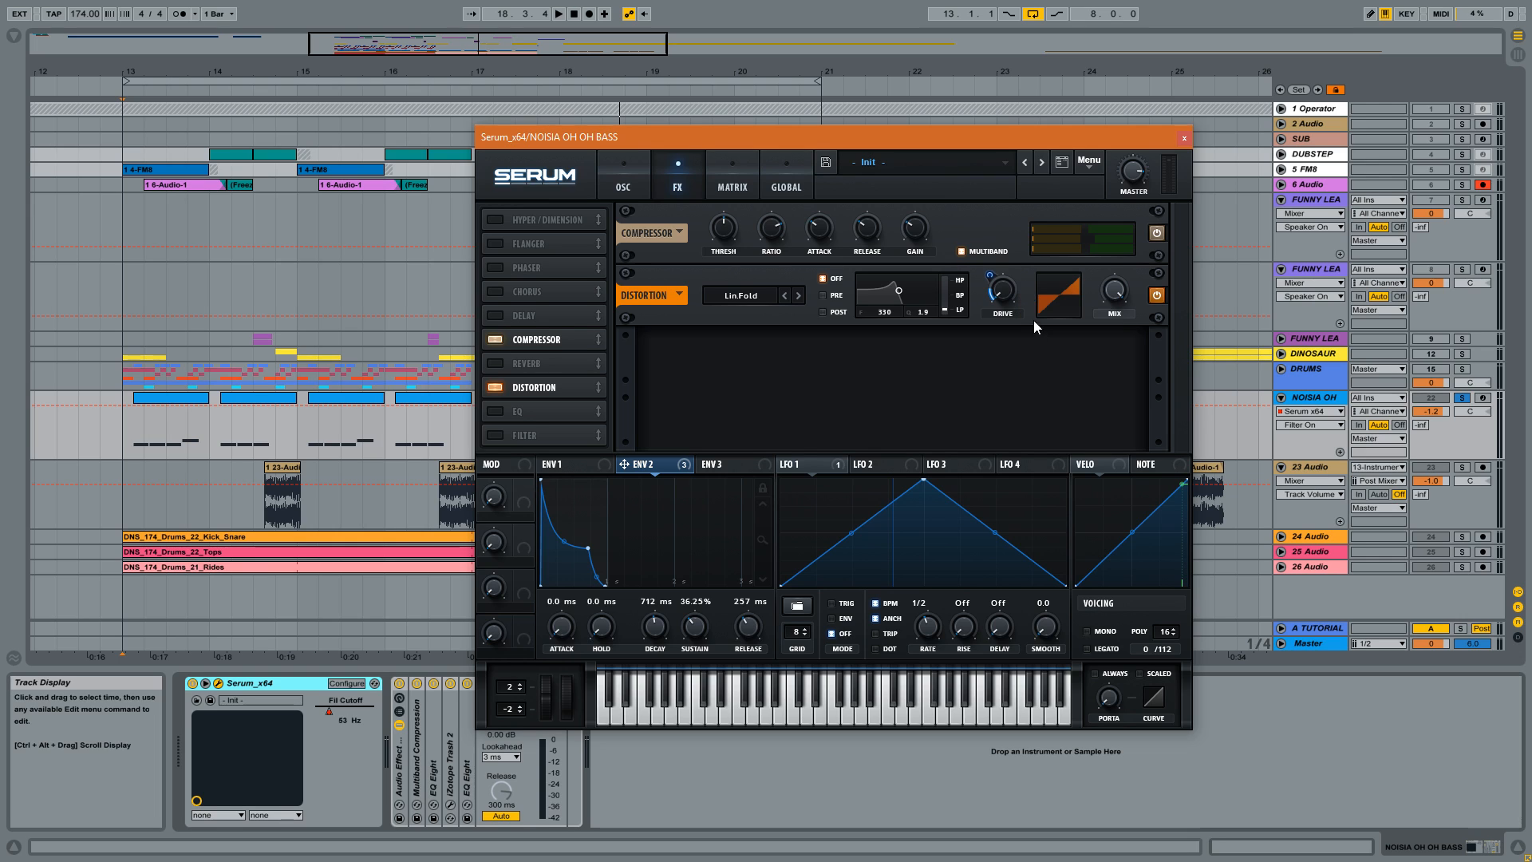
{"action": "mouse_move", "coordinate": [1023, 294]}
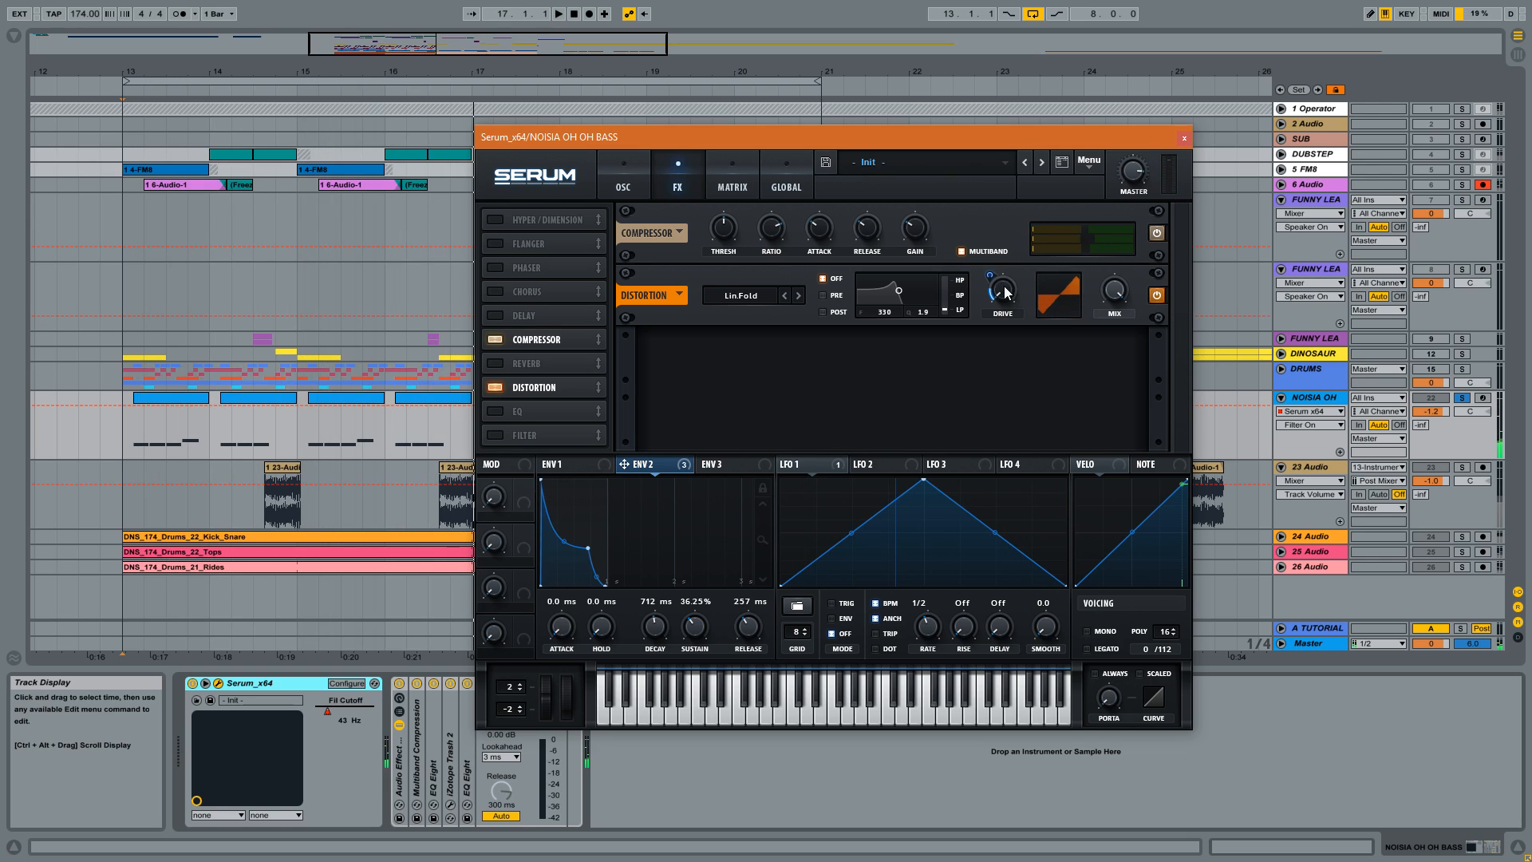
Expose Serum's distortion drive as the bass track's 'Dist Drv' automation parameter in Live.
{"action": "right_click", "coordinate": [999, 288]}
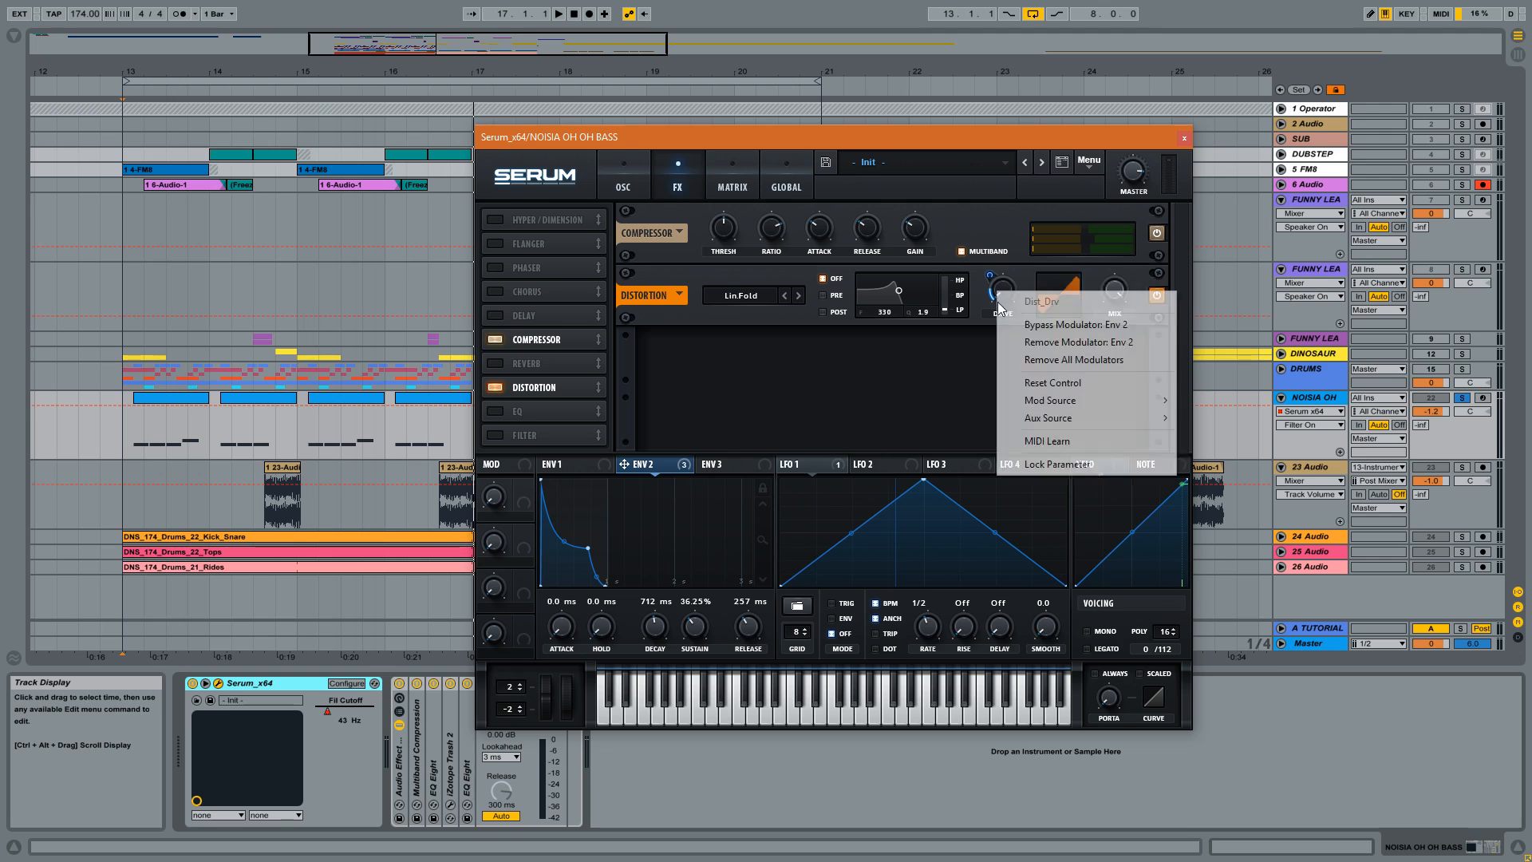
{"action": "mouse_move", "coordinate": [1075, 323]}
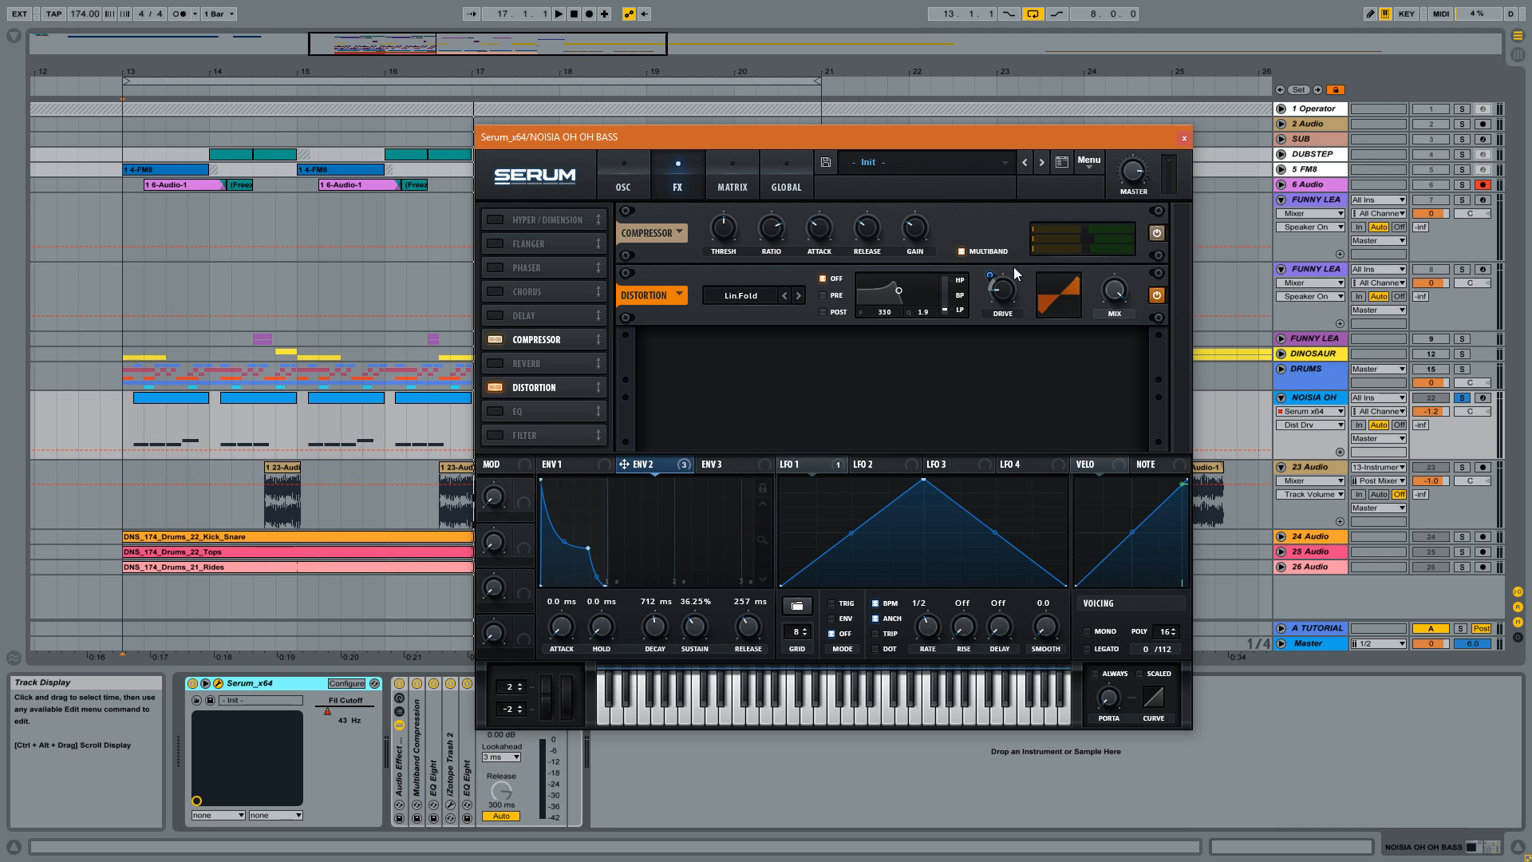
{"action": "left_click", "coordinate": [558, 13]}
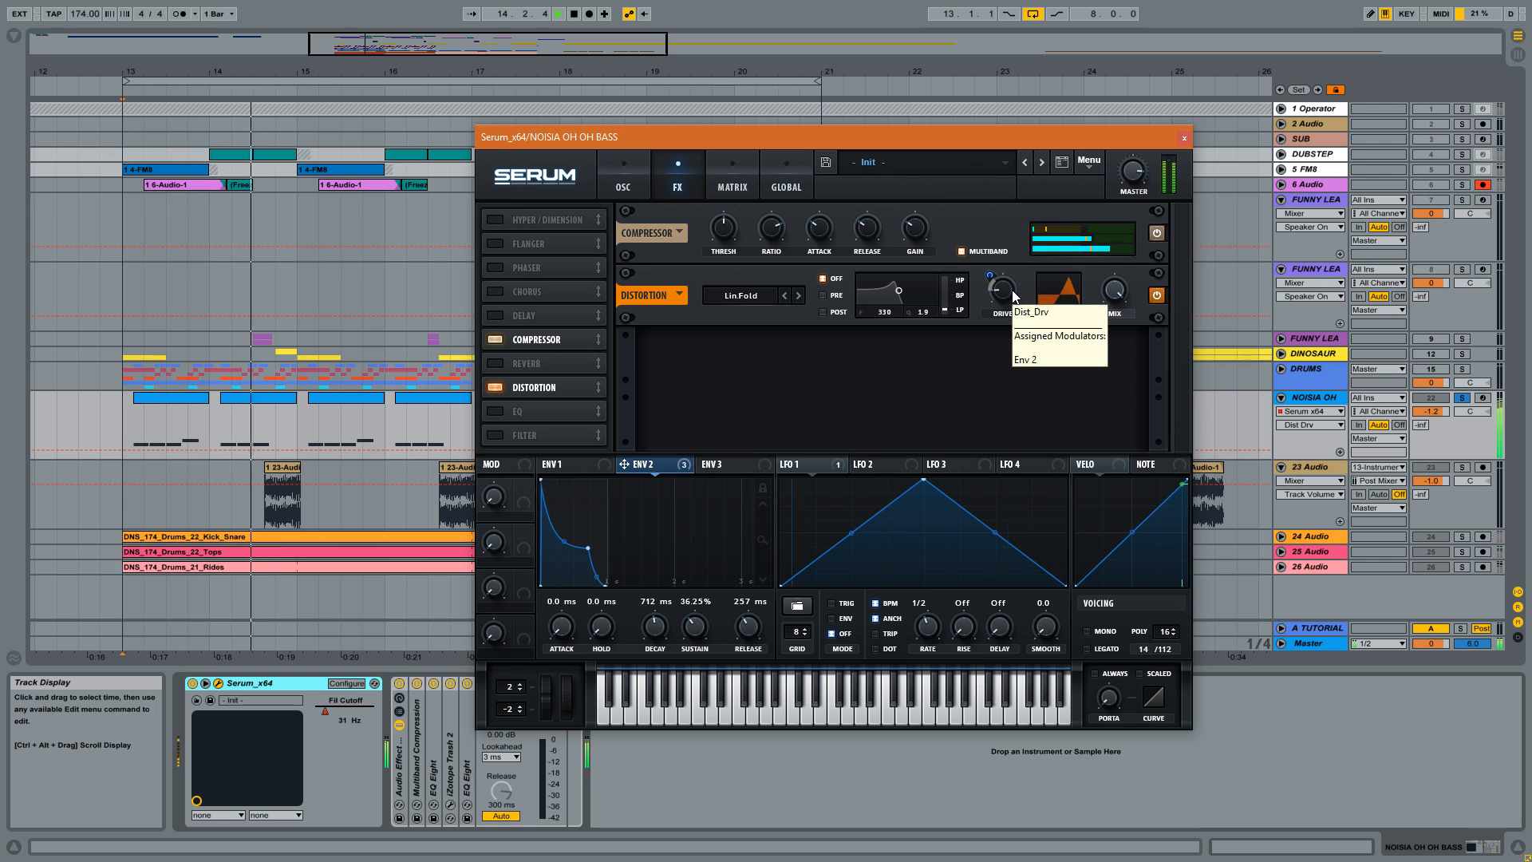
{"action": "left_click", "coordinate": [558, 14]}
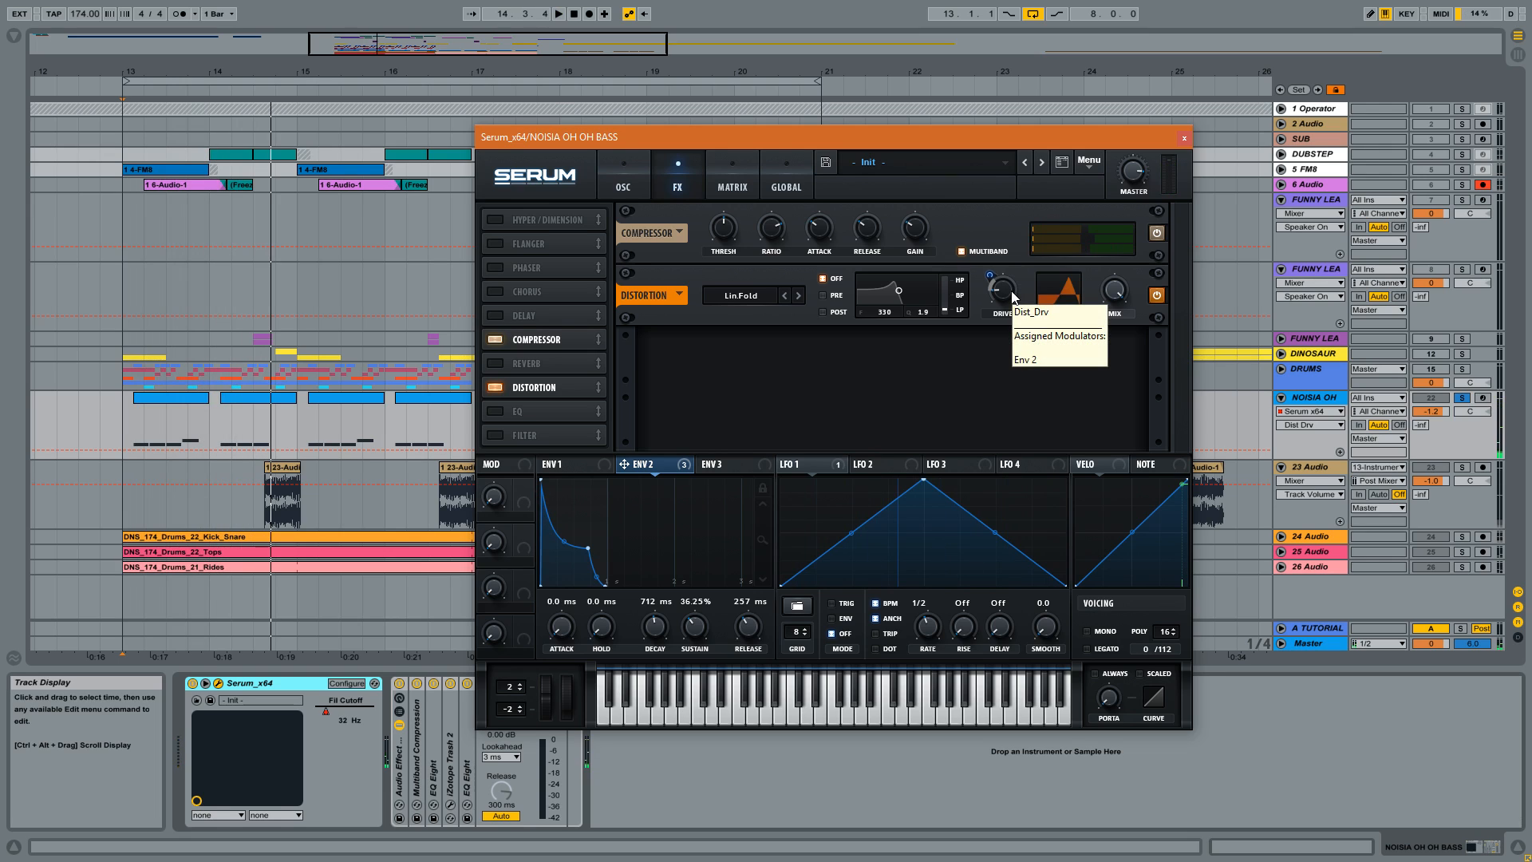
{"action": "right_click", "coordinate": [998, 289]}
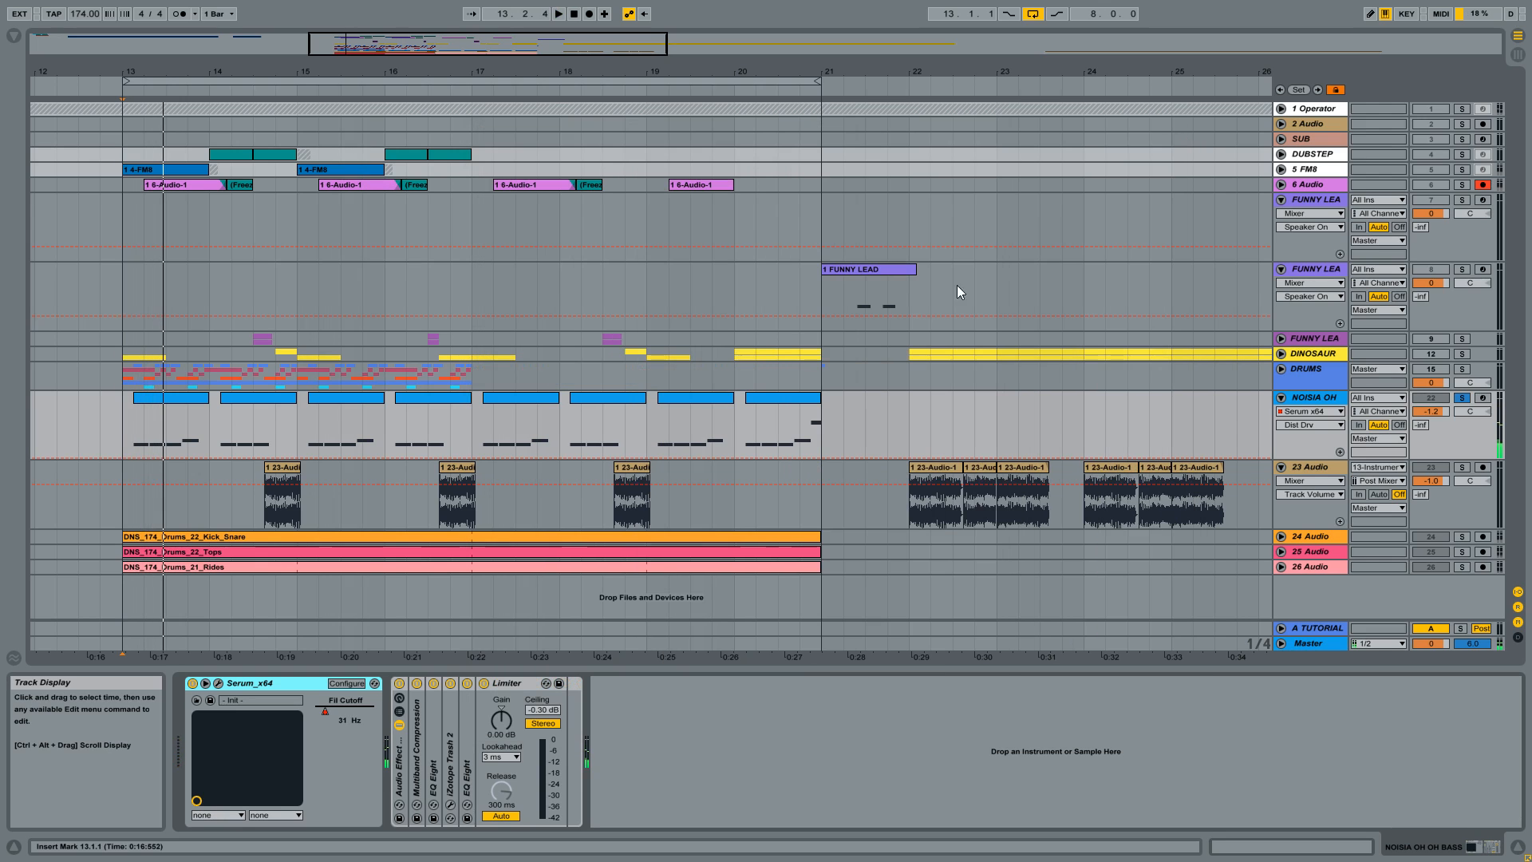
Unfold the rack to show the multiband compressor and EQ Eight, lower EQ Eight's Scale to flatten the curve, then fold it back.
{"action": "left_click", "coordinate": [399, 694]}
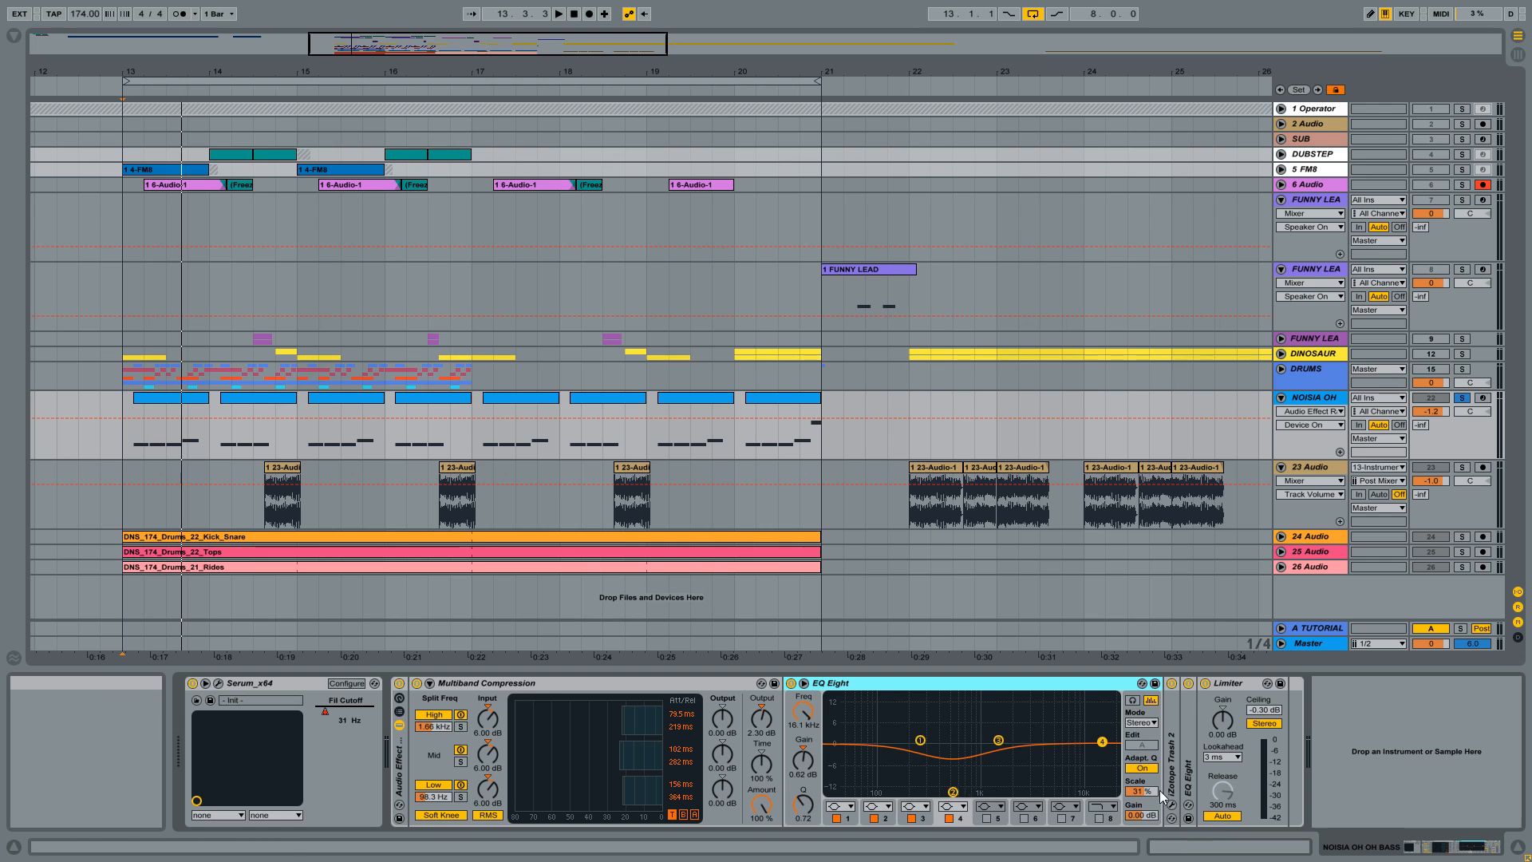
{"action": "mouse_move", "coordinate": [943, 745]}
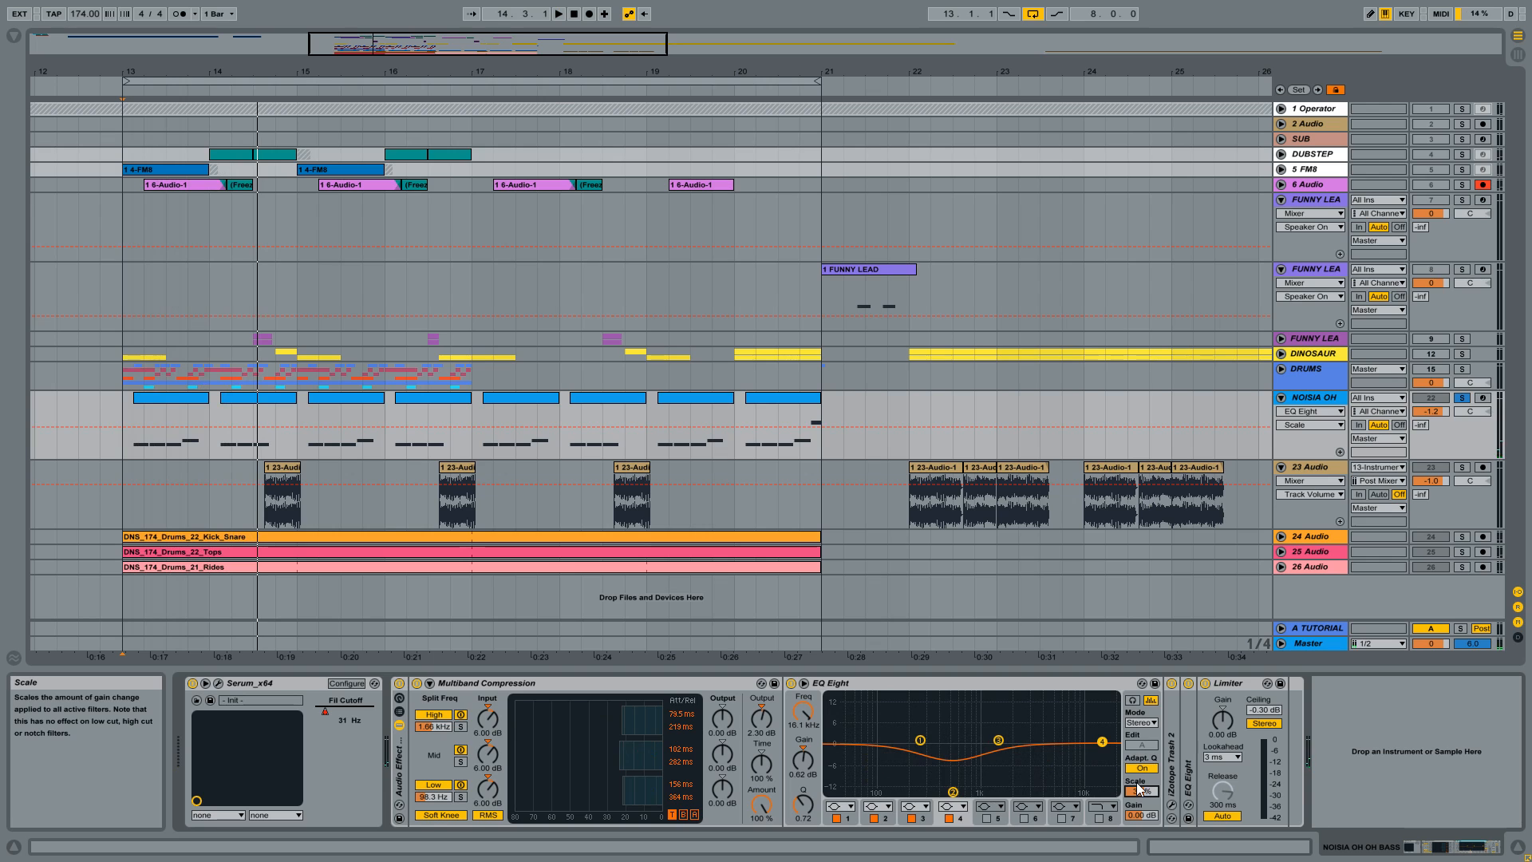
{"action": "left_click", "coordinate": [557, 14]}
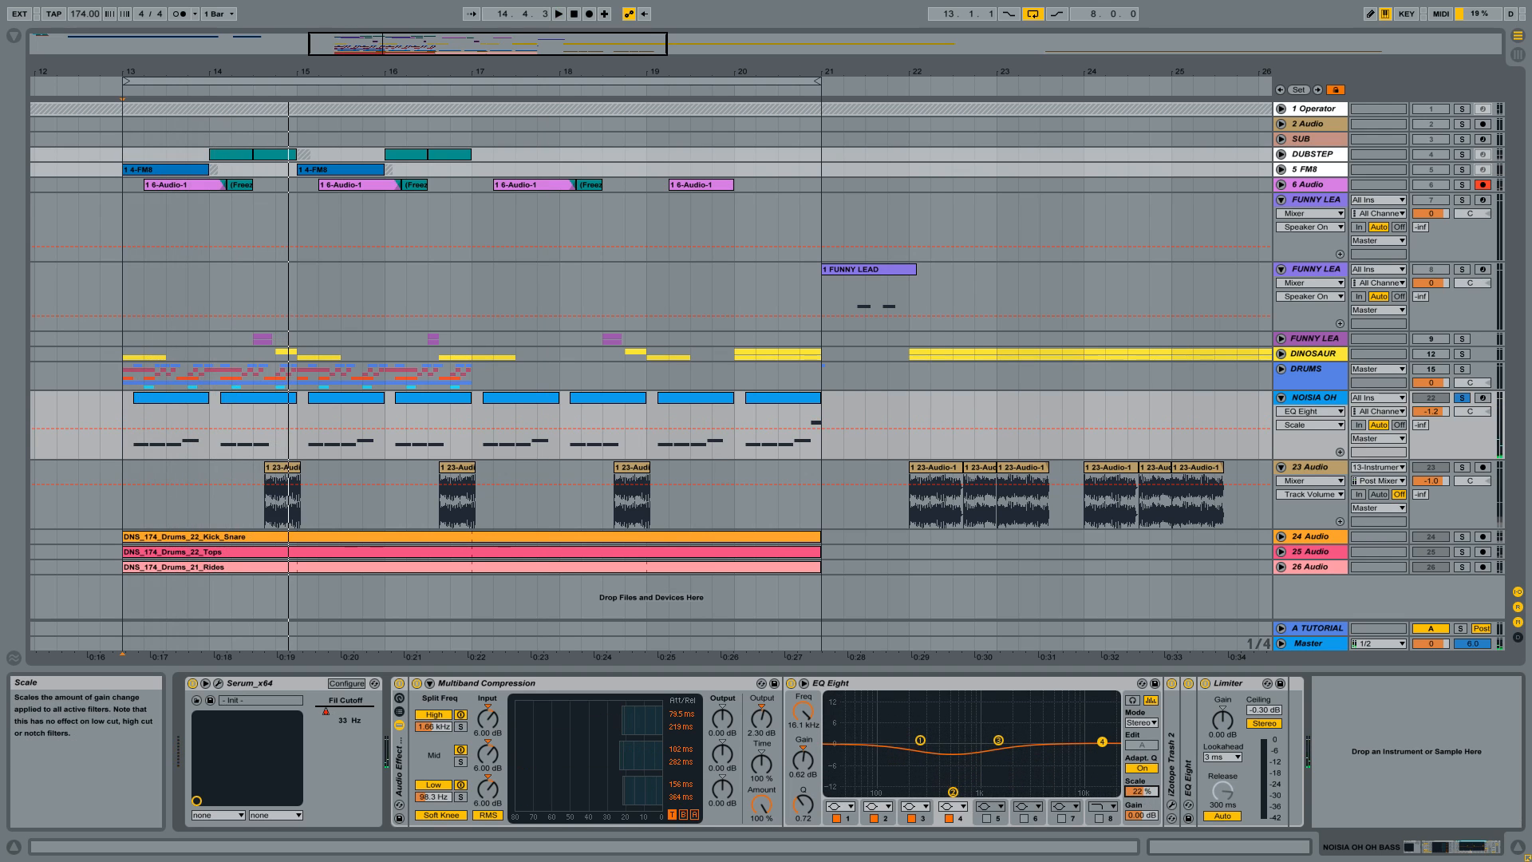
{"action": "left_click", "coordinate": [826, 682]}
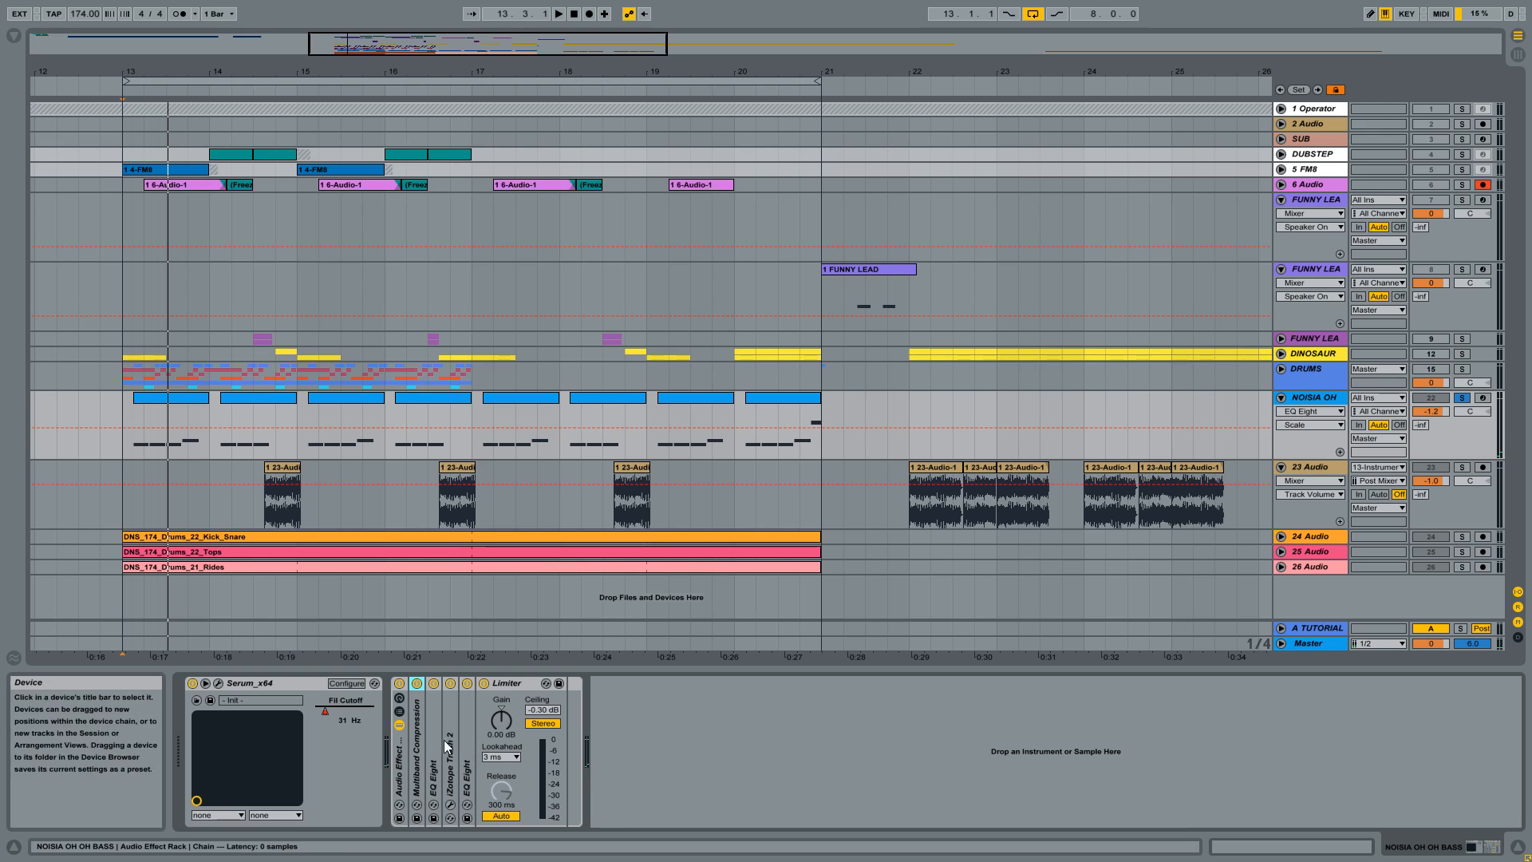
Bring up iZotope Trash 2 and review the mid band's Crunchy Grunge and the high band's Mirror Overdrive distortion.
{"action": "left_click", "coordinate": [445, 683]}
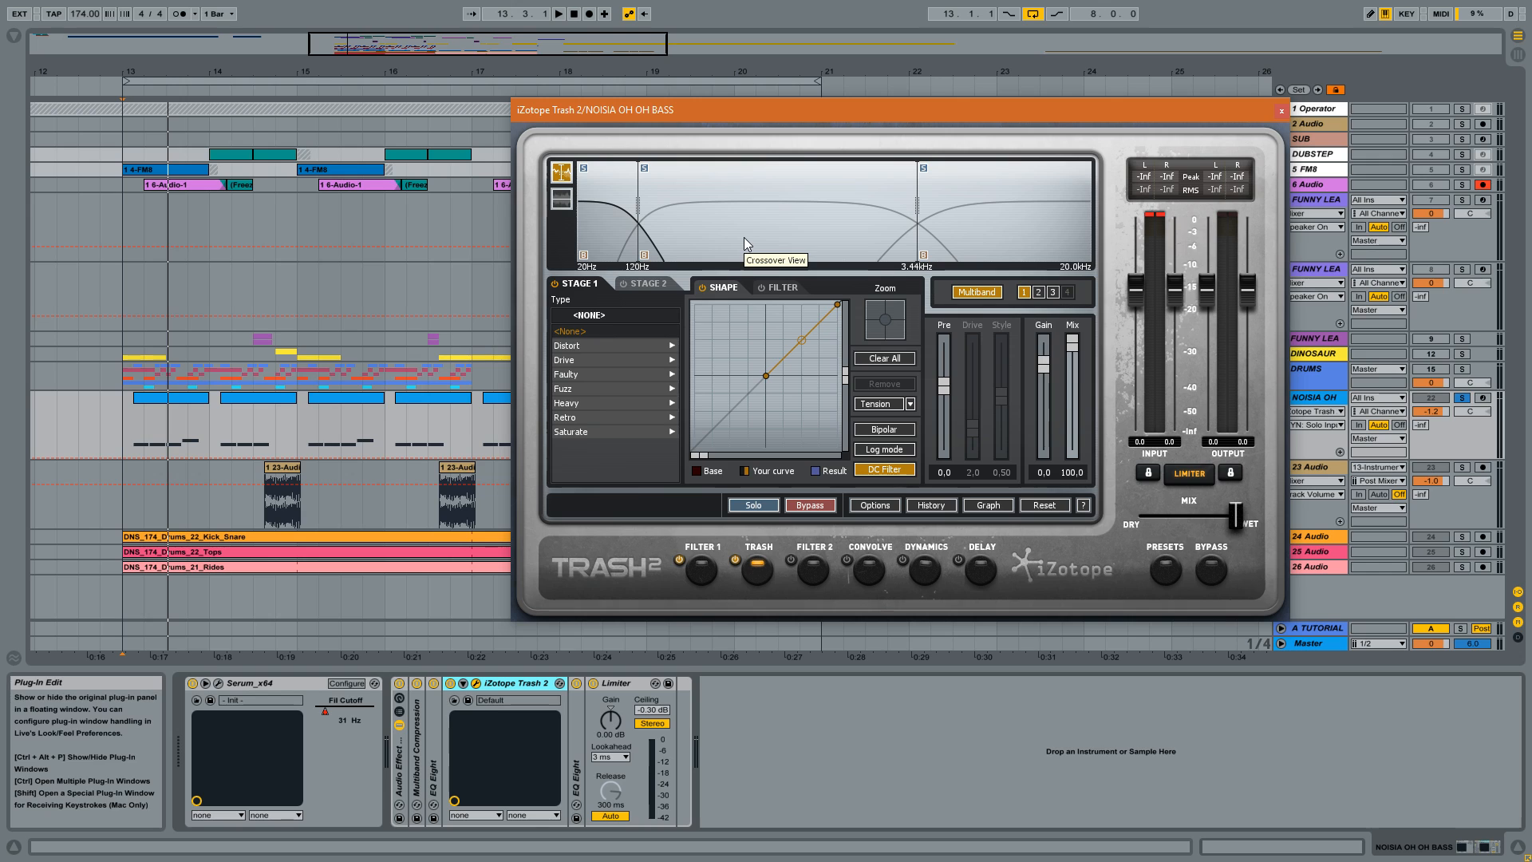
{"action": "mouse_move", "coordinate": [879, 105]}
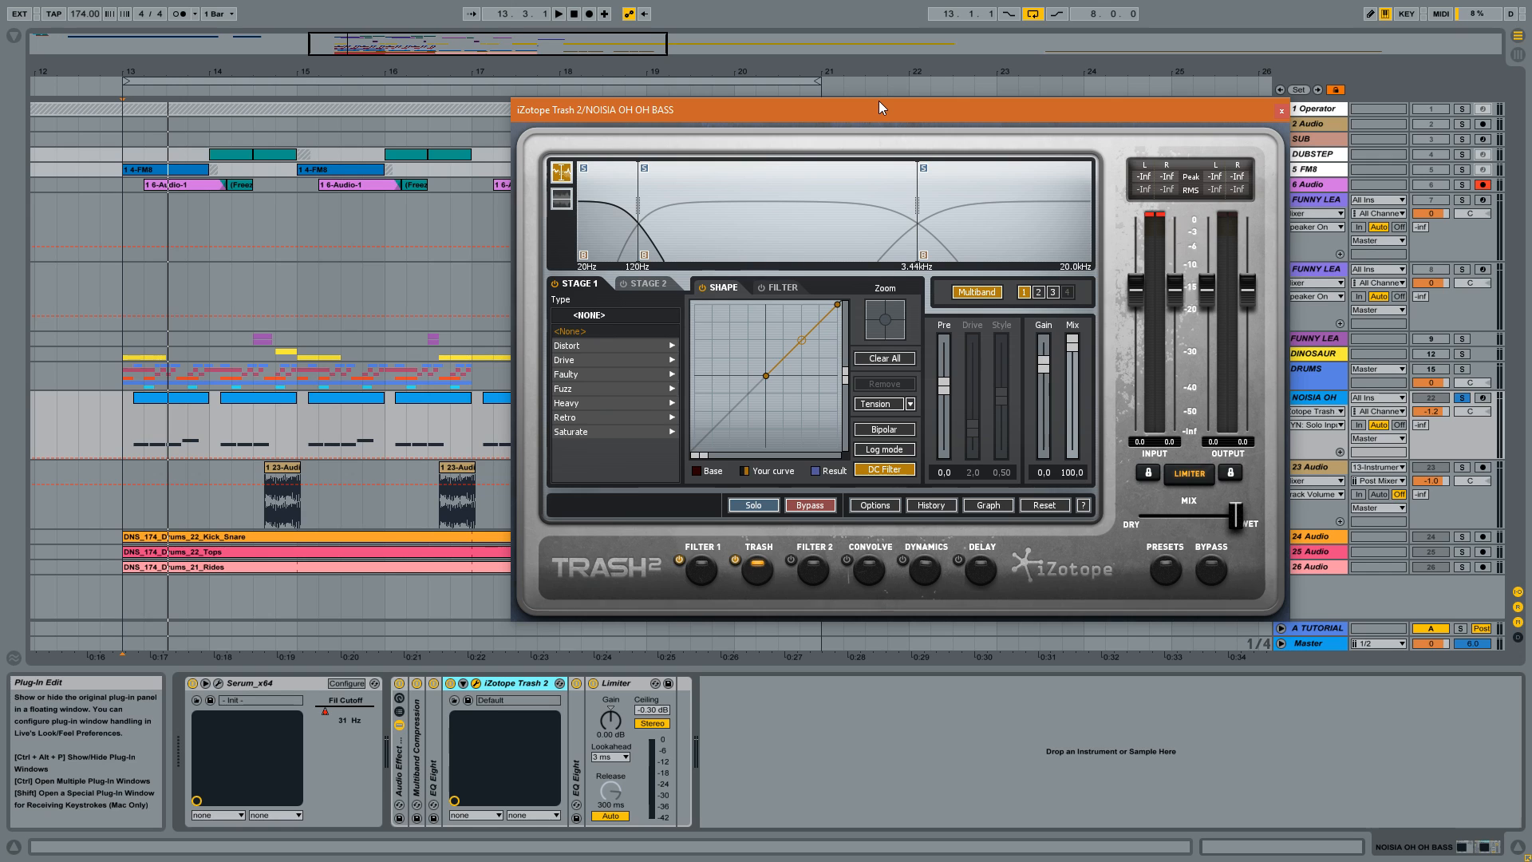
{"action": "left_click", "coordinate": [563, 358]}
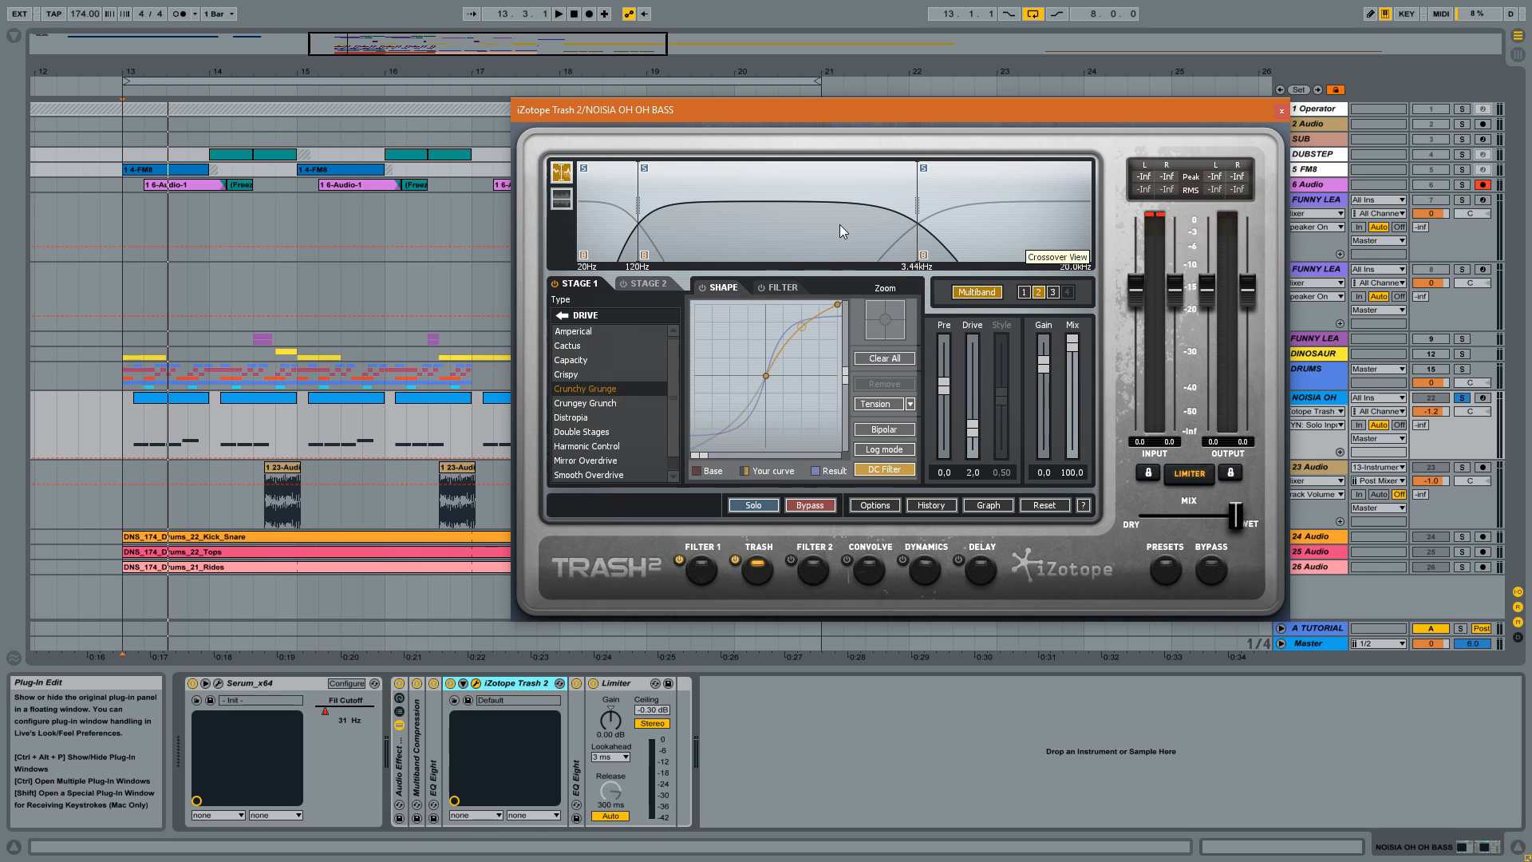
{"action": "mouse_move", "coordinate": [808, 194]}
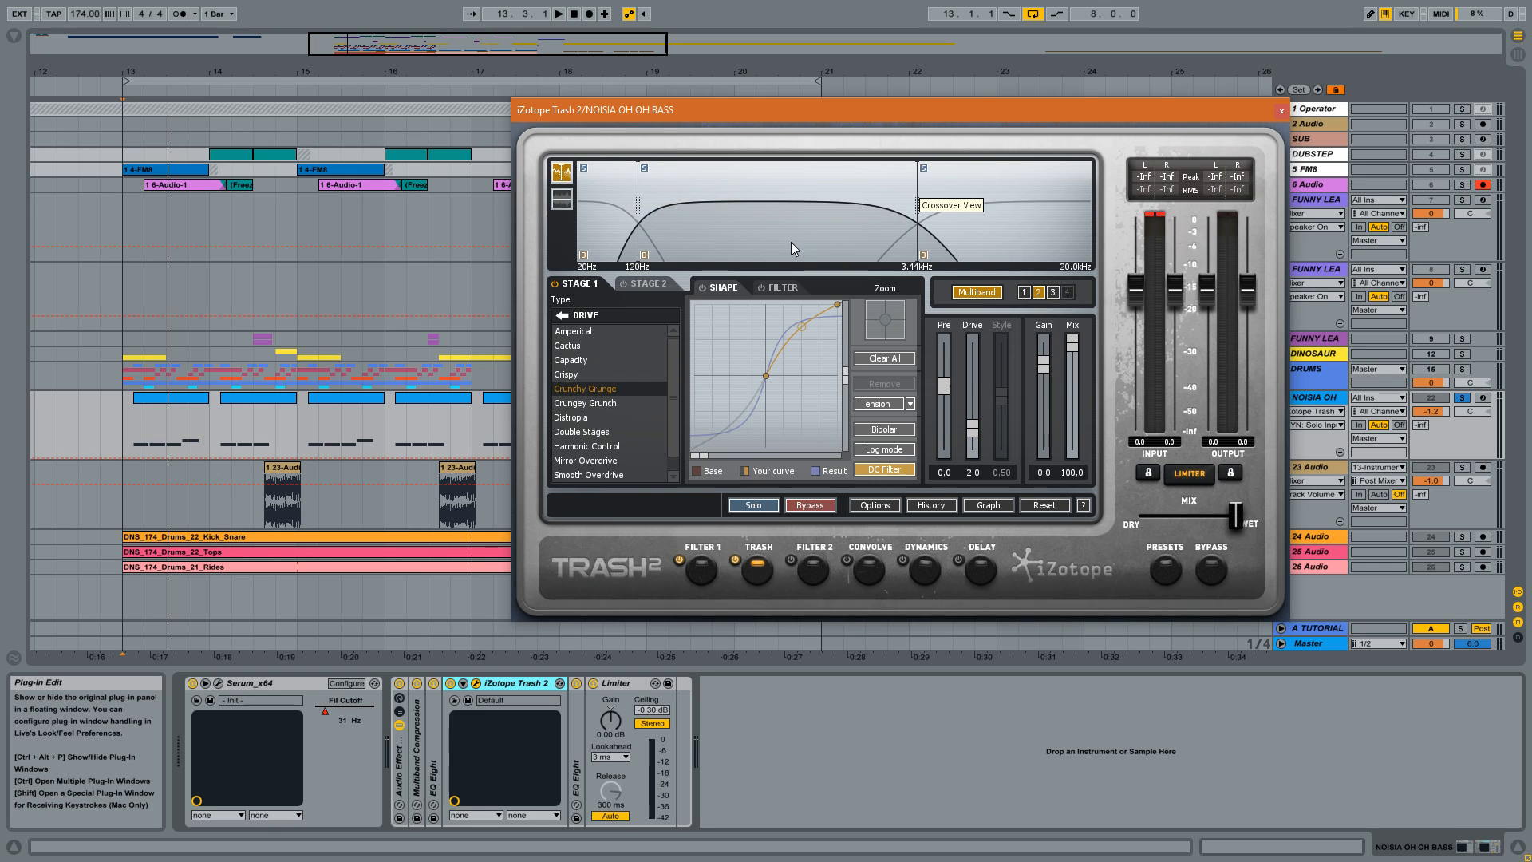
{"action": "left_click", "coordinate": [588, 461]}
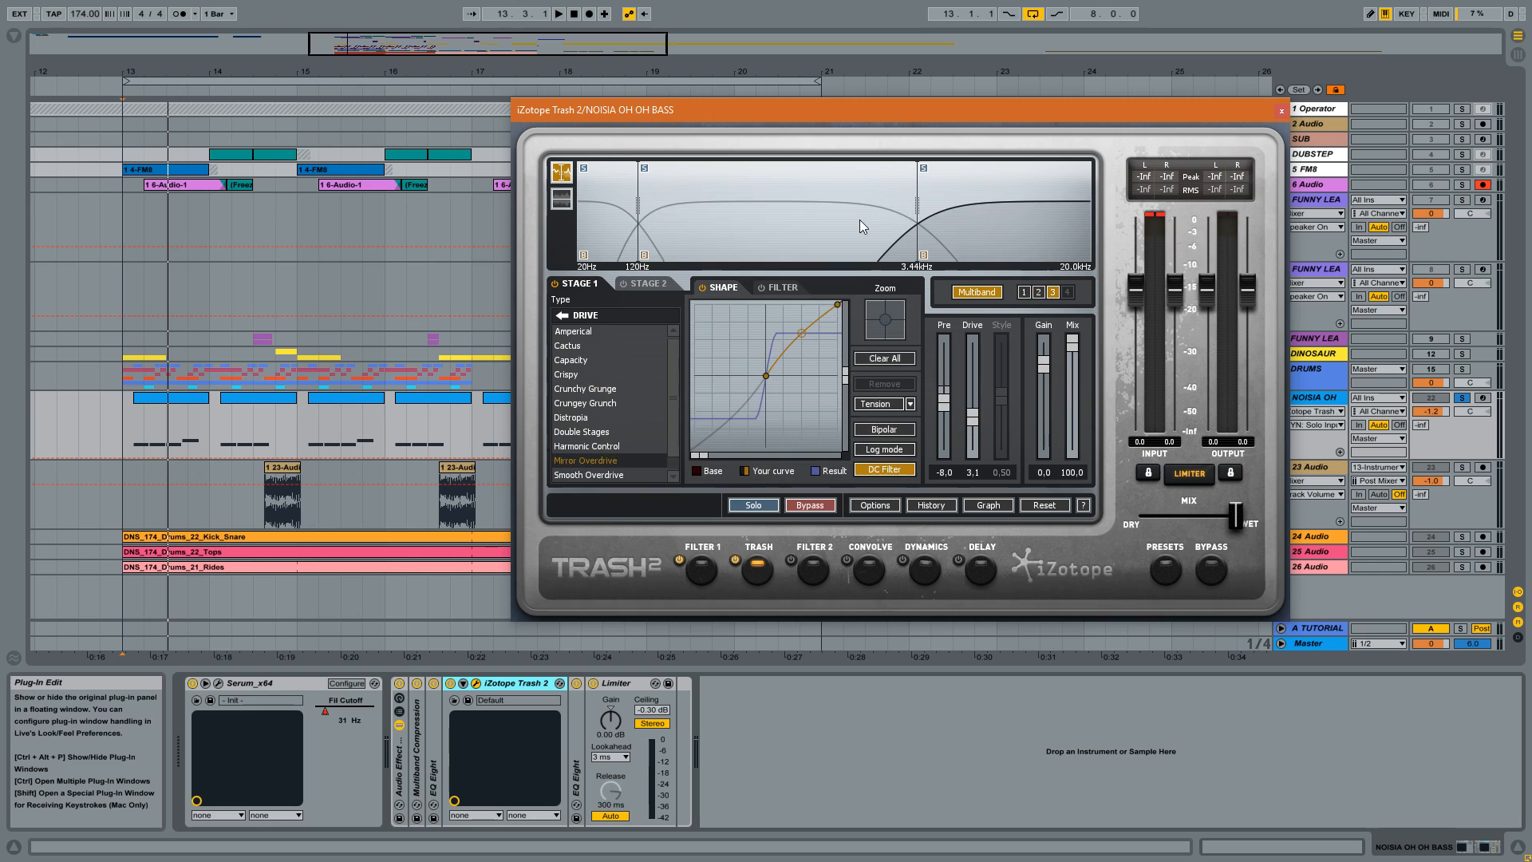
Compare the mid and high bands again and check the high band's input gain.
{"action": "left_click", "coordinate": [584, 388]}
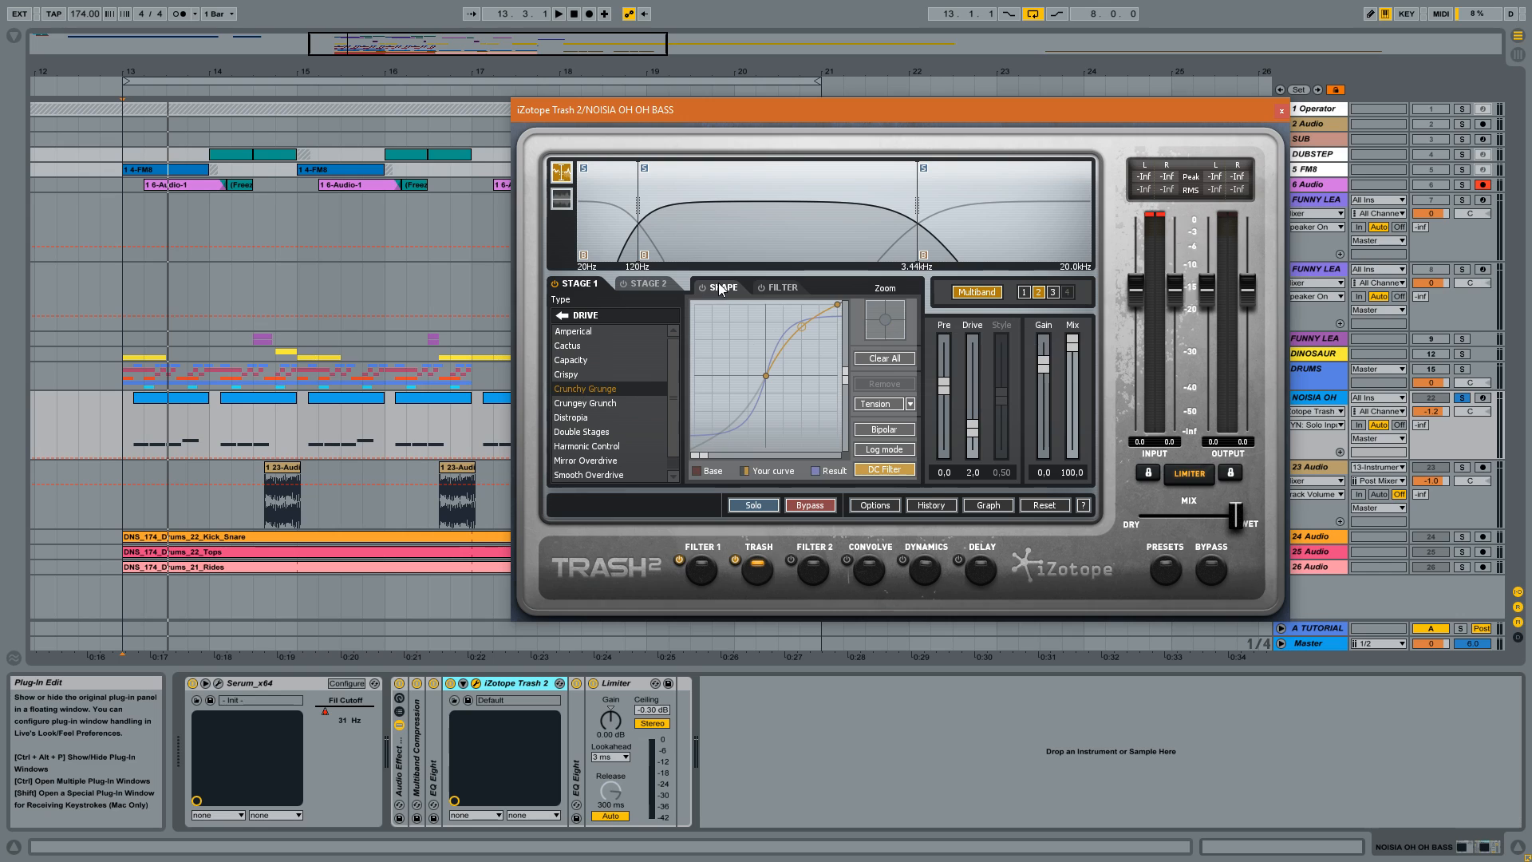
{"action": "mouse_move", "coordinate": [705, 287]}
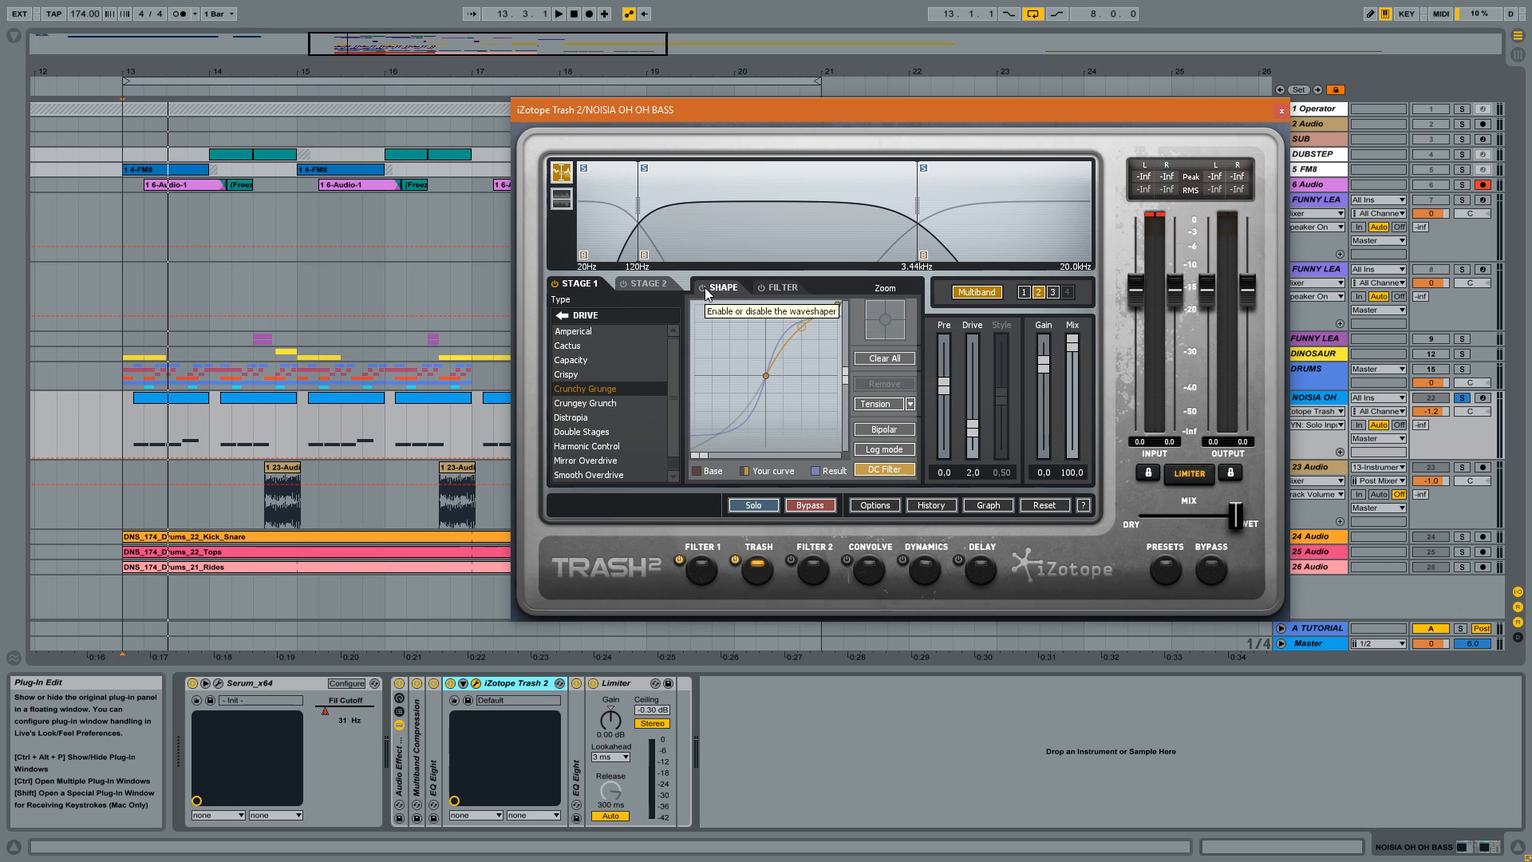
{"action": "left_click", "coordinate": [587, 460]}
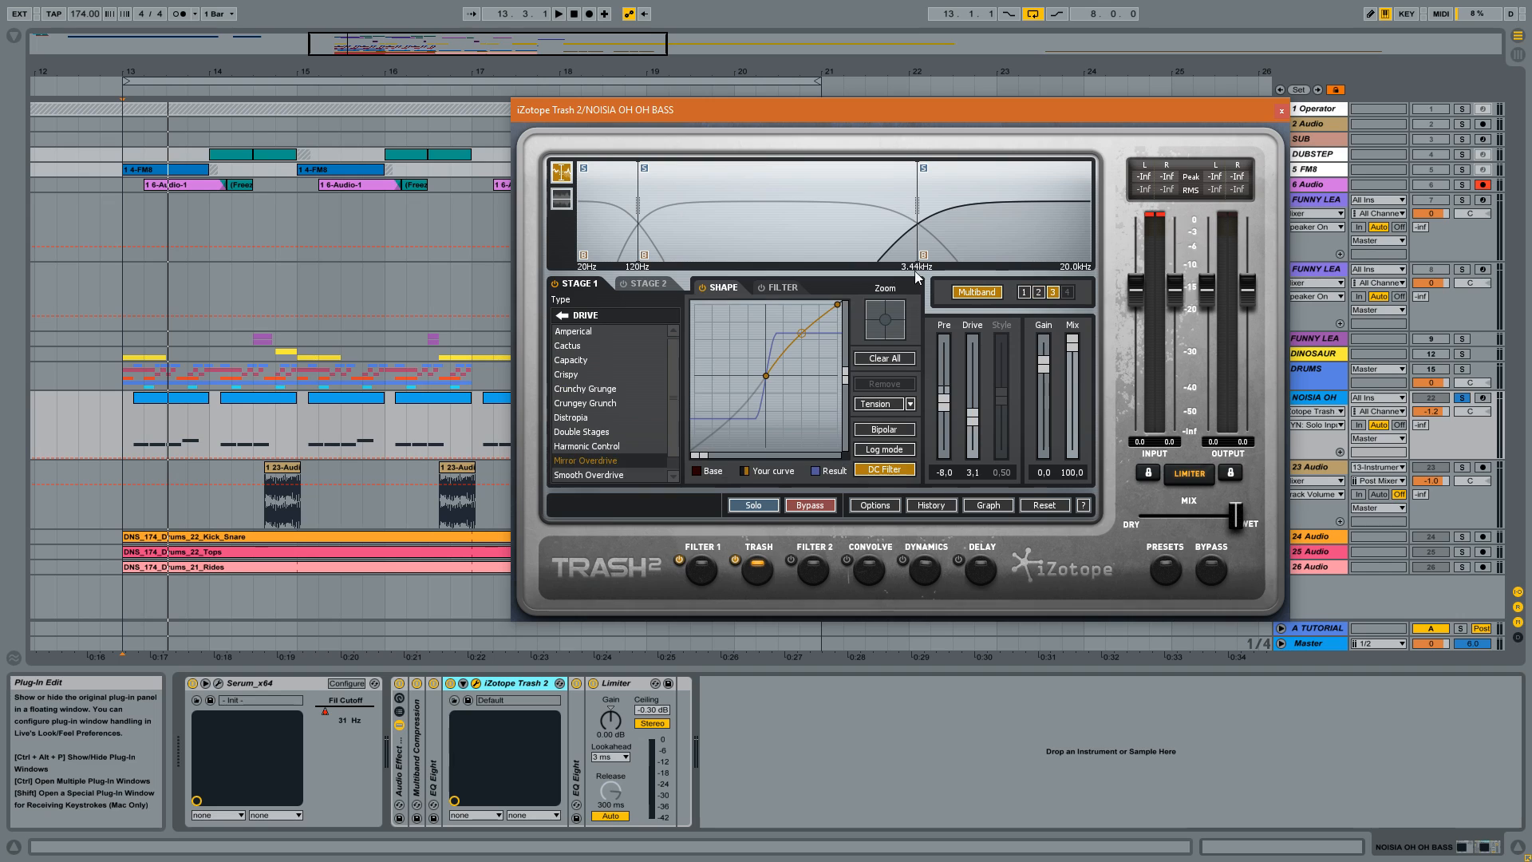
{"action": "mouse_move", "coordinate": [636, 443]}
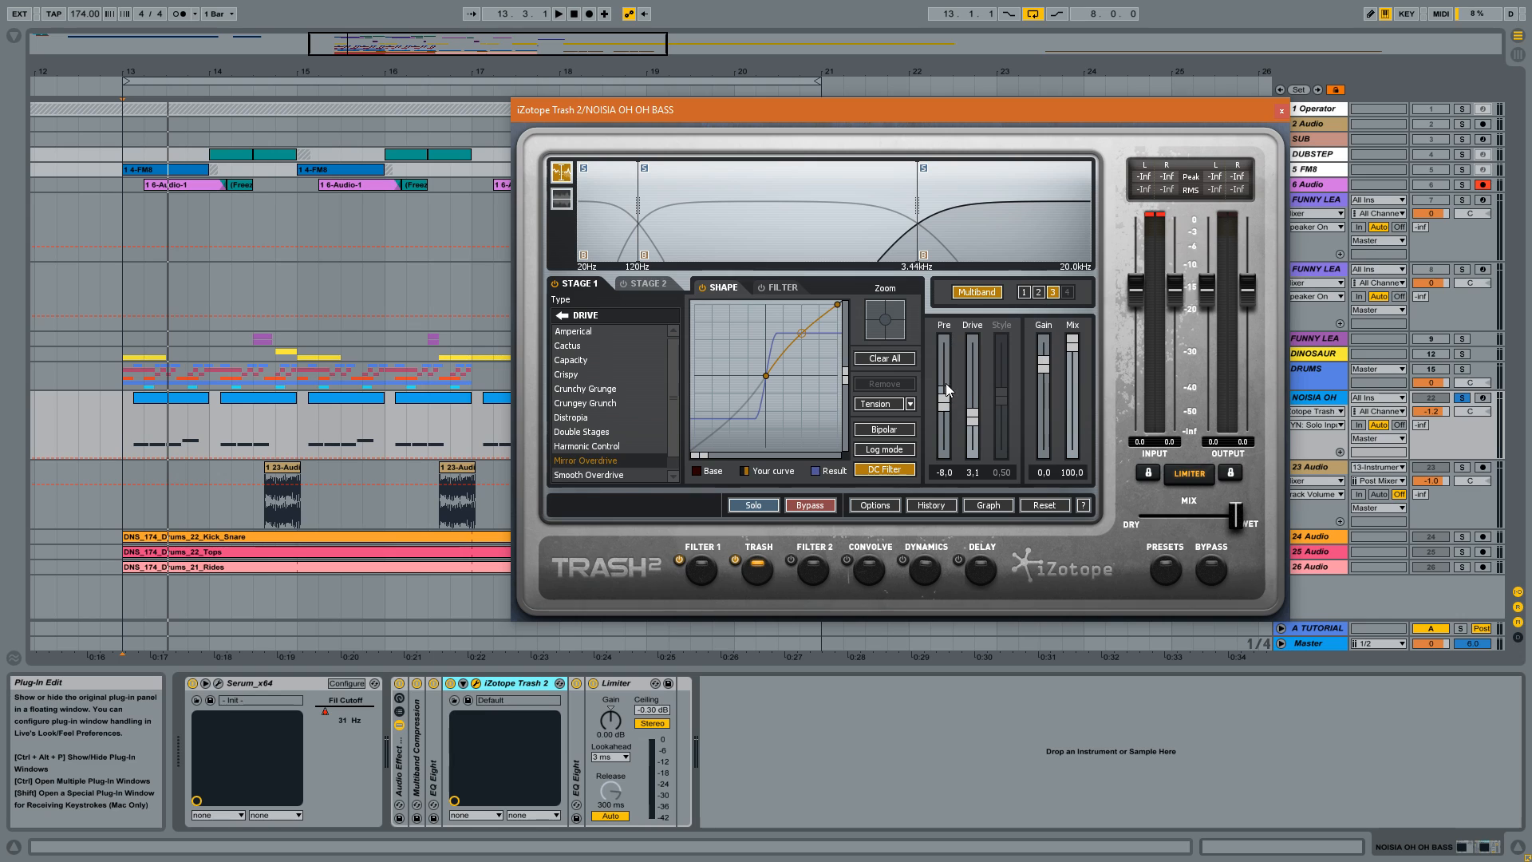
{"action": "mouse_move", "coordinate": [945, 411]}
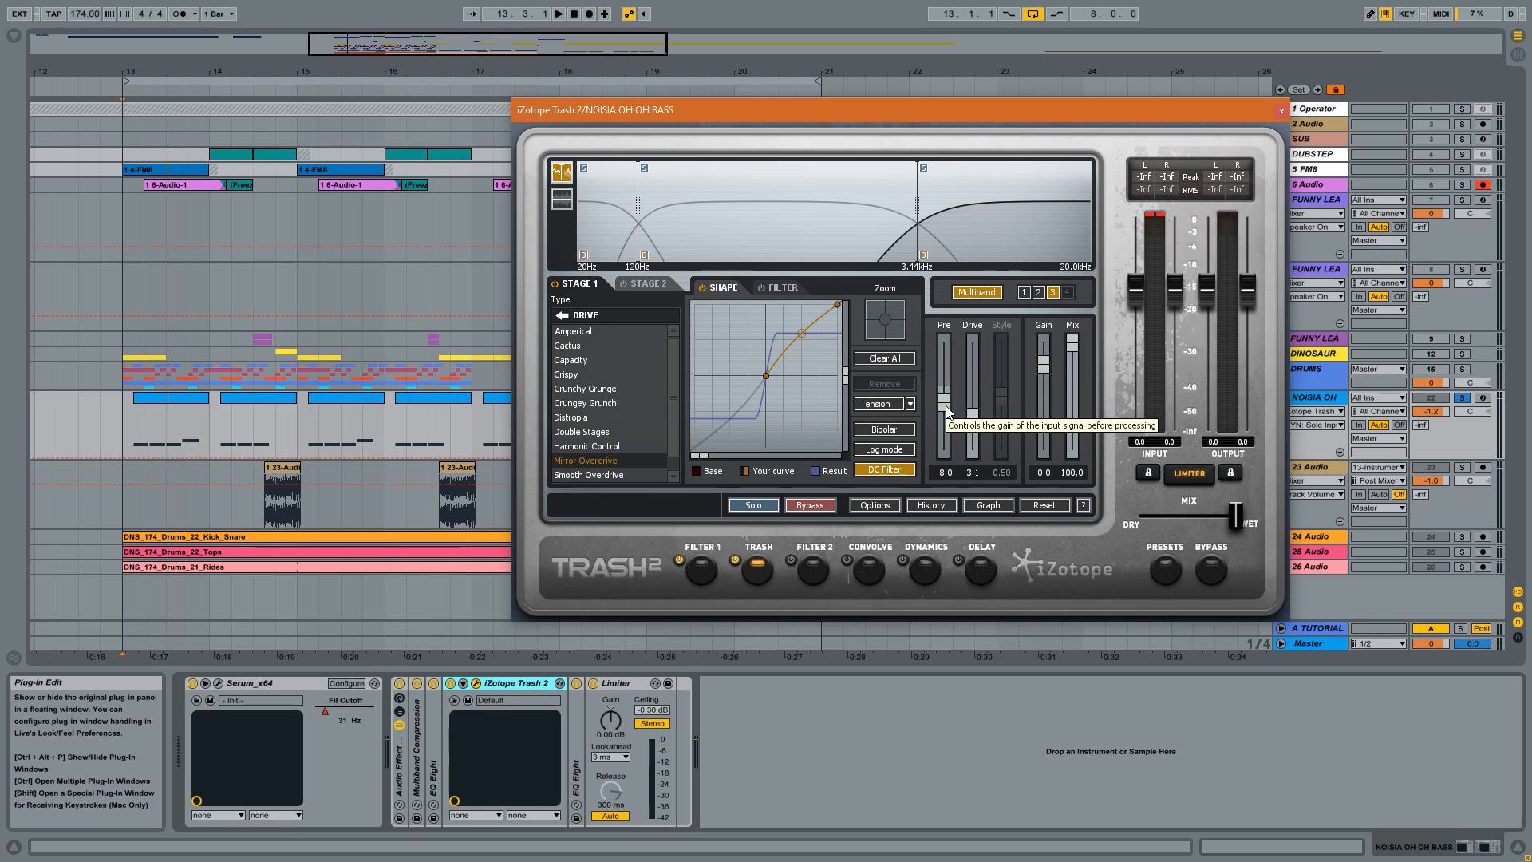
{"action": "left_click", "coordinate": [558, 13]}
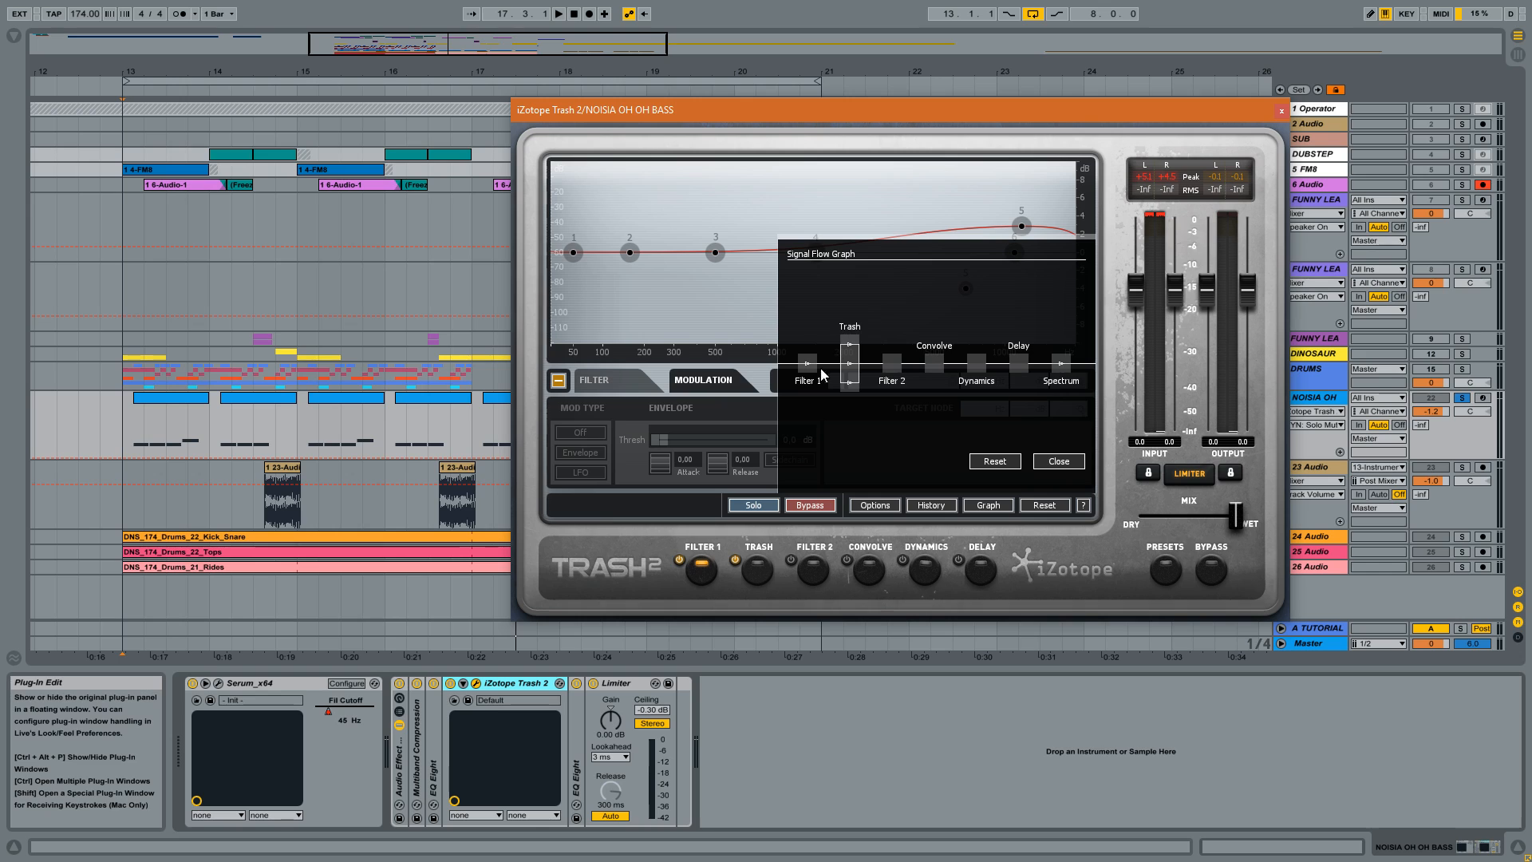
{"action": "mouse_move", "coordinate": [863, 598]}
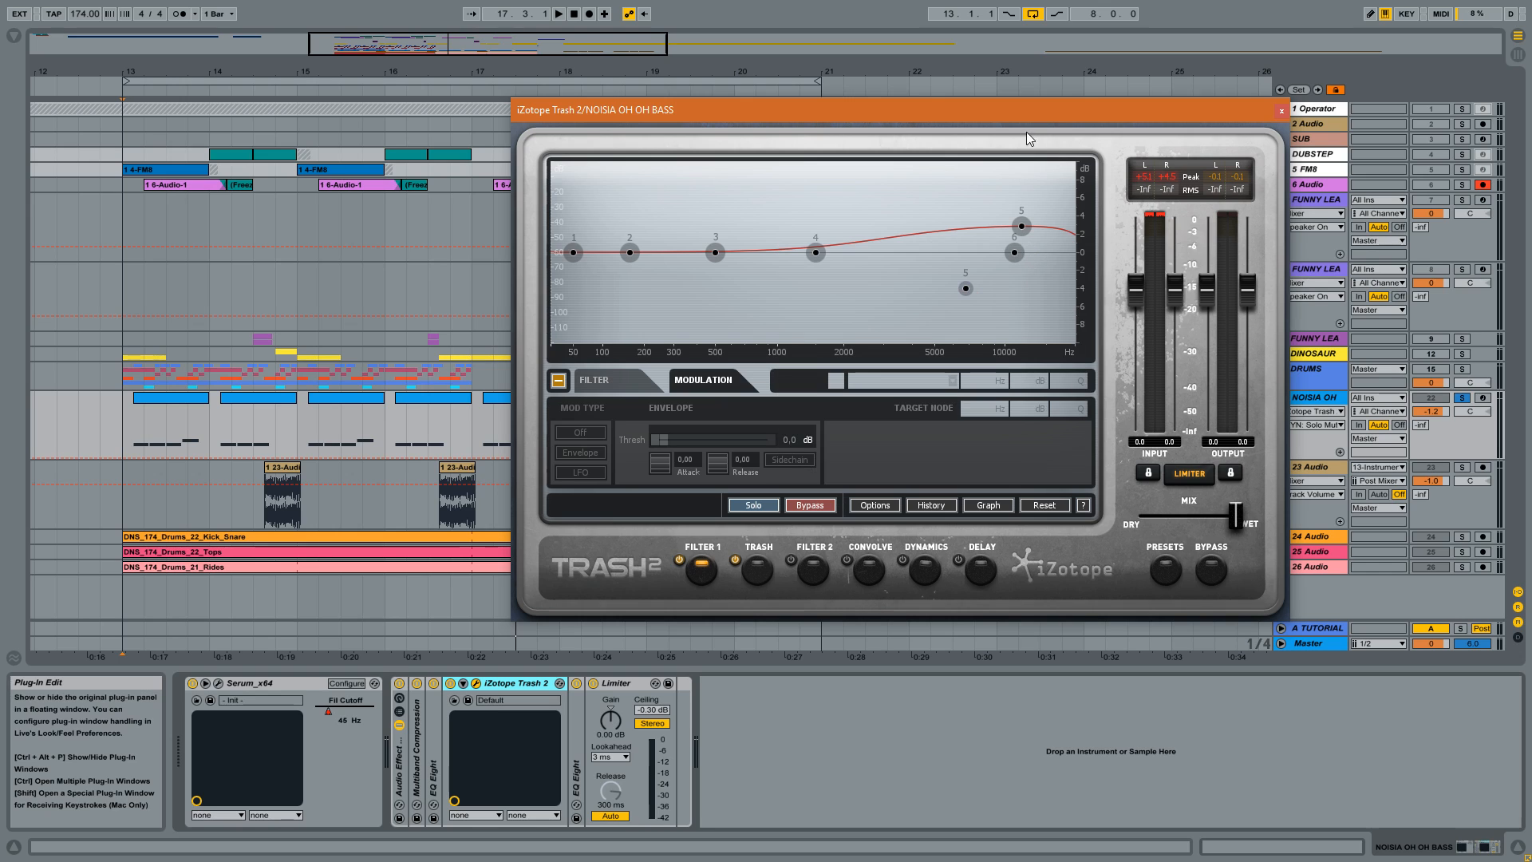
Return Trash 2 to its distortion module view and close its window, leaving the arrangement showing.
{"action": "left_click", "coordinate": [756, 571]}
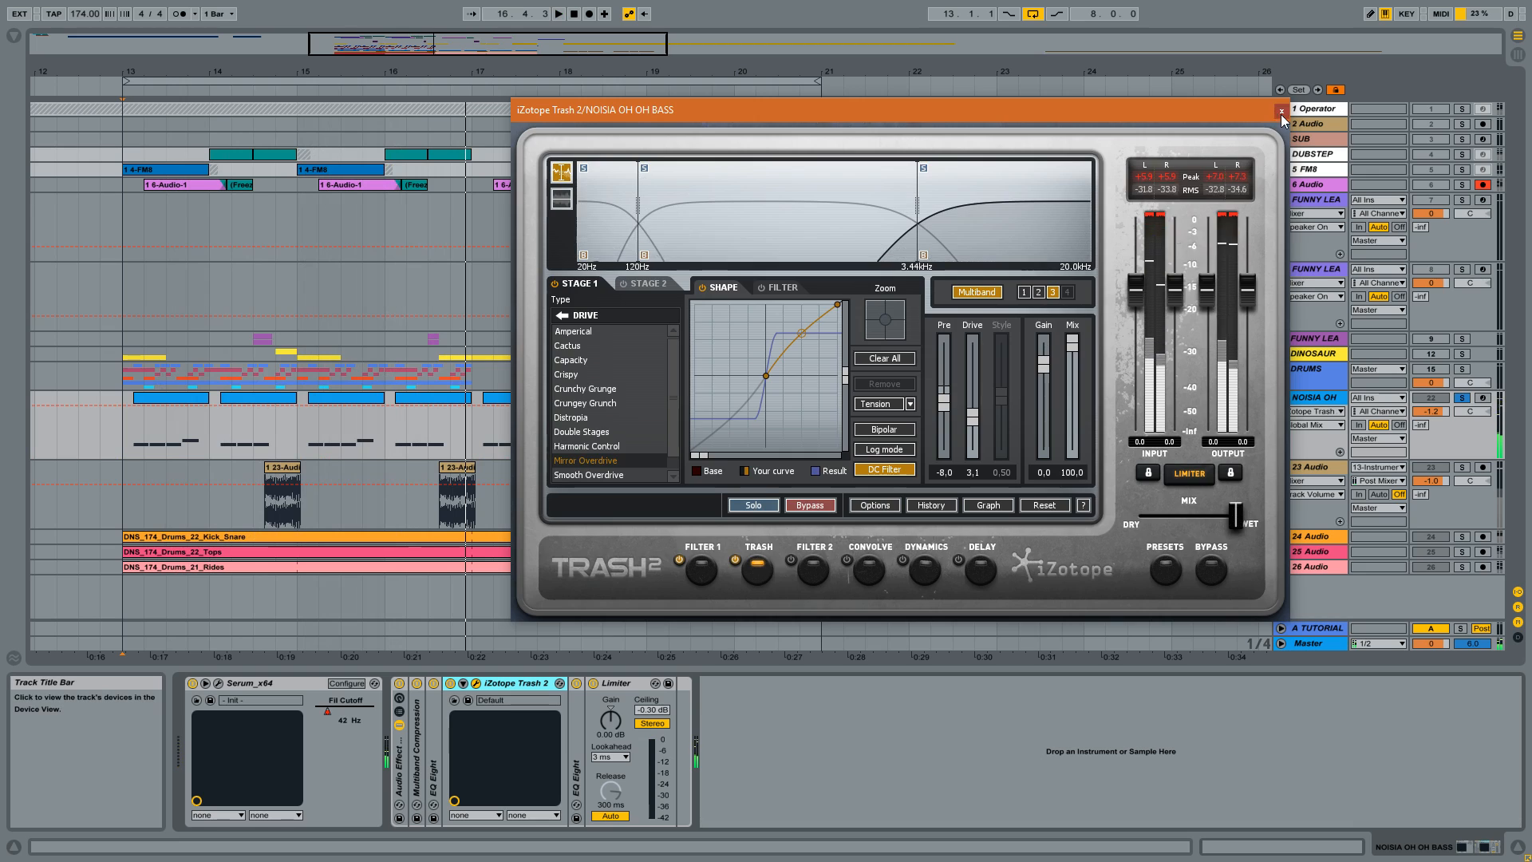
{"action": "left_click", "coordinate": [1283, 108]}
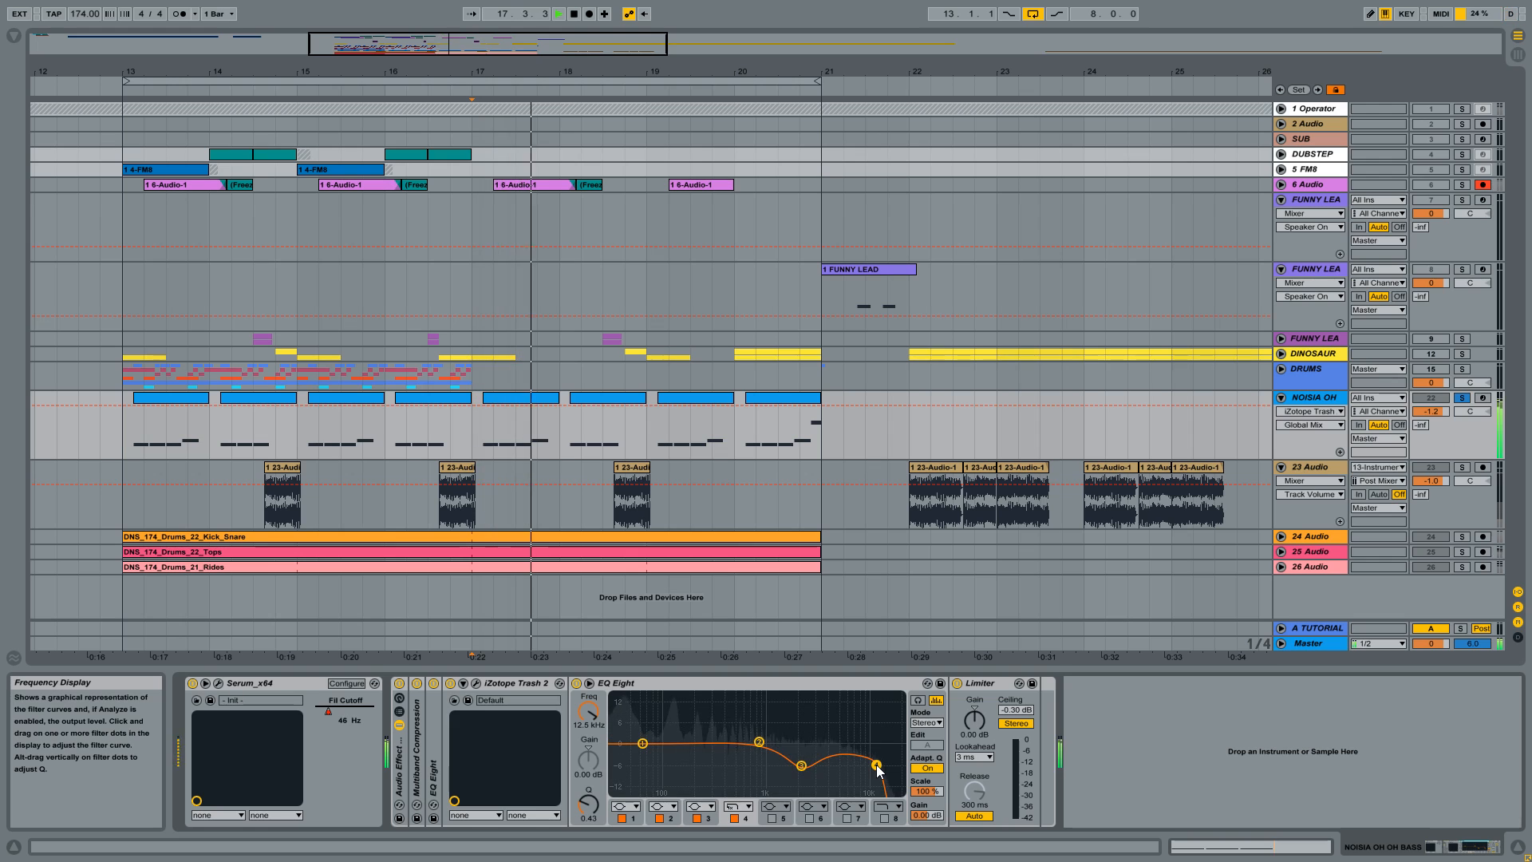
Move EQ Eight's band 3 to about 2.84 kHz and cut it to roughly −5.8 dB.
{"action": "left_click_drag", "start_coordinate": [874, 766], "coordinate": [878, 760]}
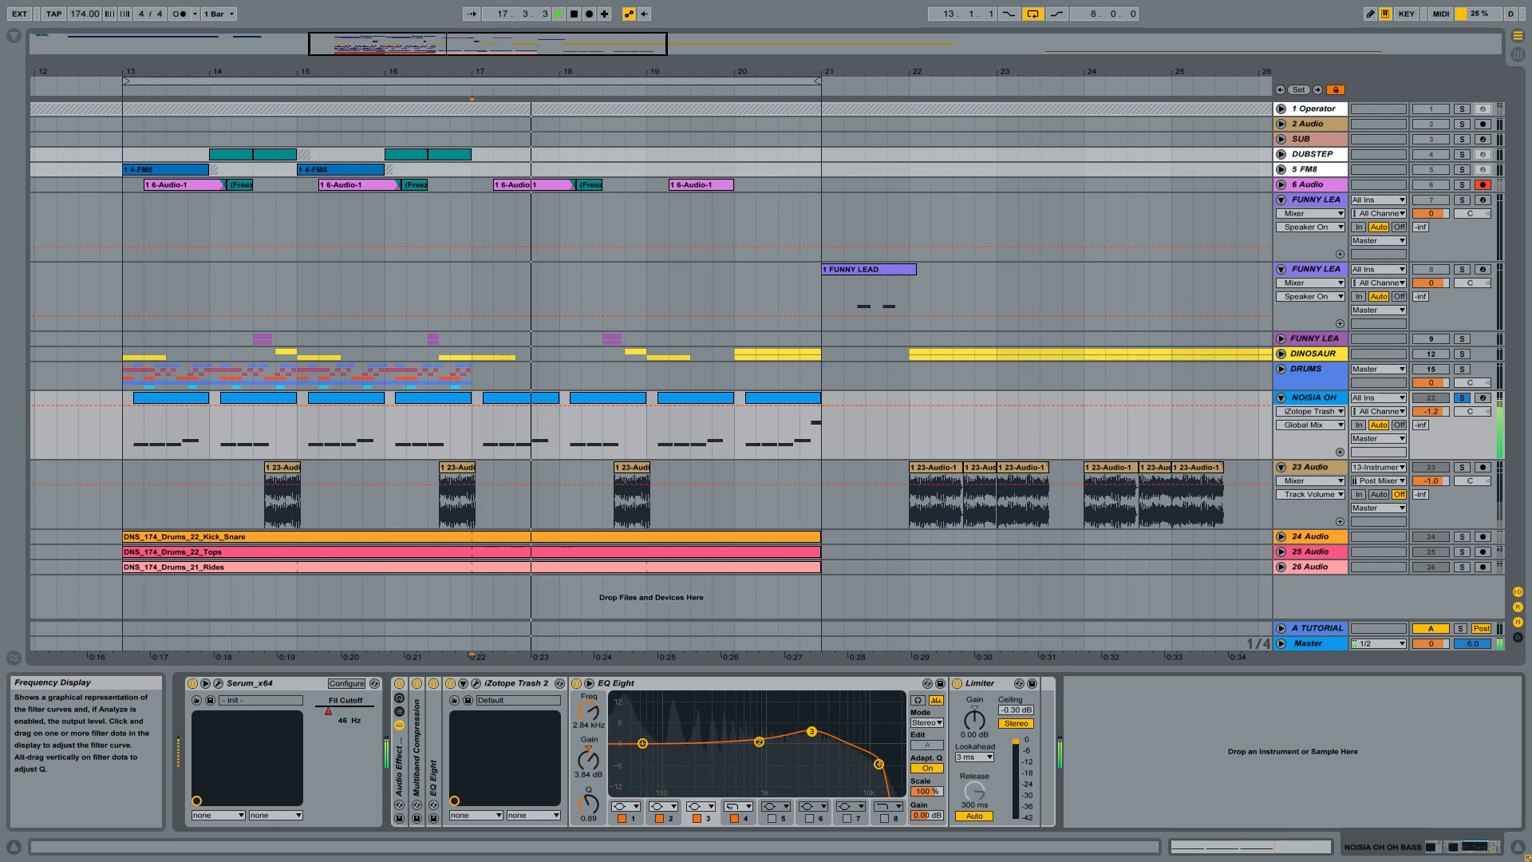
{"action": "left_click_drag", "start_coordinate": [810, 730], "coordinate": [811, 762]}
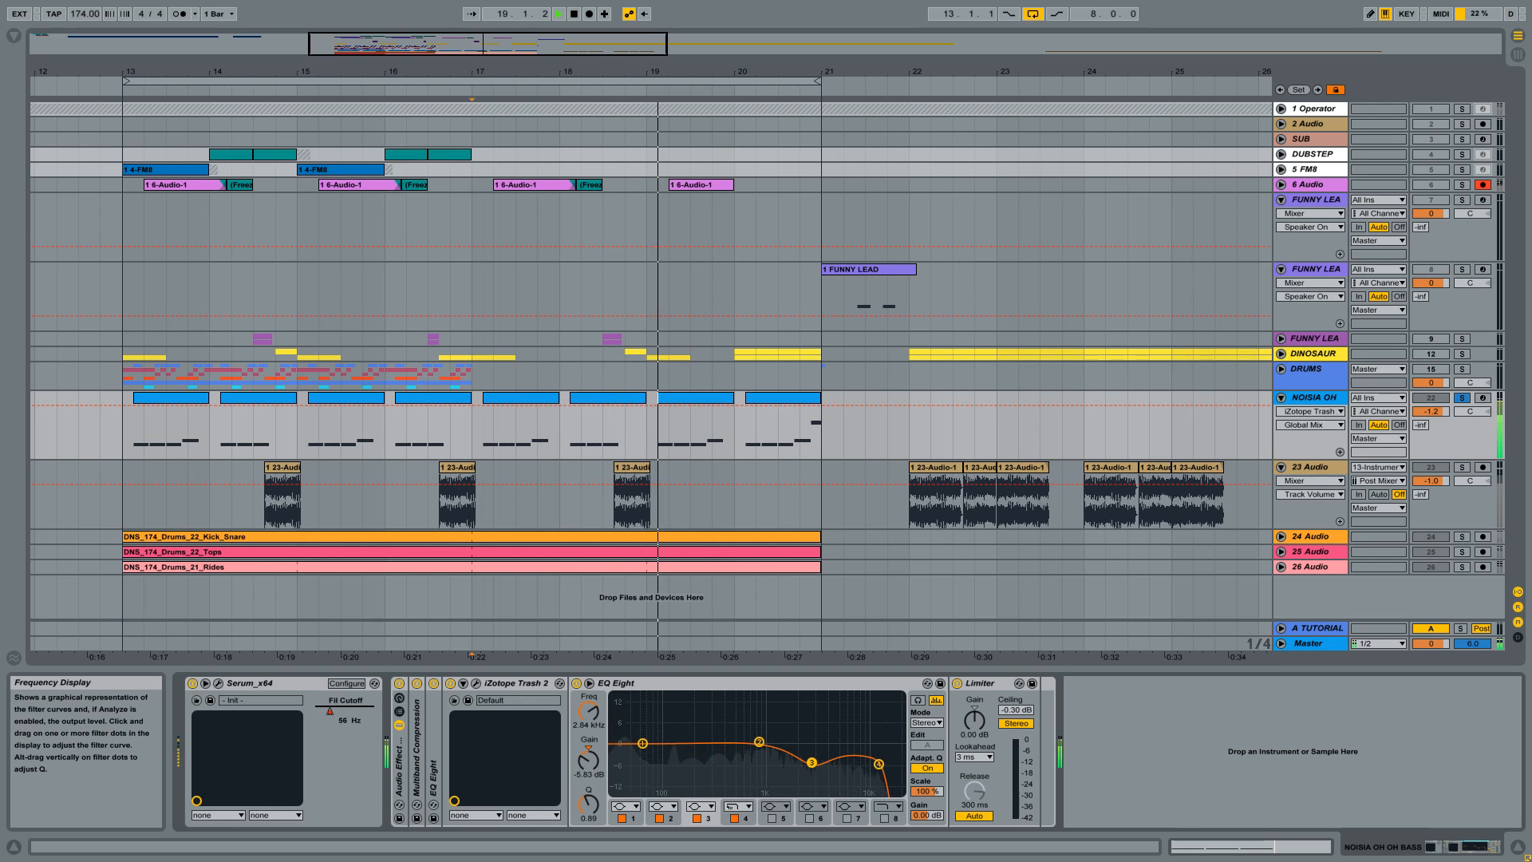